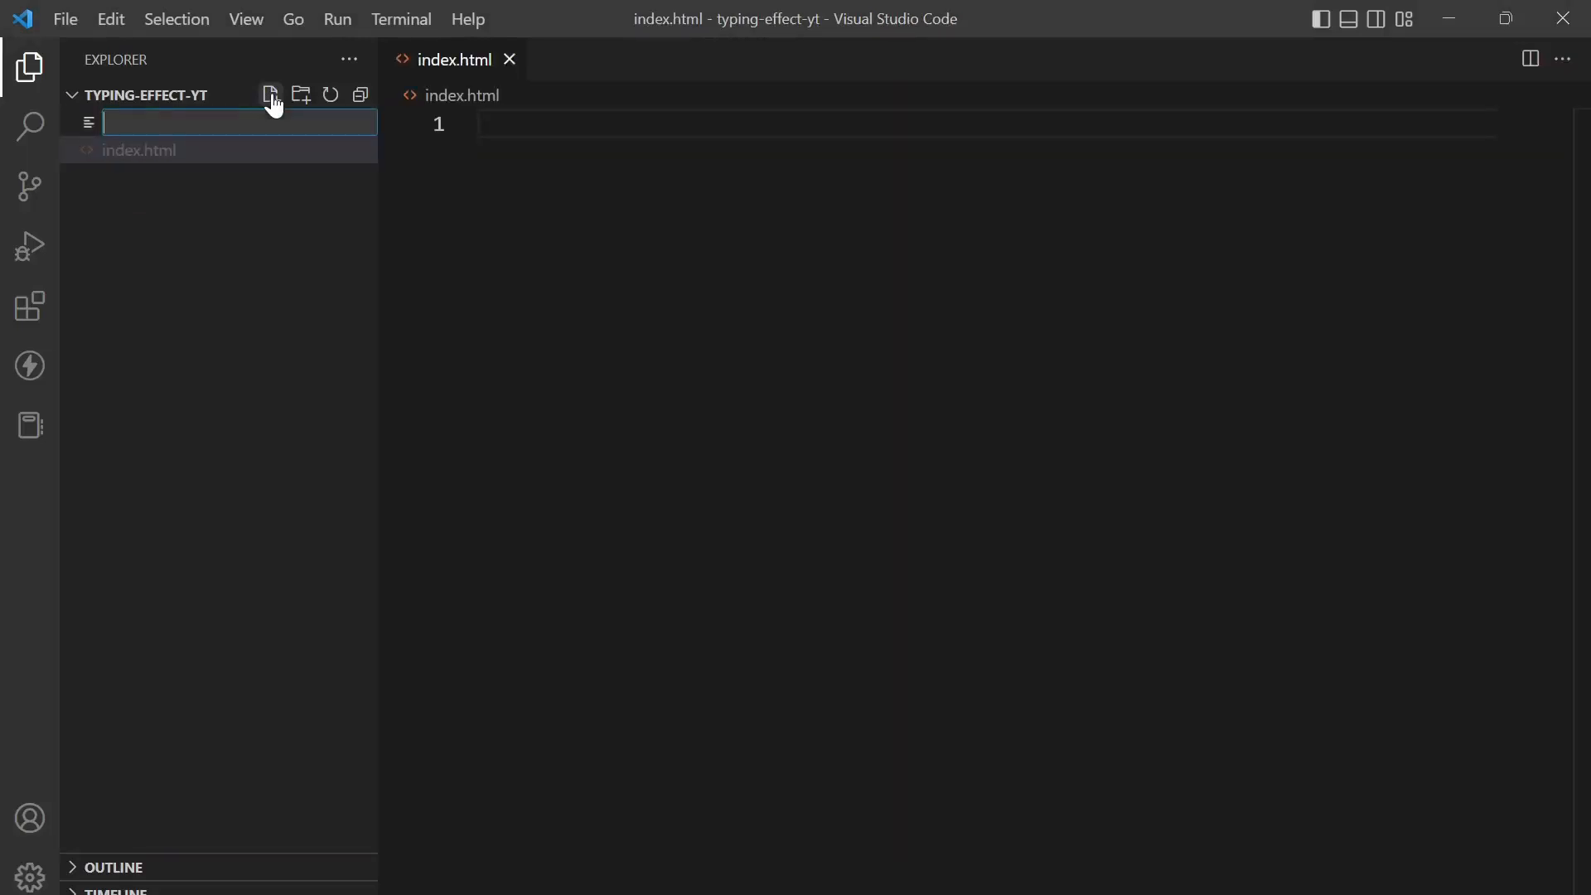
Step: Create a new file named App.js in the typing-effect-yt project
text(App)
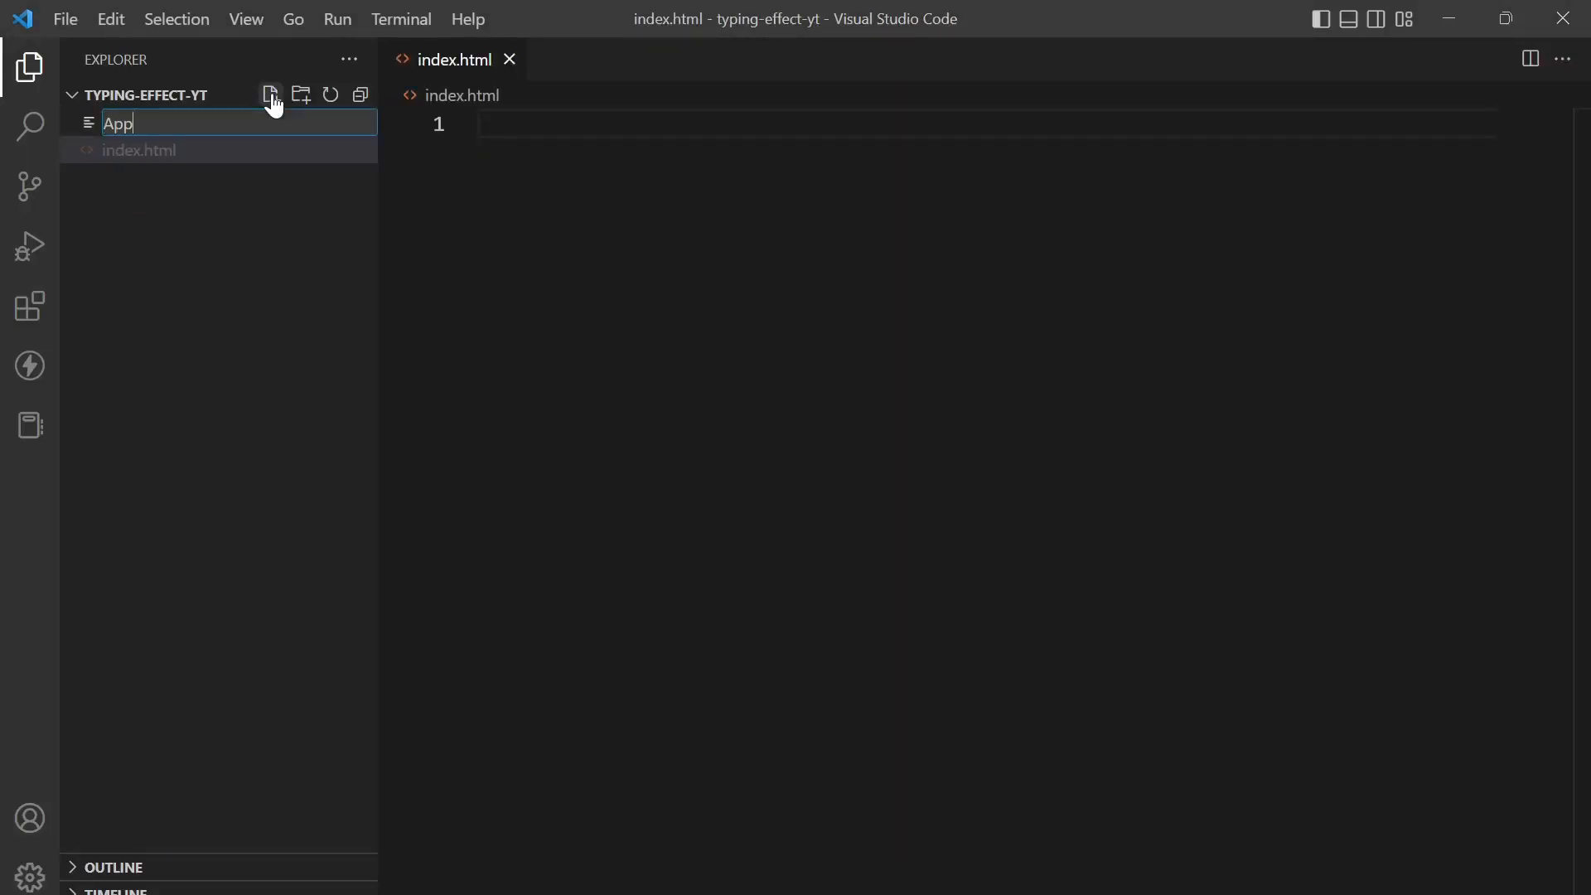
key(Enter)
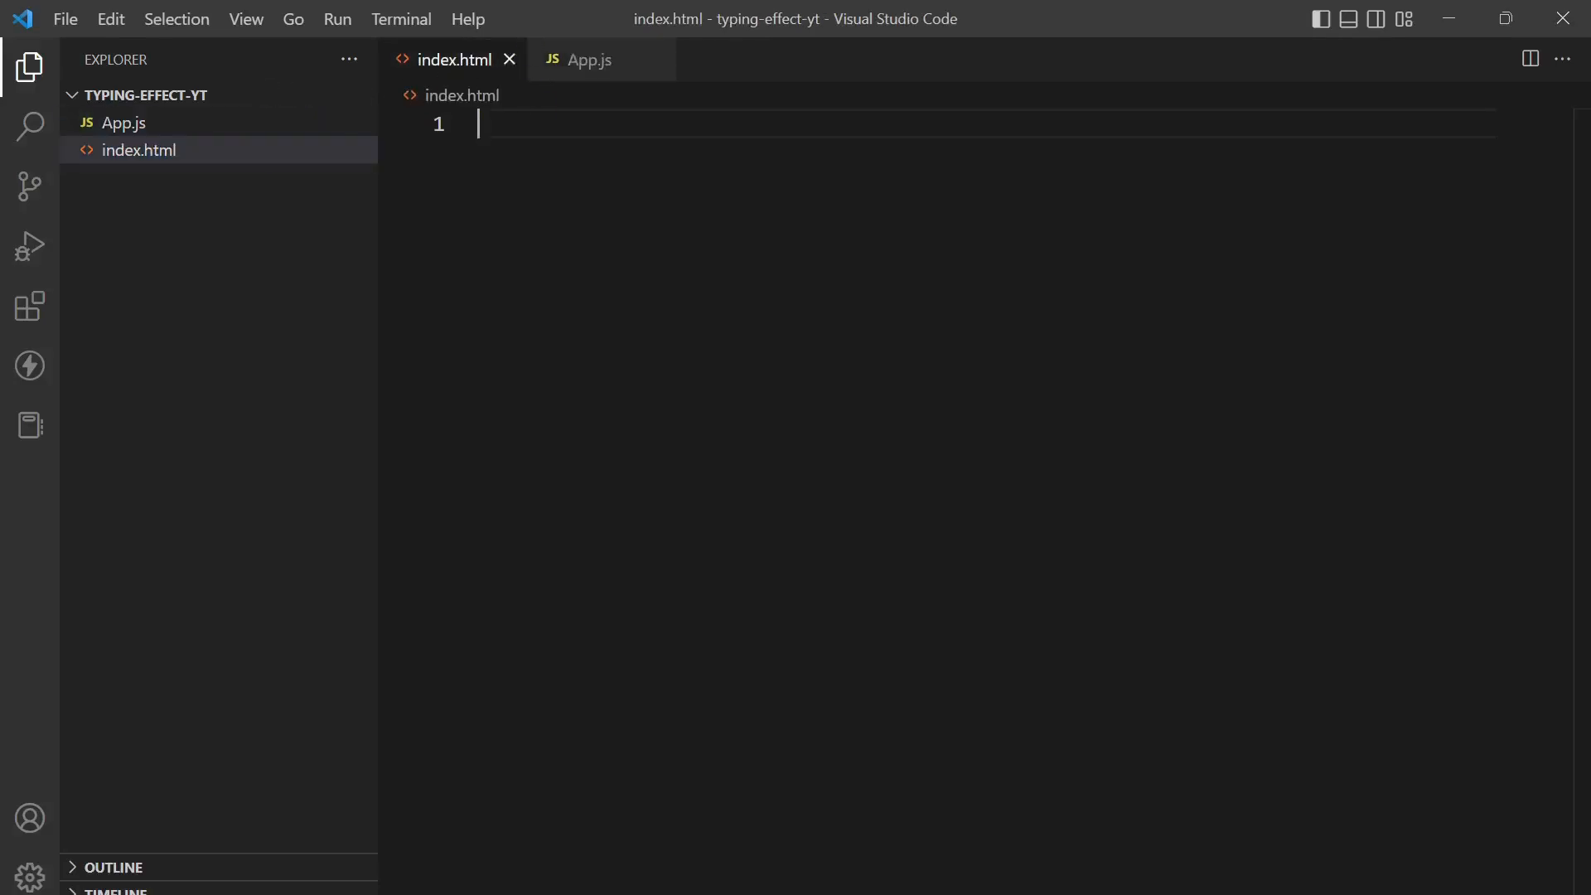
Step: Generate the Emmet HTML boilerplate and retitle the page Typing Effect
text(!)
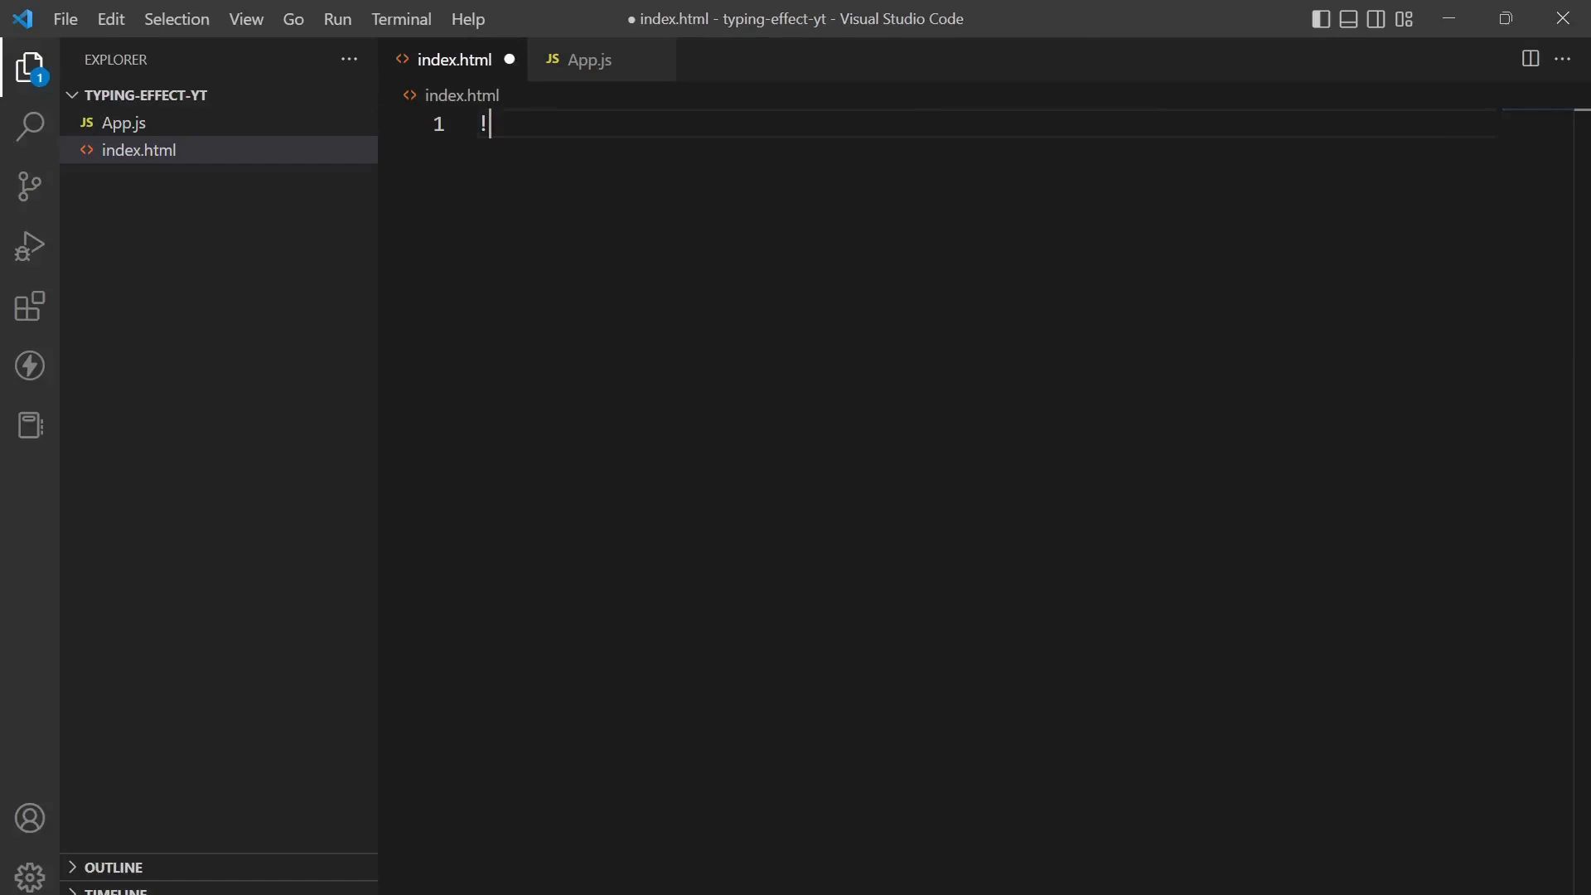
key(Tab)
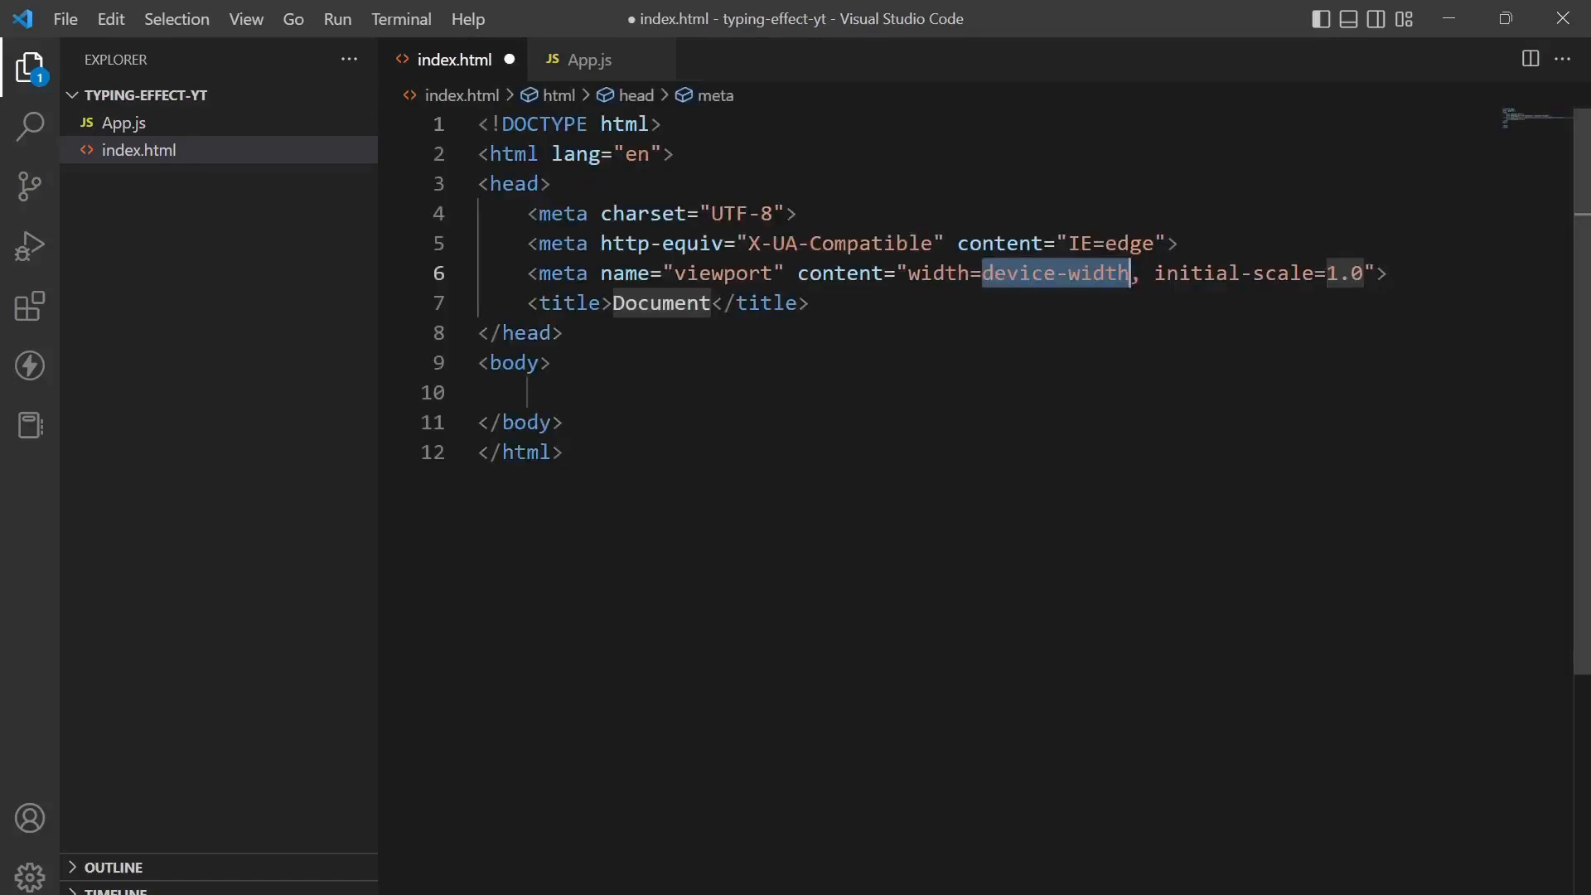
double_click(660, 302)
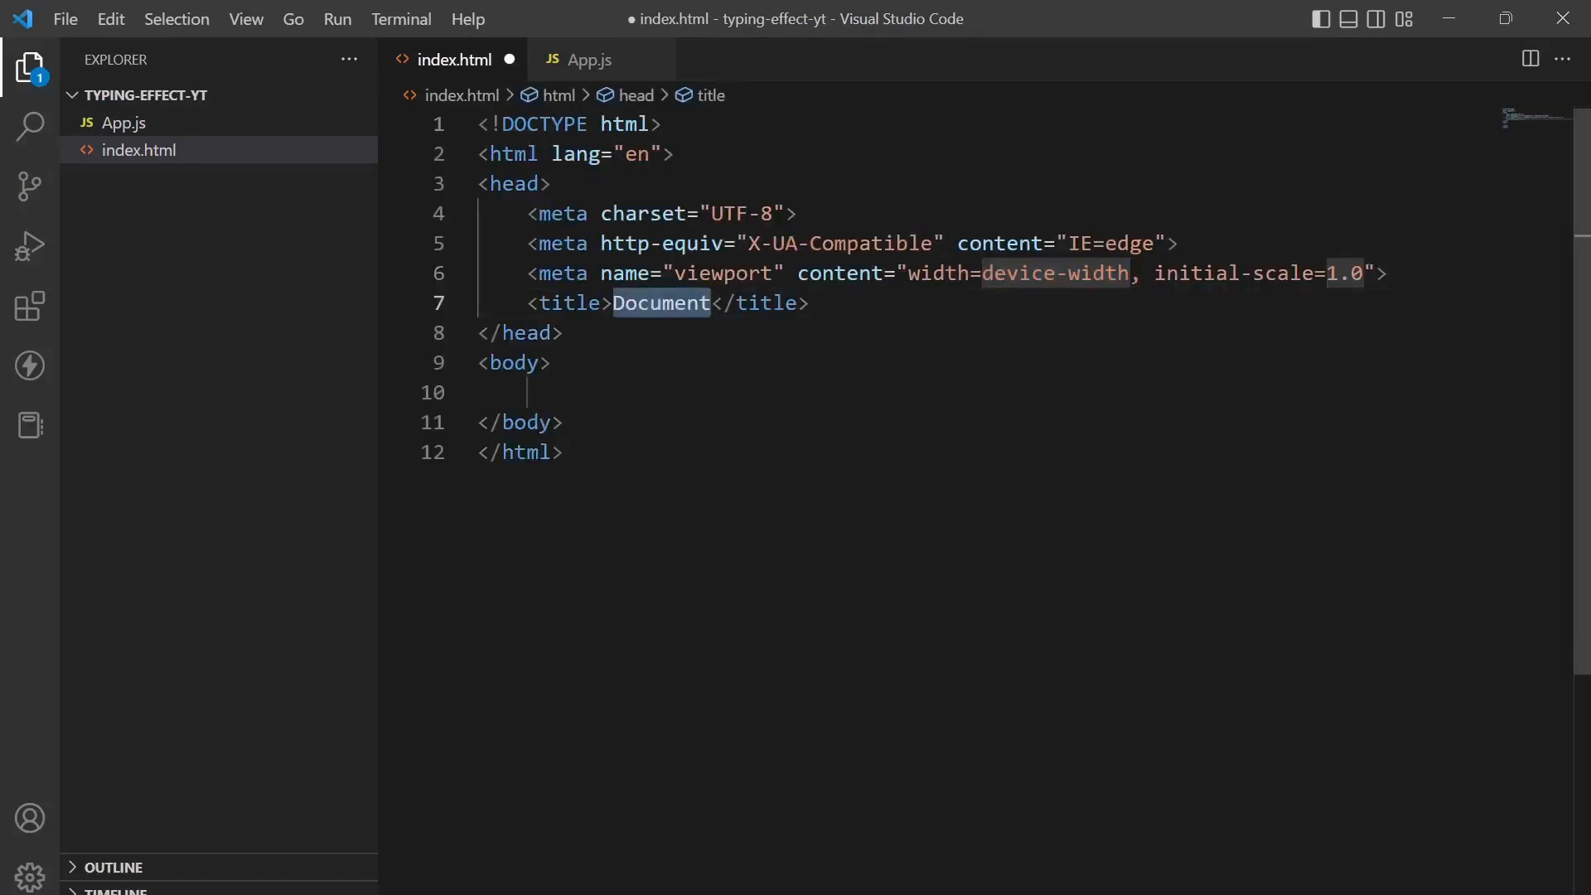
text(Typing)
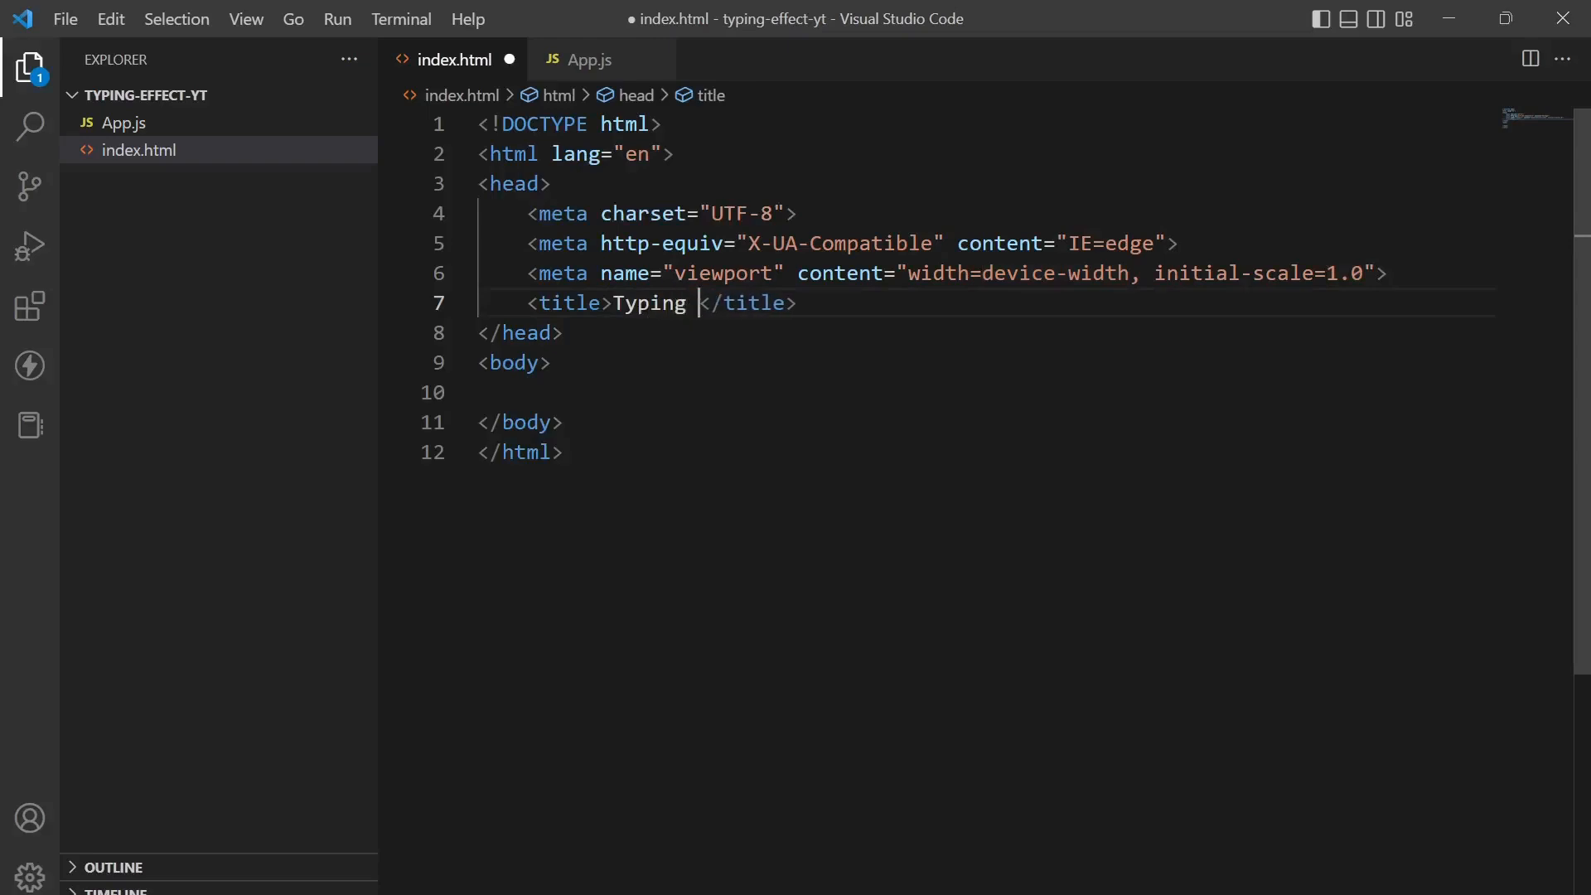
text(Effev)
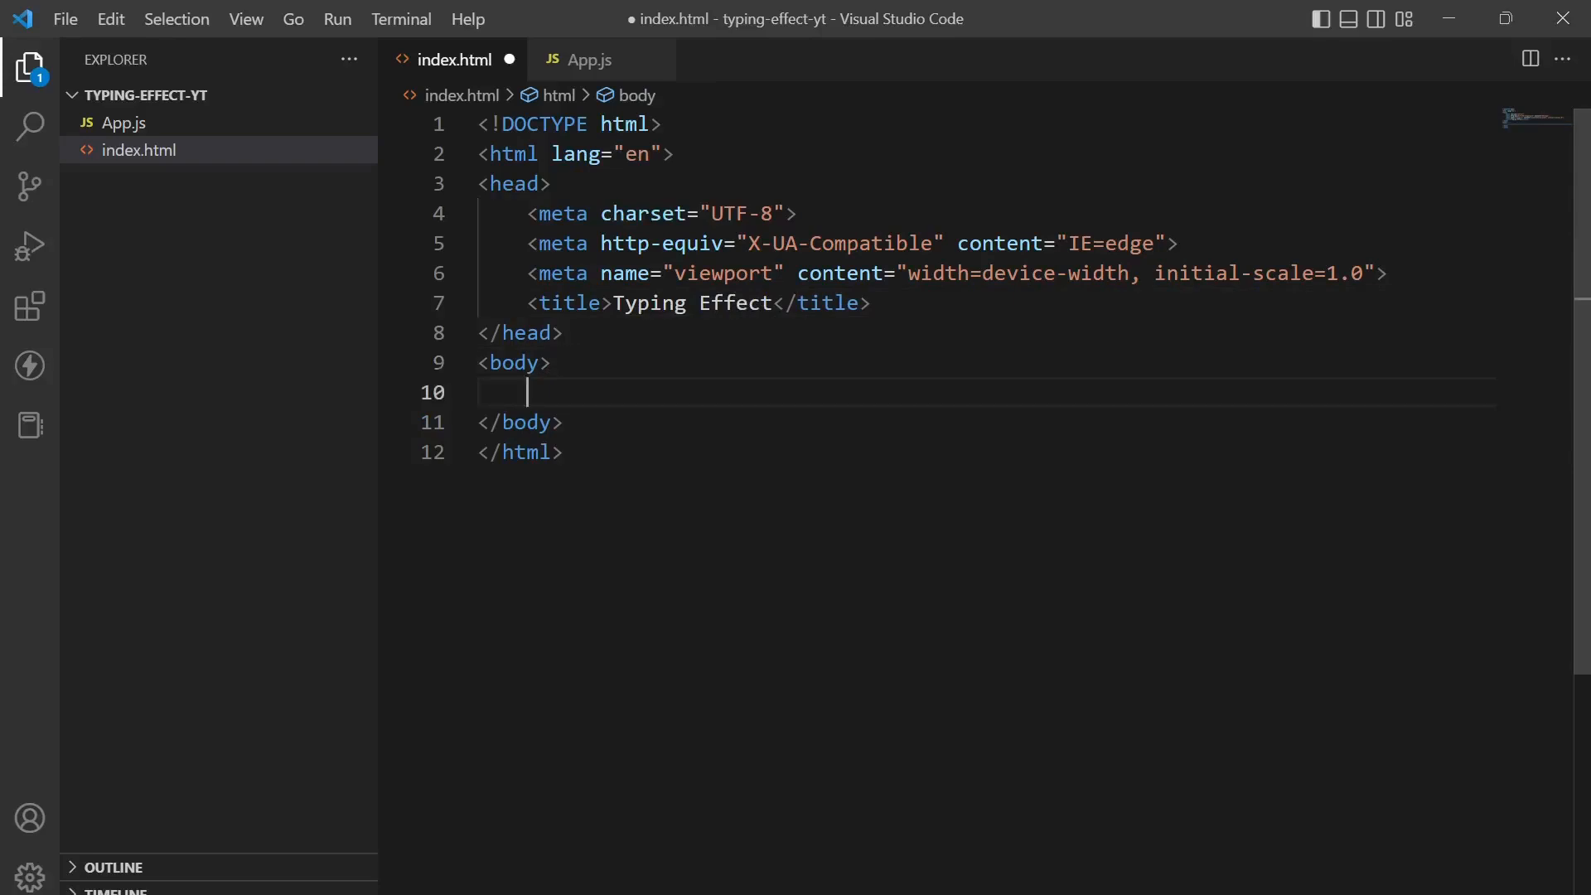
Step: Add a container div holding a paragraph with class typing, and save
text(.cotn)
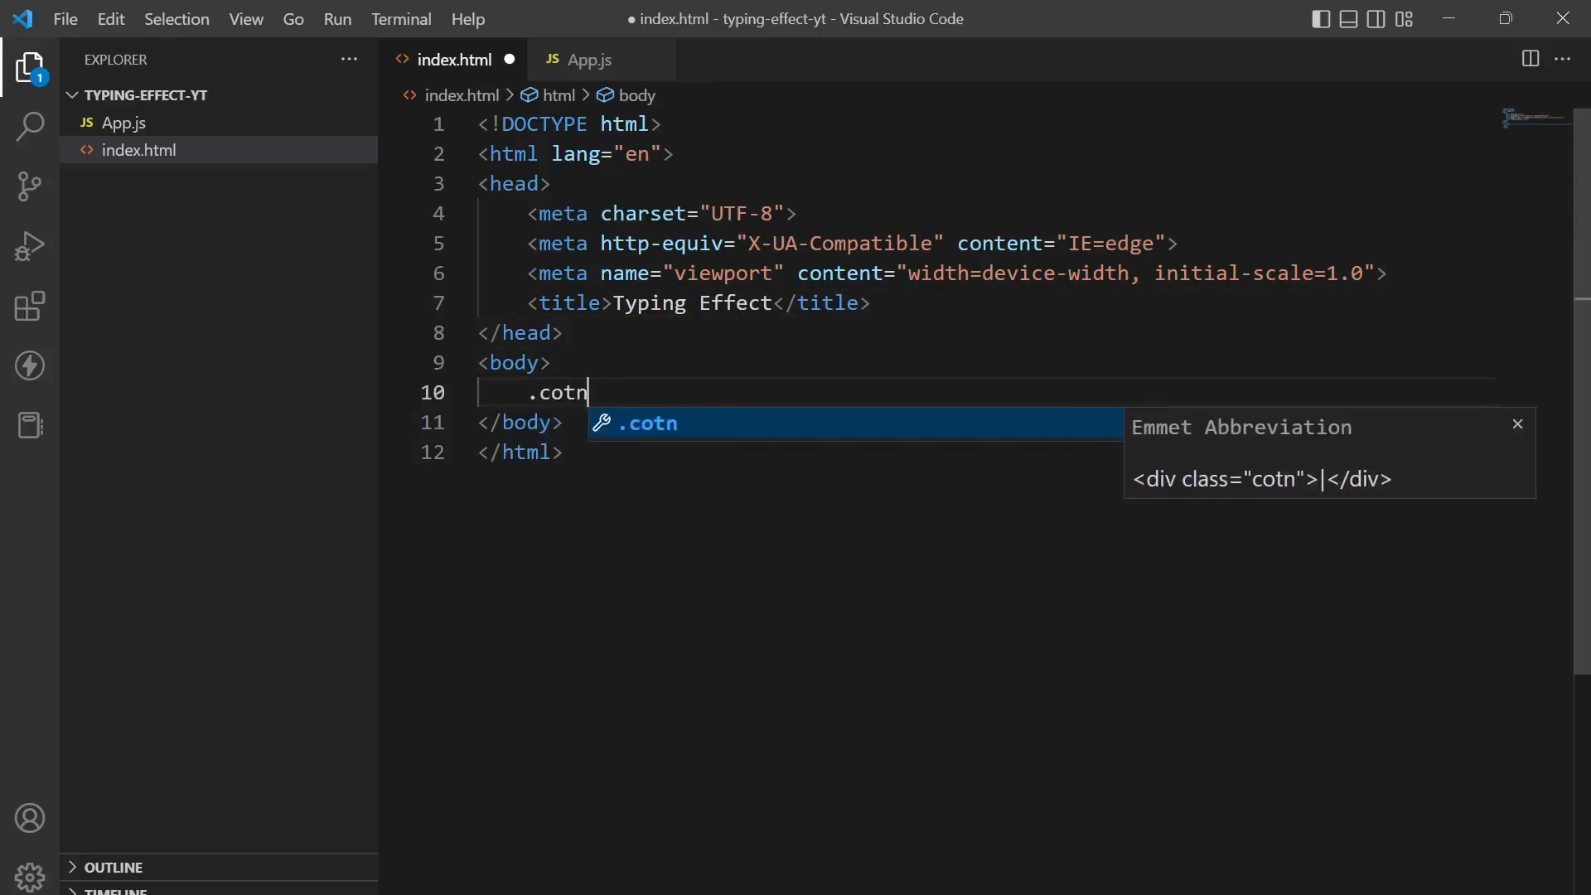
text(container)
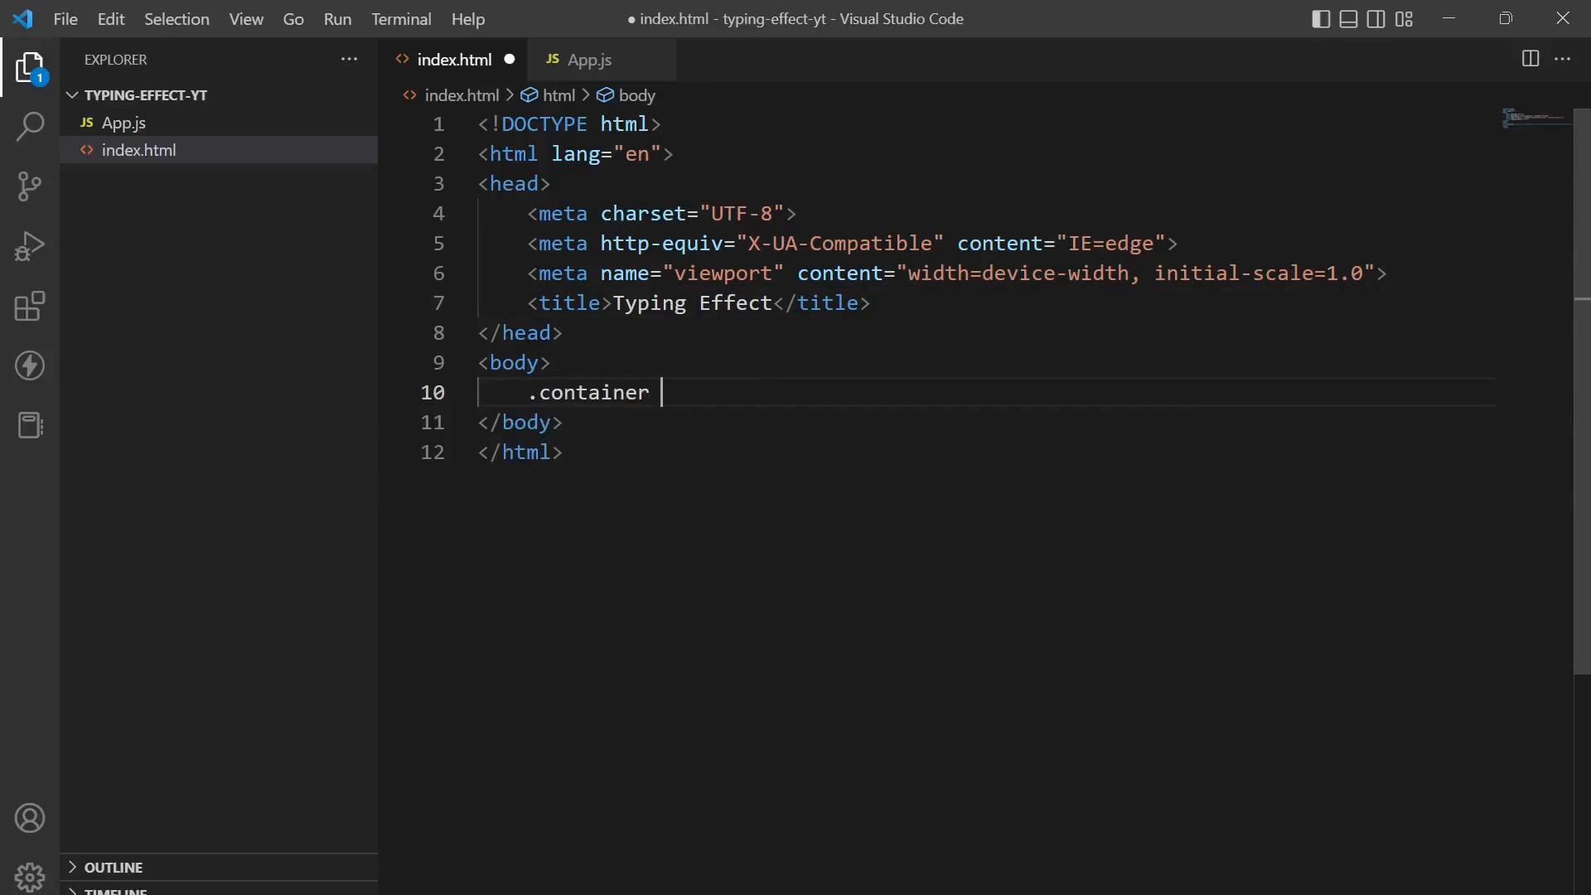
key(Tab)
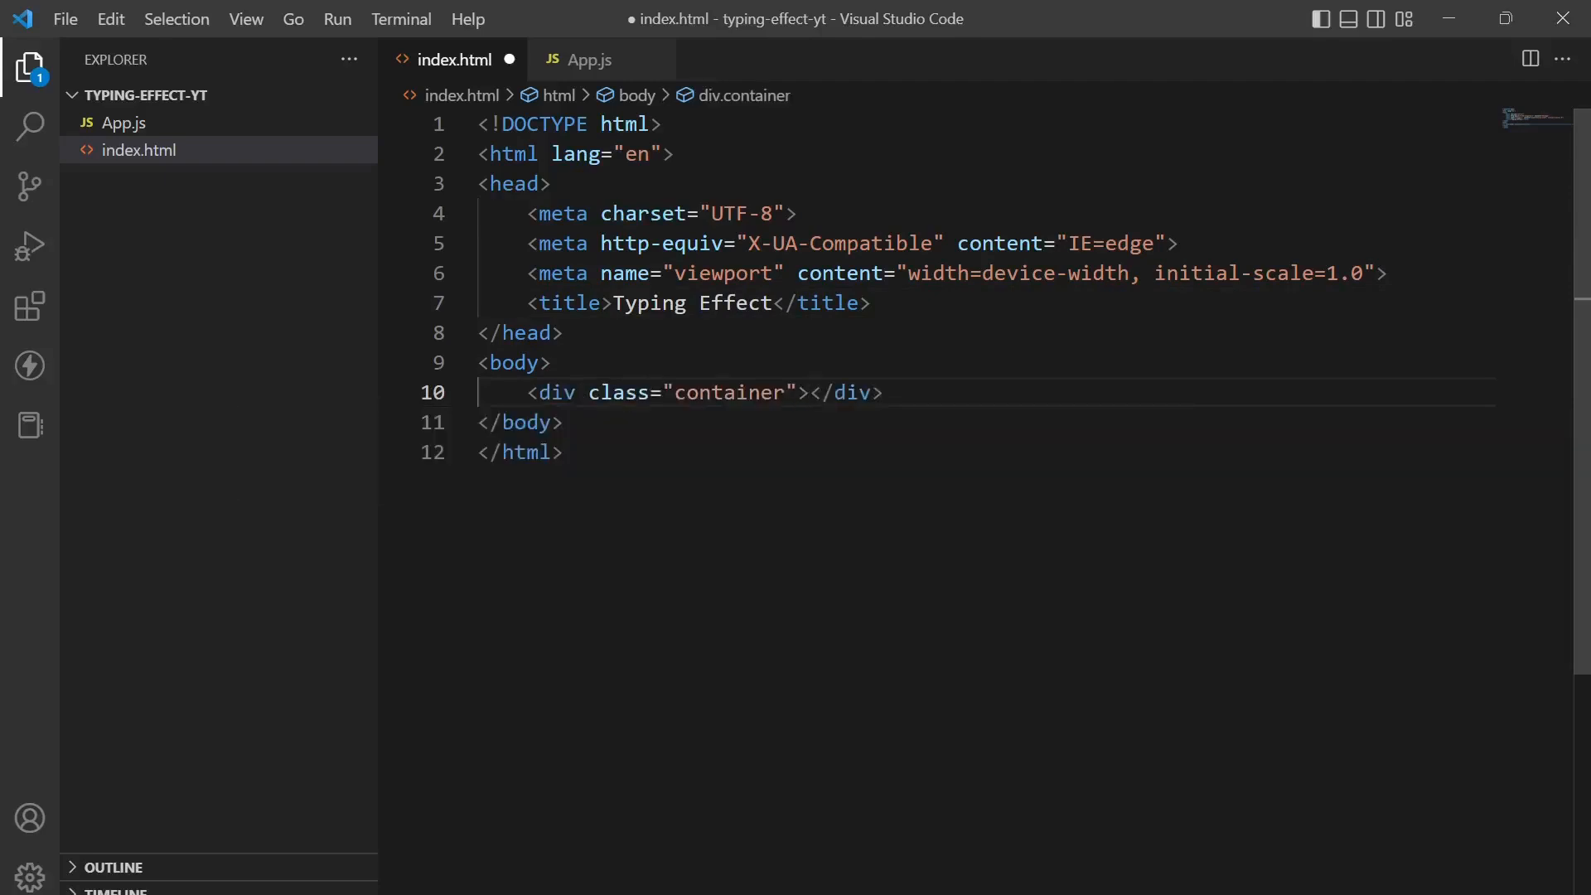
text(p c></p>)
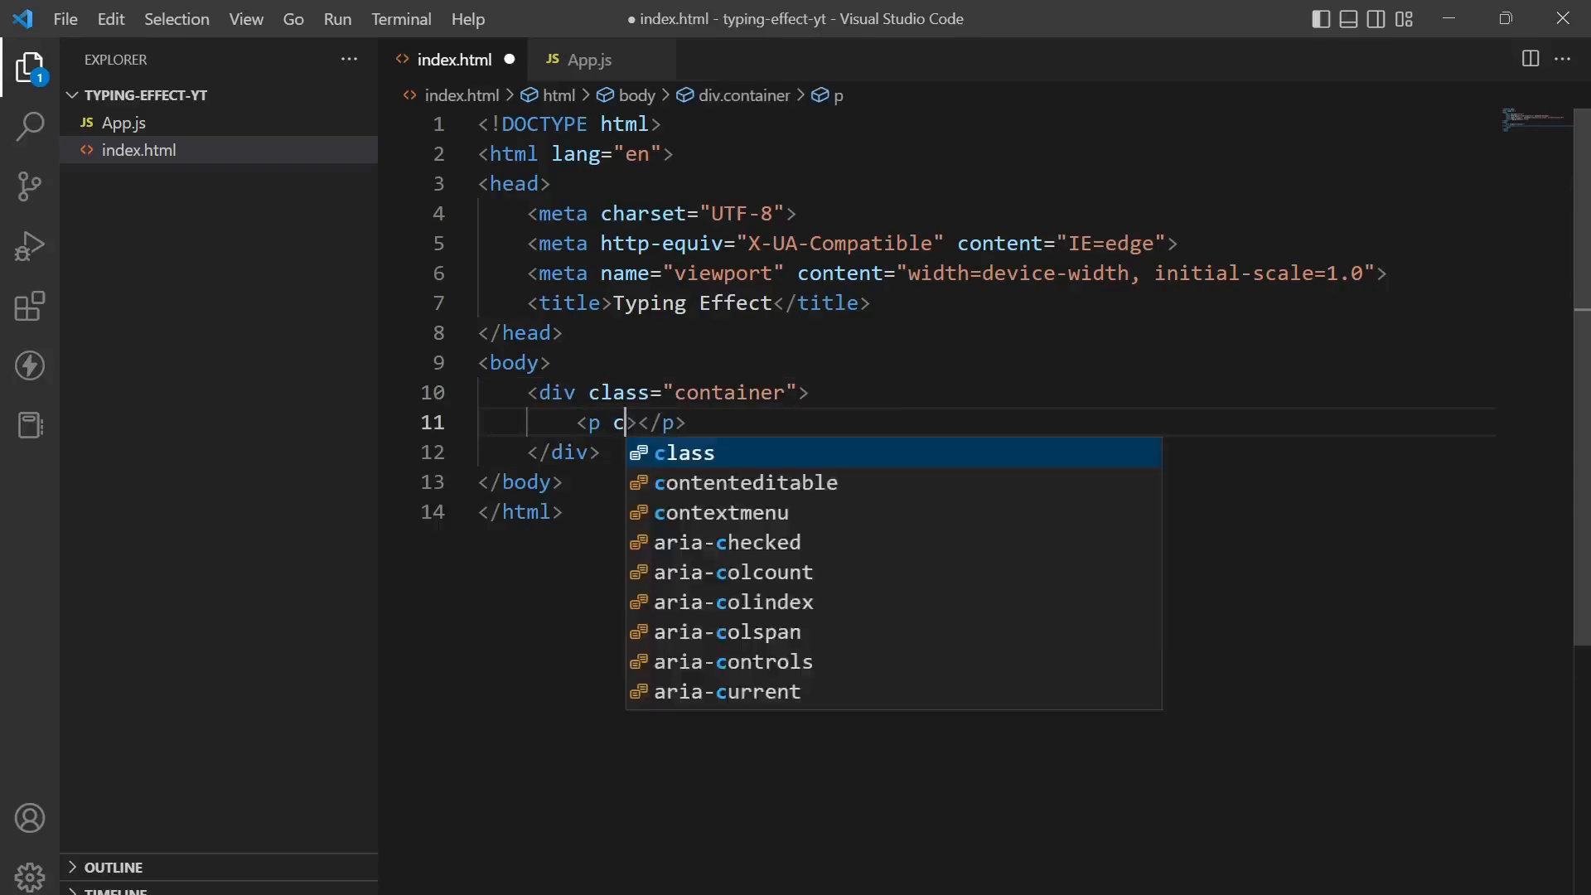
key(Tab)
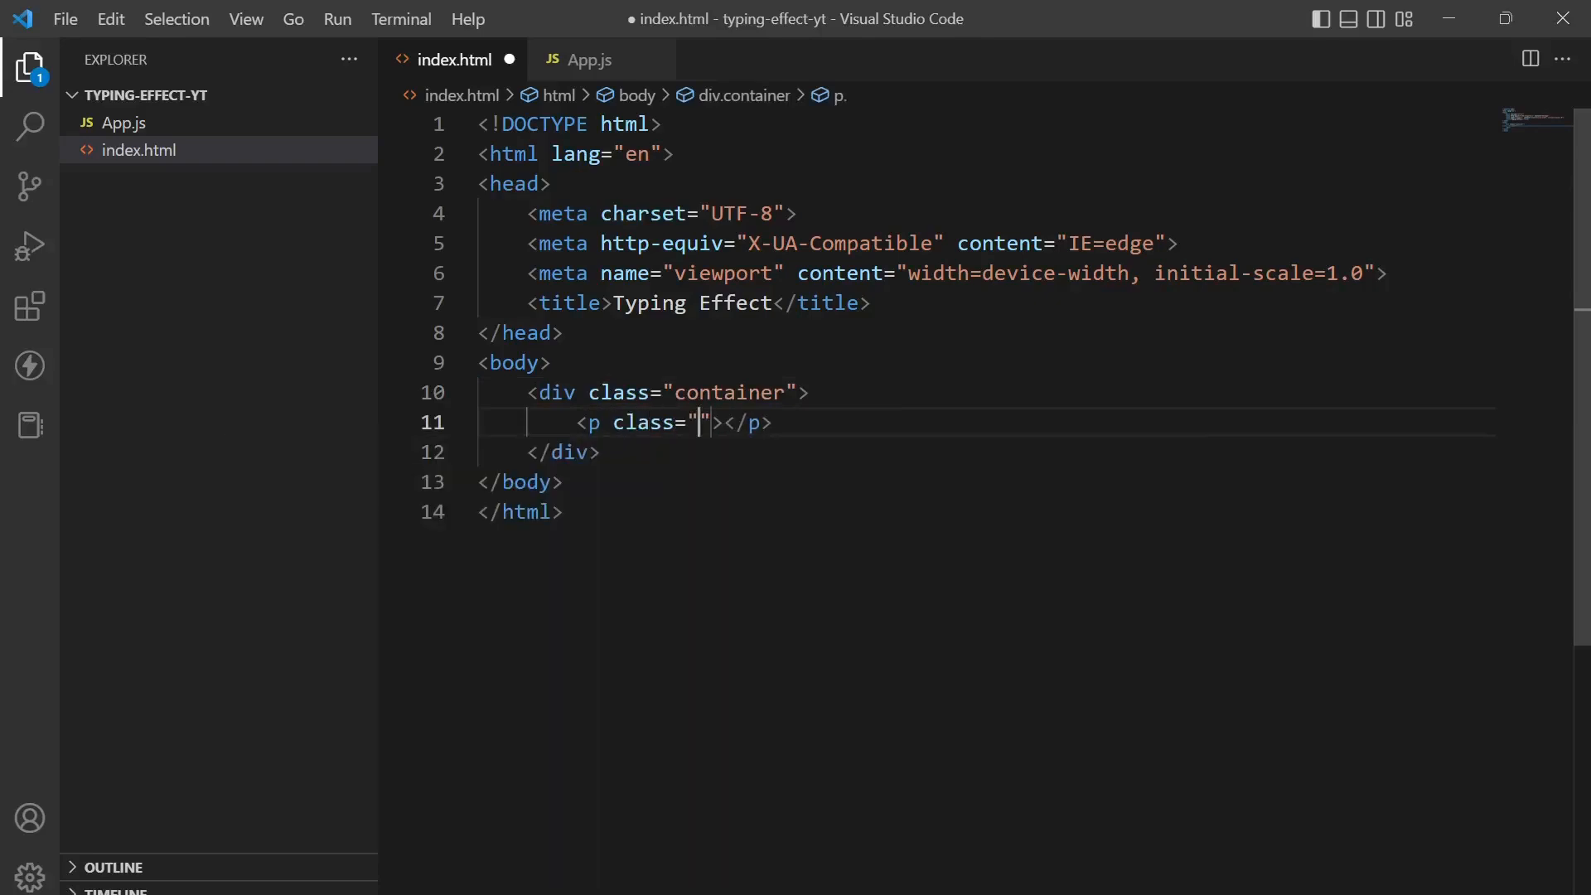
text(typing)
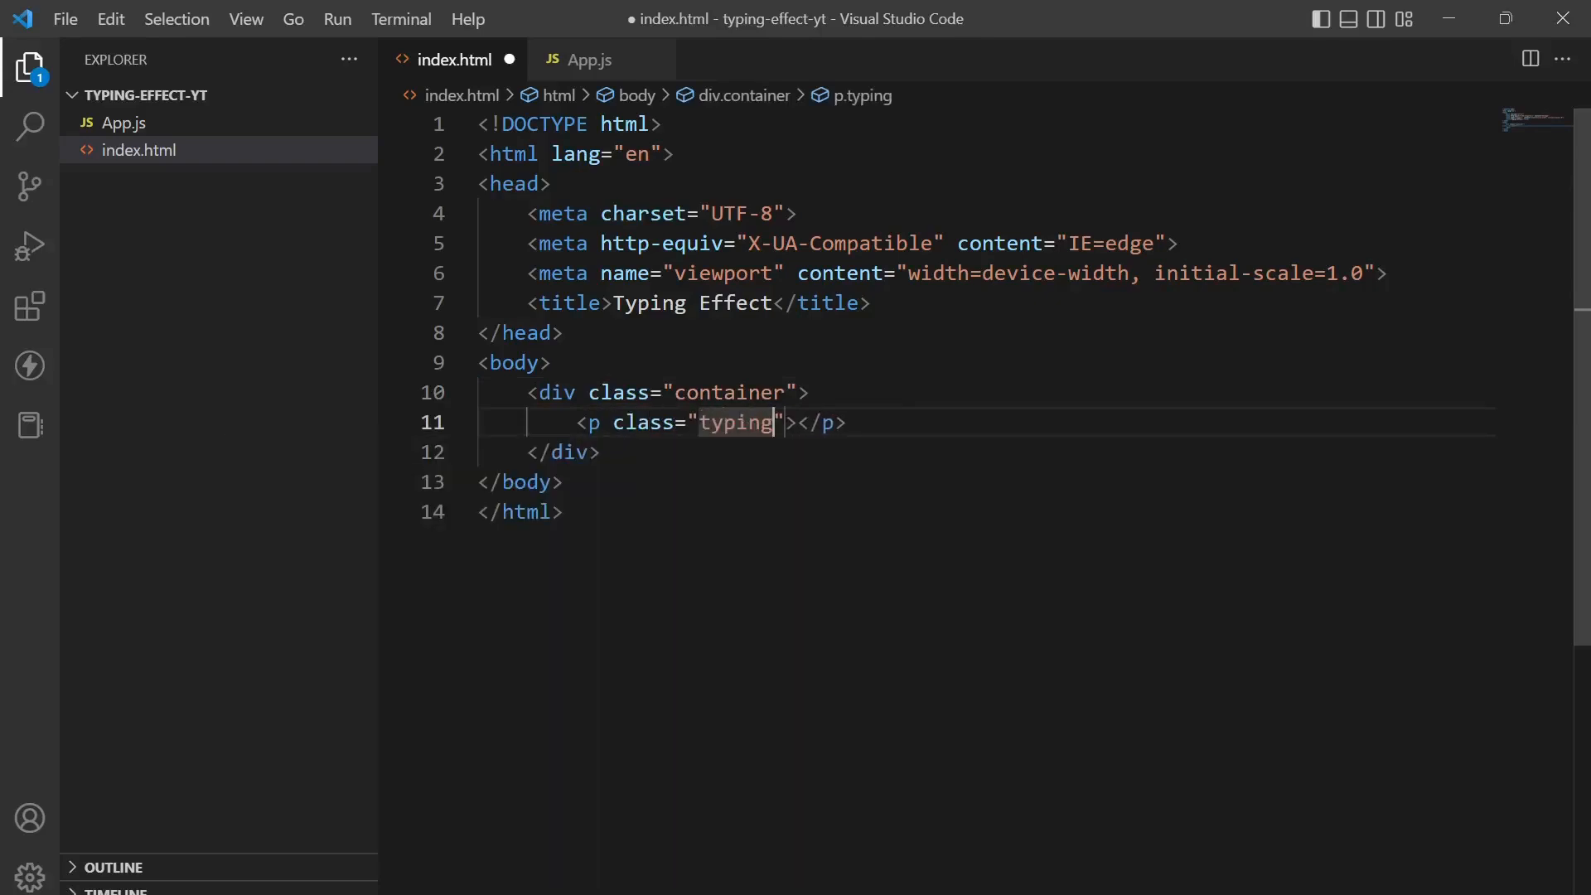
key(Ctrl+s)
text(<style>)
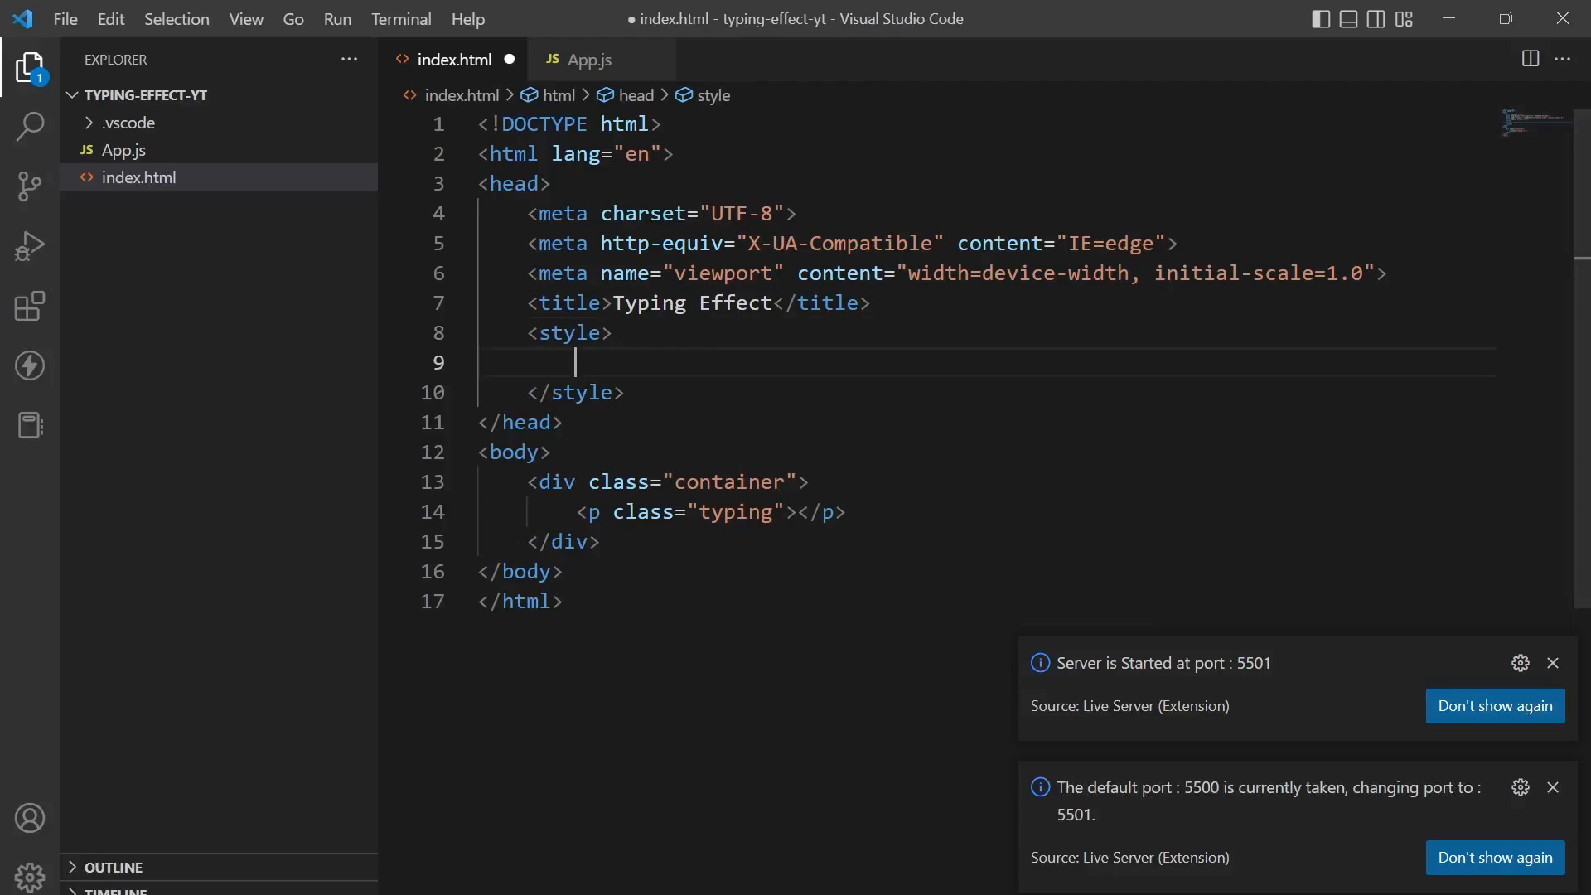
Step: Write a universal * rule with border-box sizing, margin 0 and padding 0
text(*)
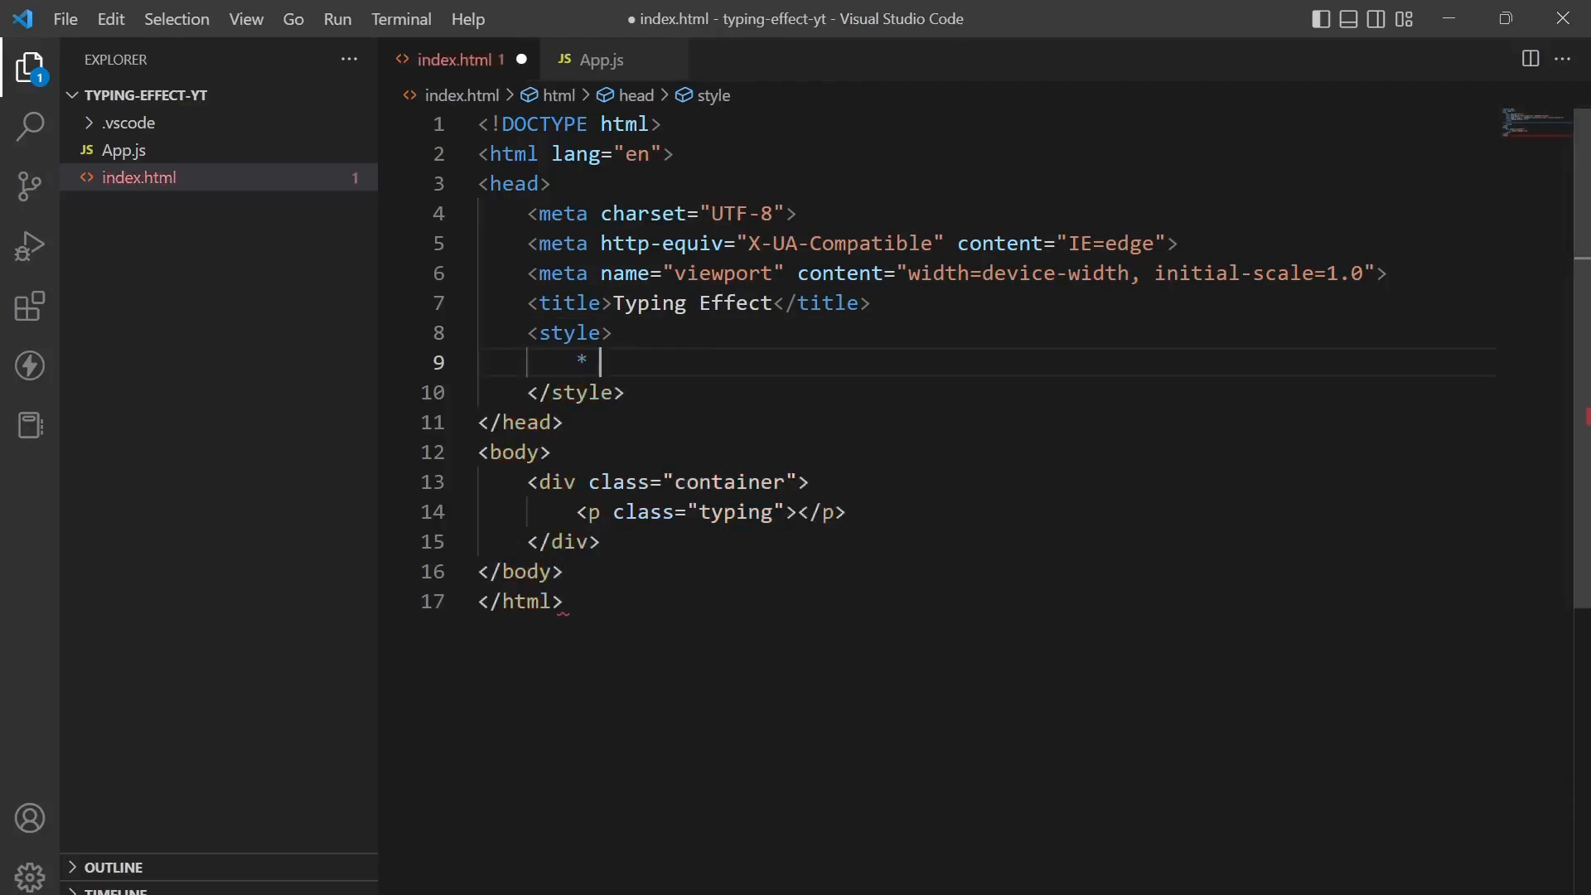
text({)
text(margin: 0;)
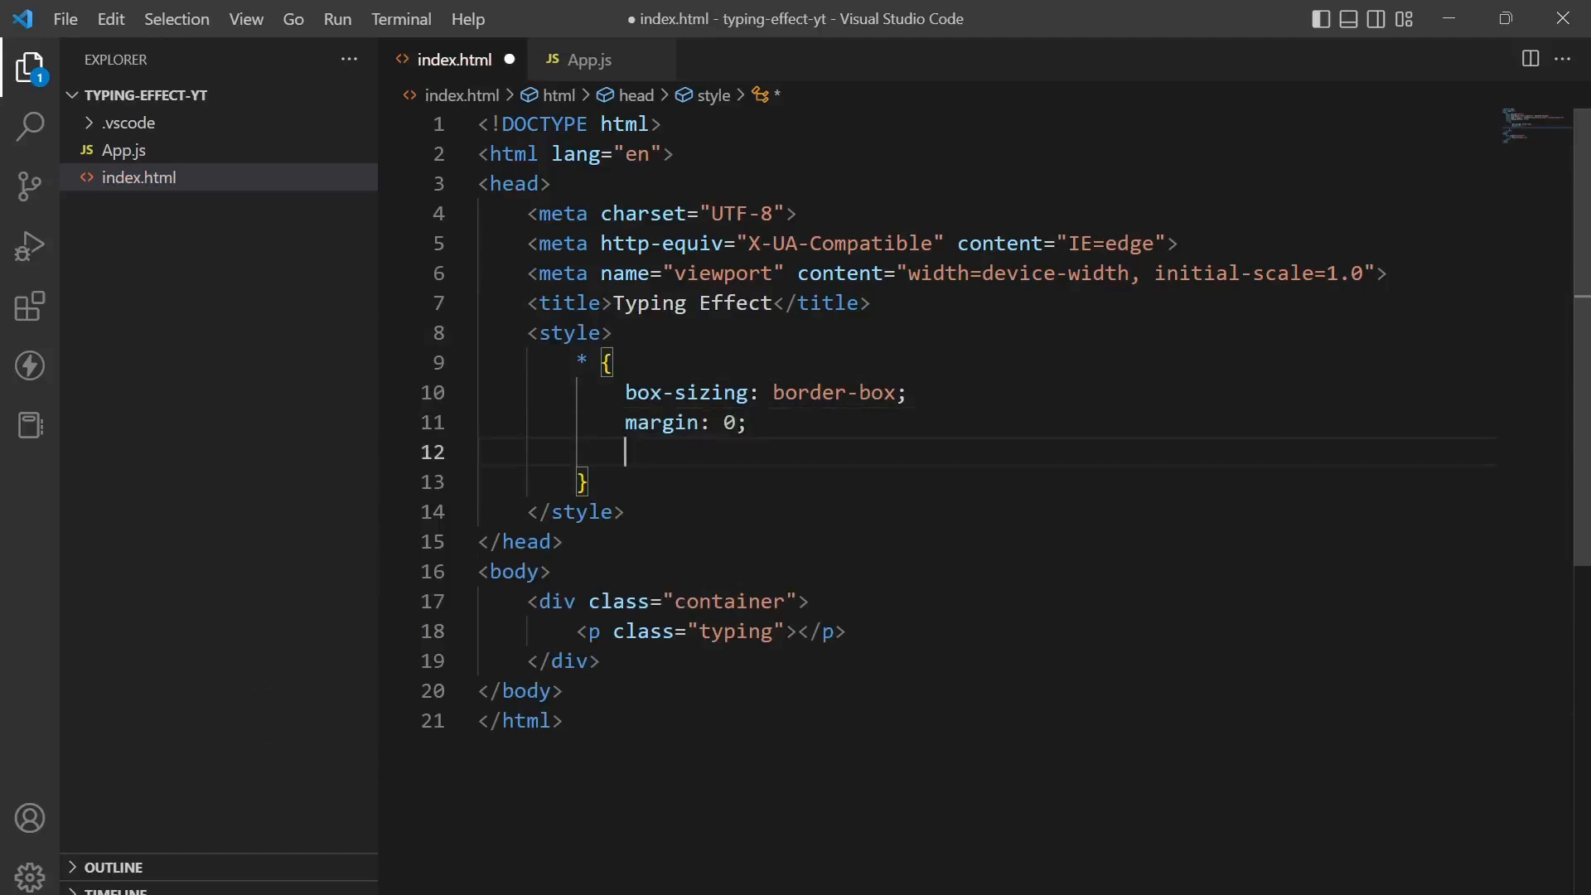
text(pa)
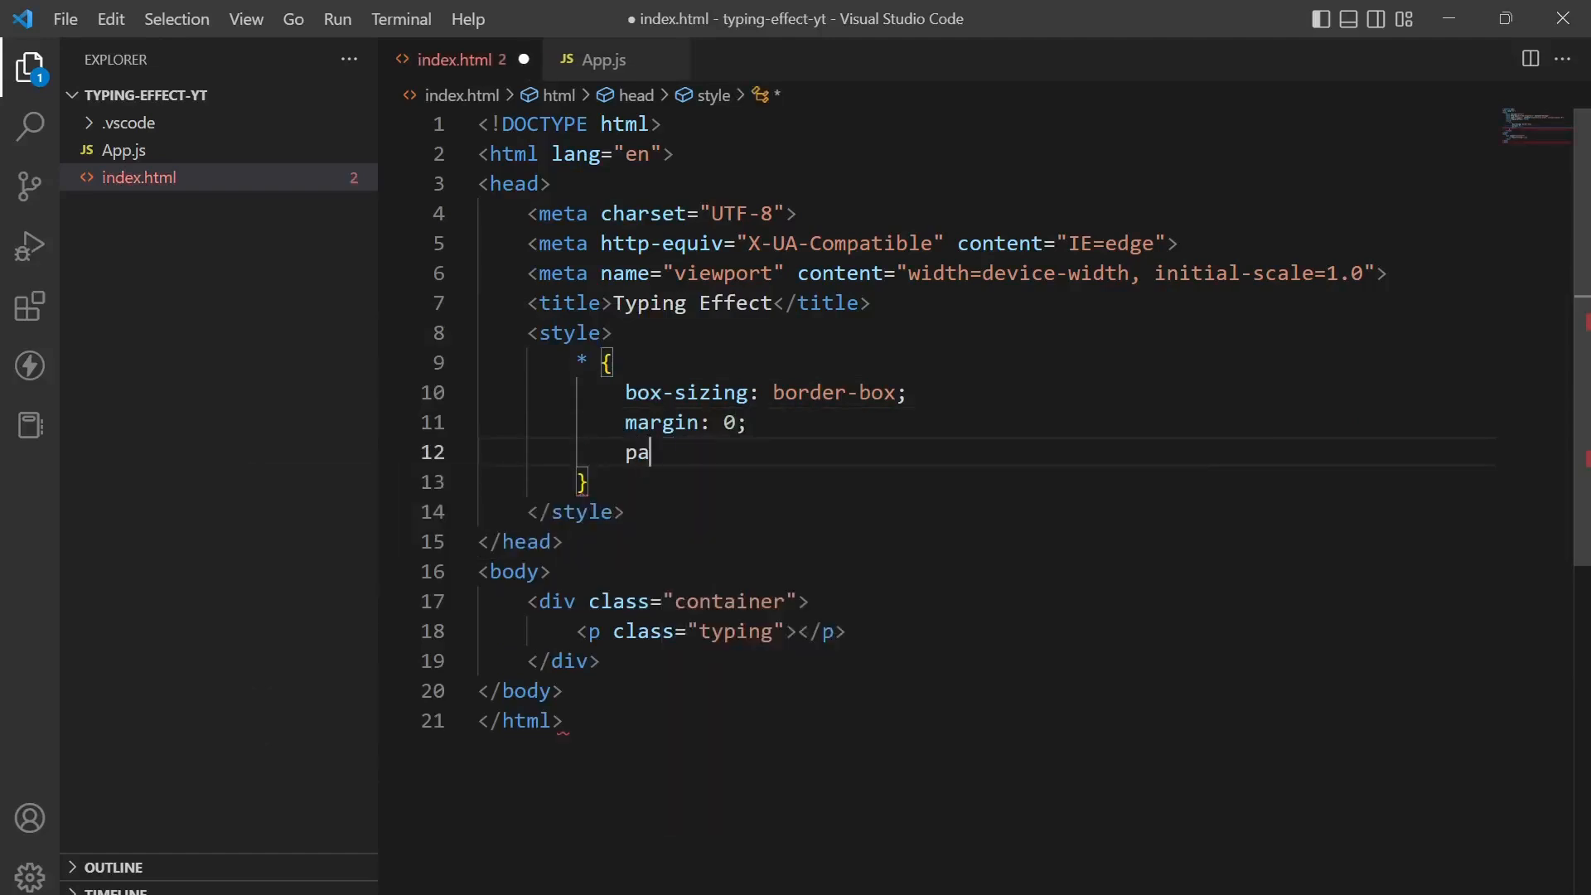
text(dding: 0;)
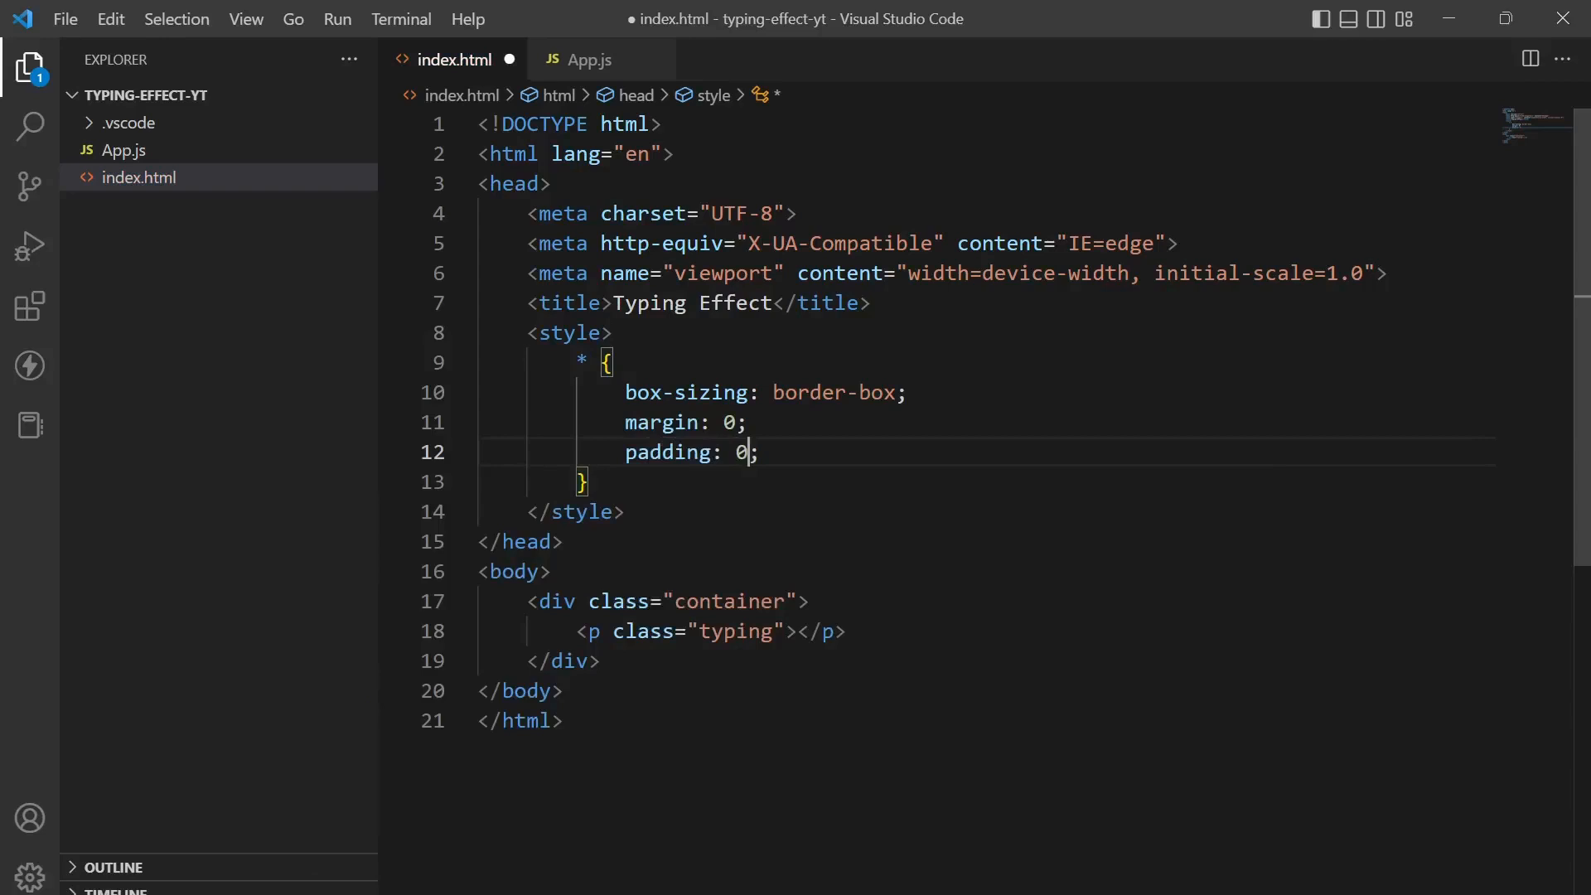
key(Enter)
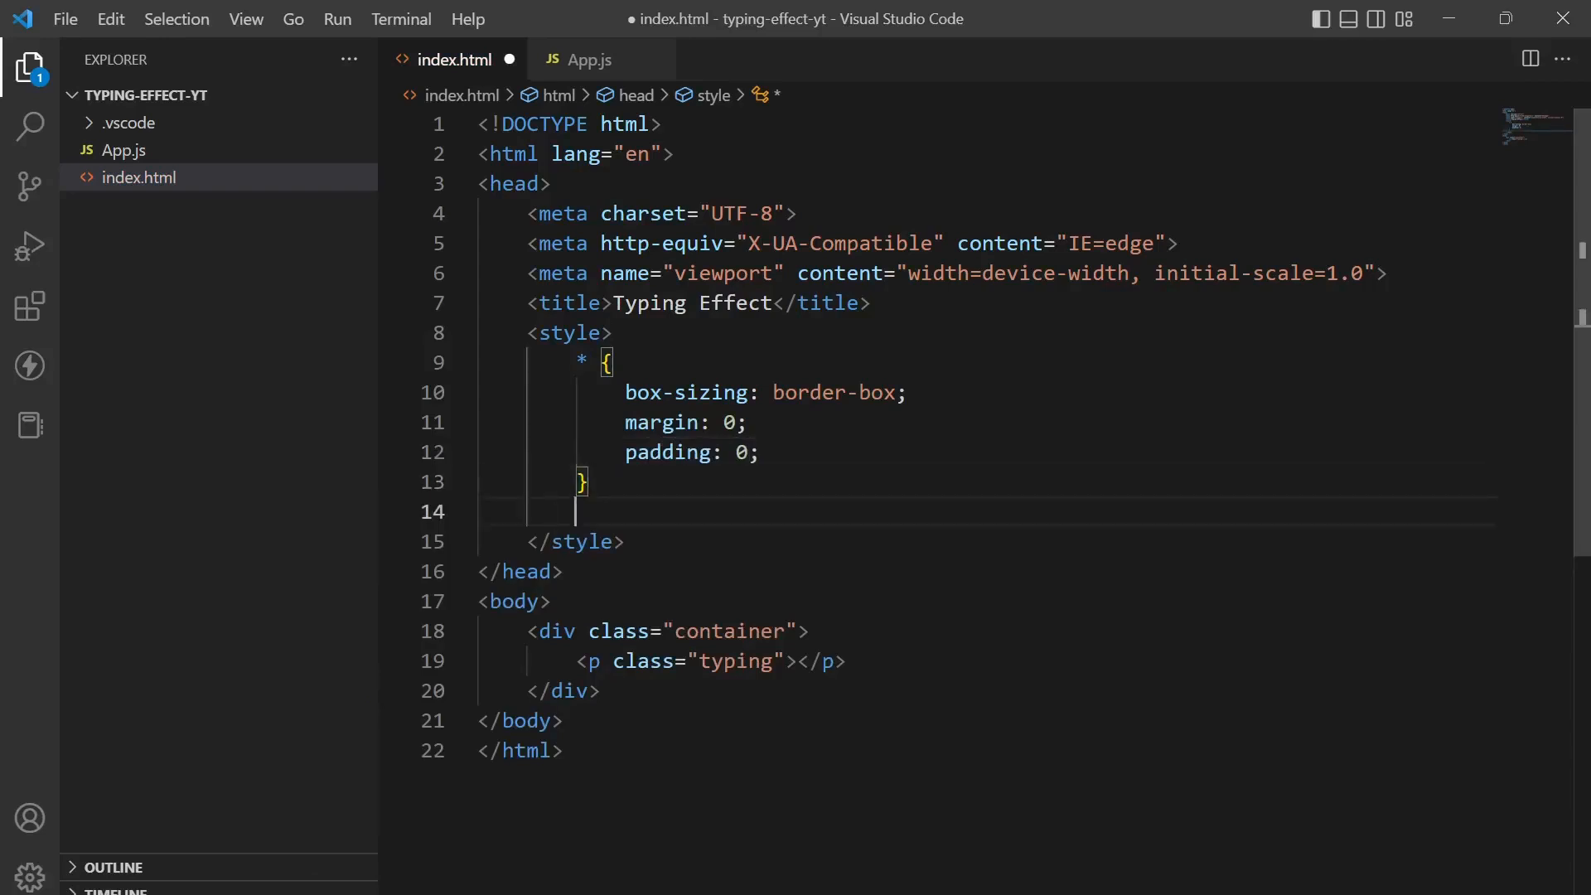
Step: Start a .container rule with width 100% and height 400px
text(.cota)
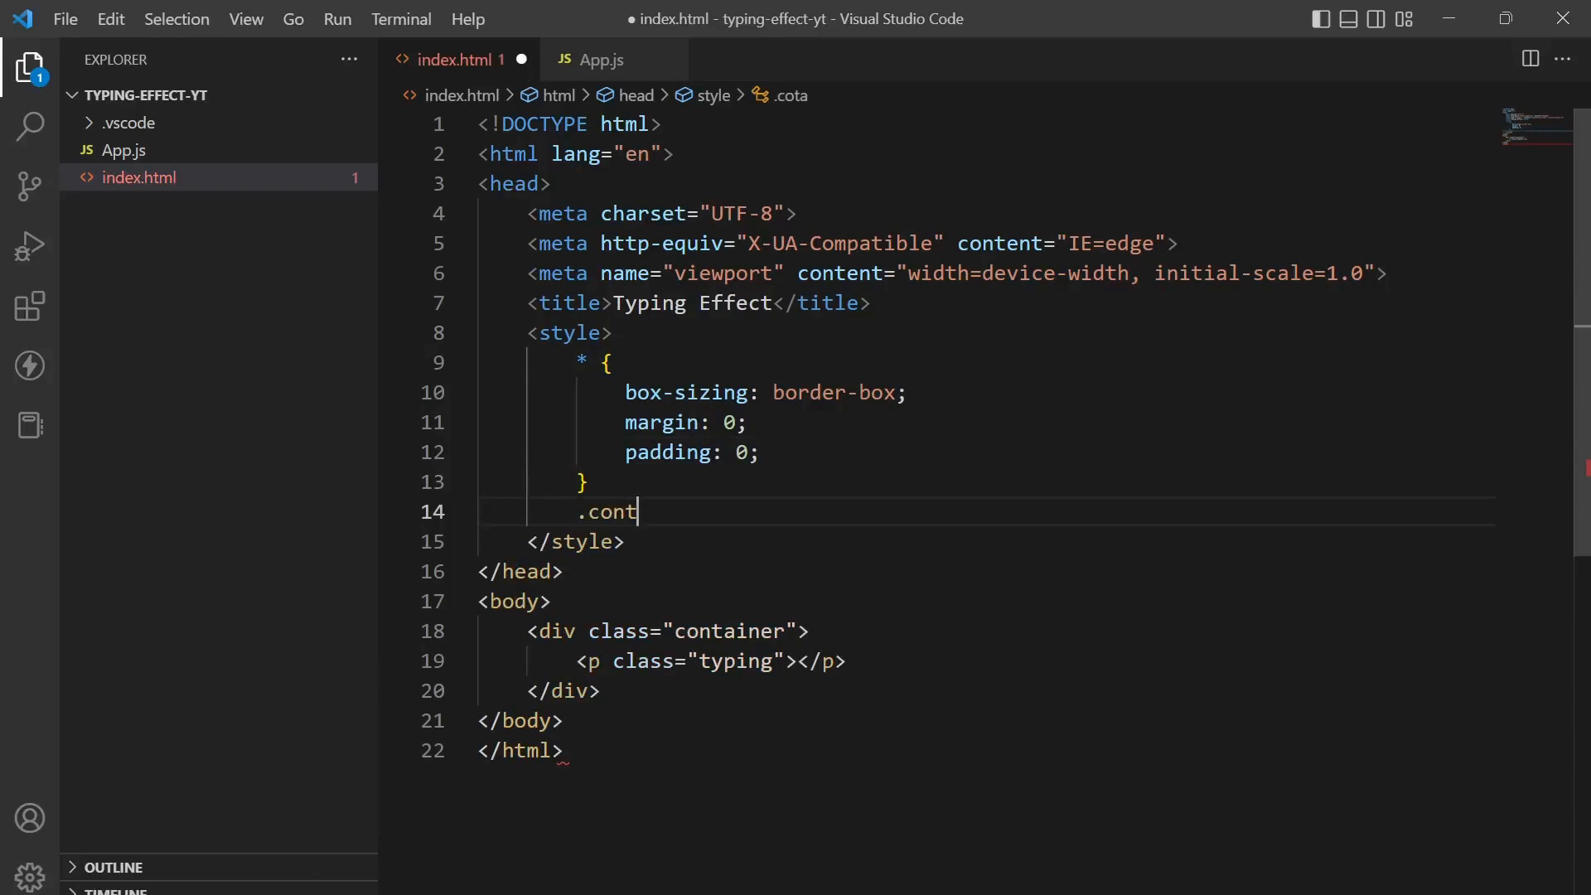
text(ainer)
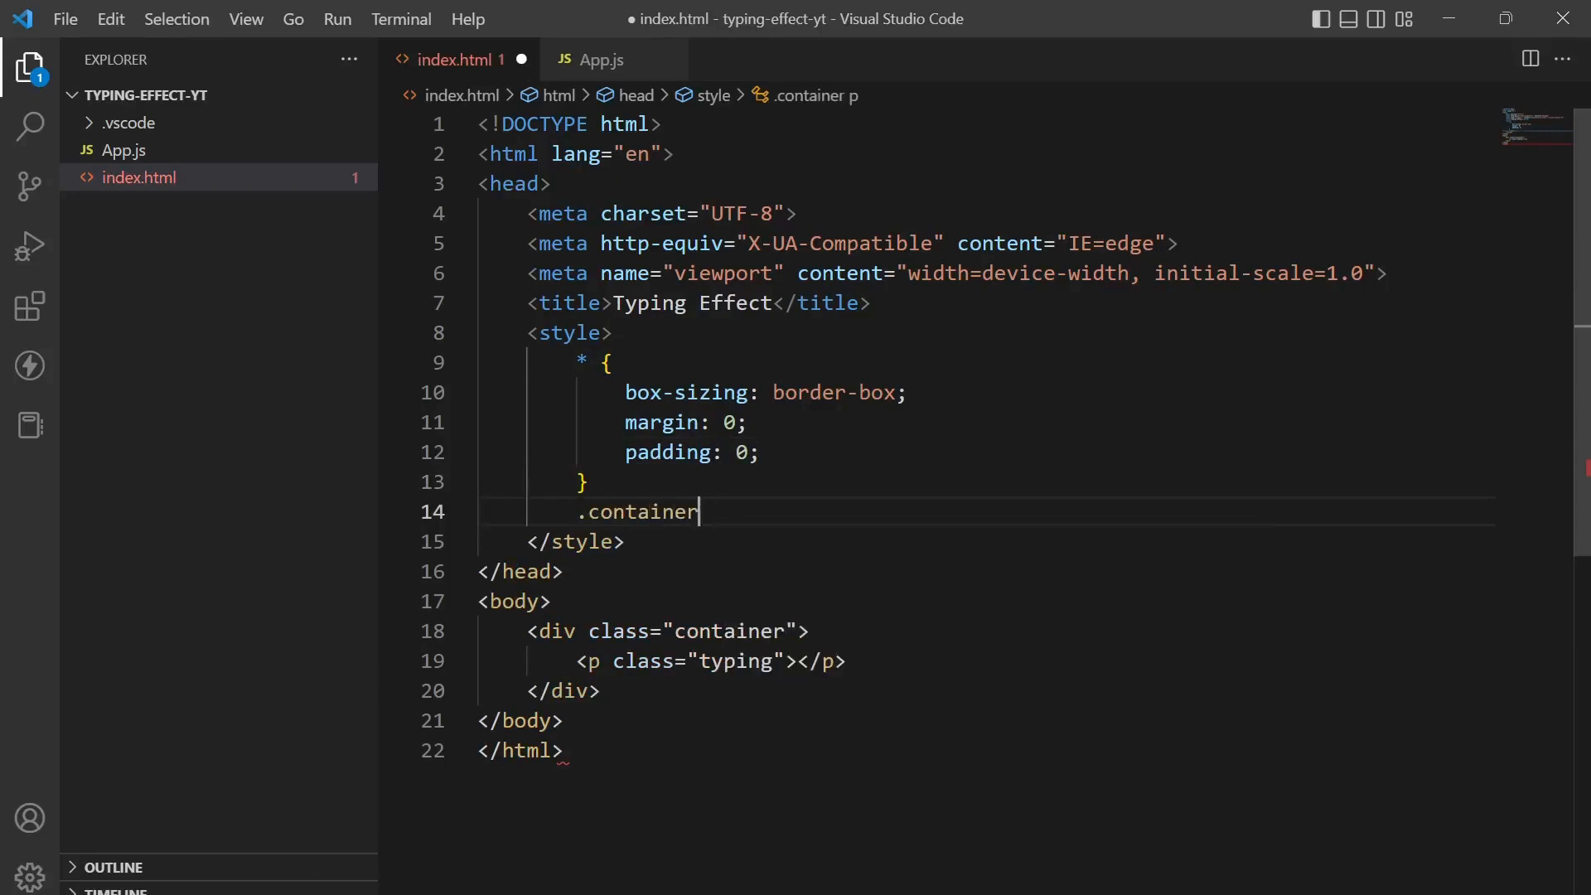
text({)
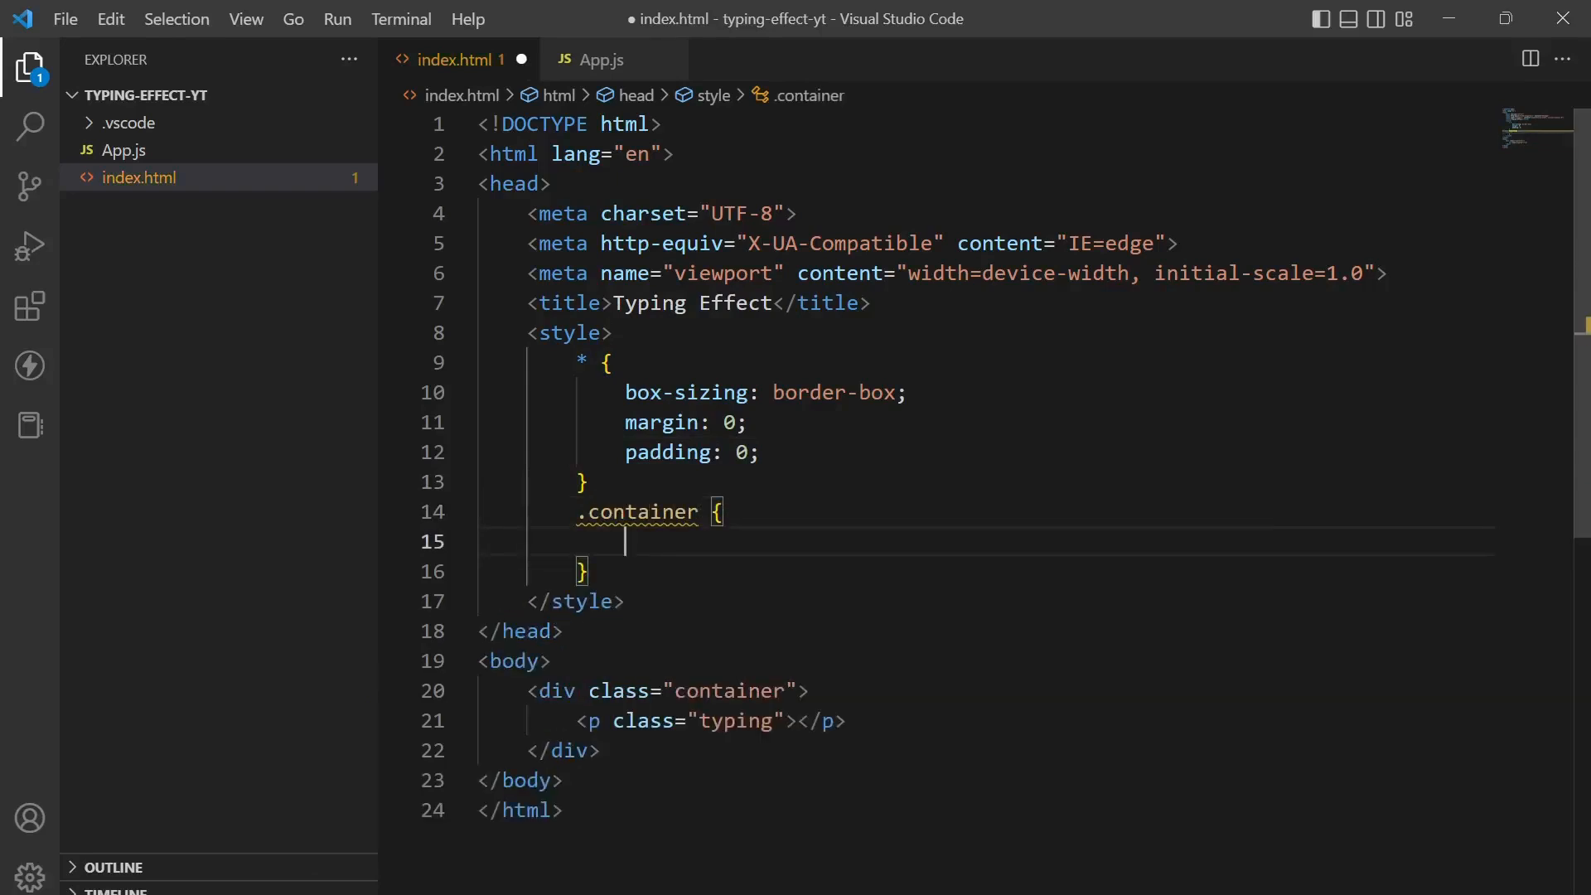
text(width: 100;)
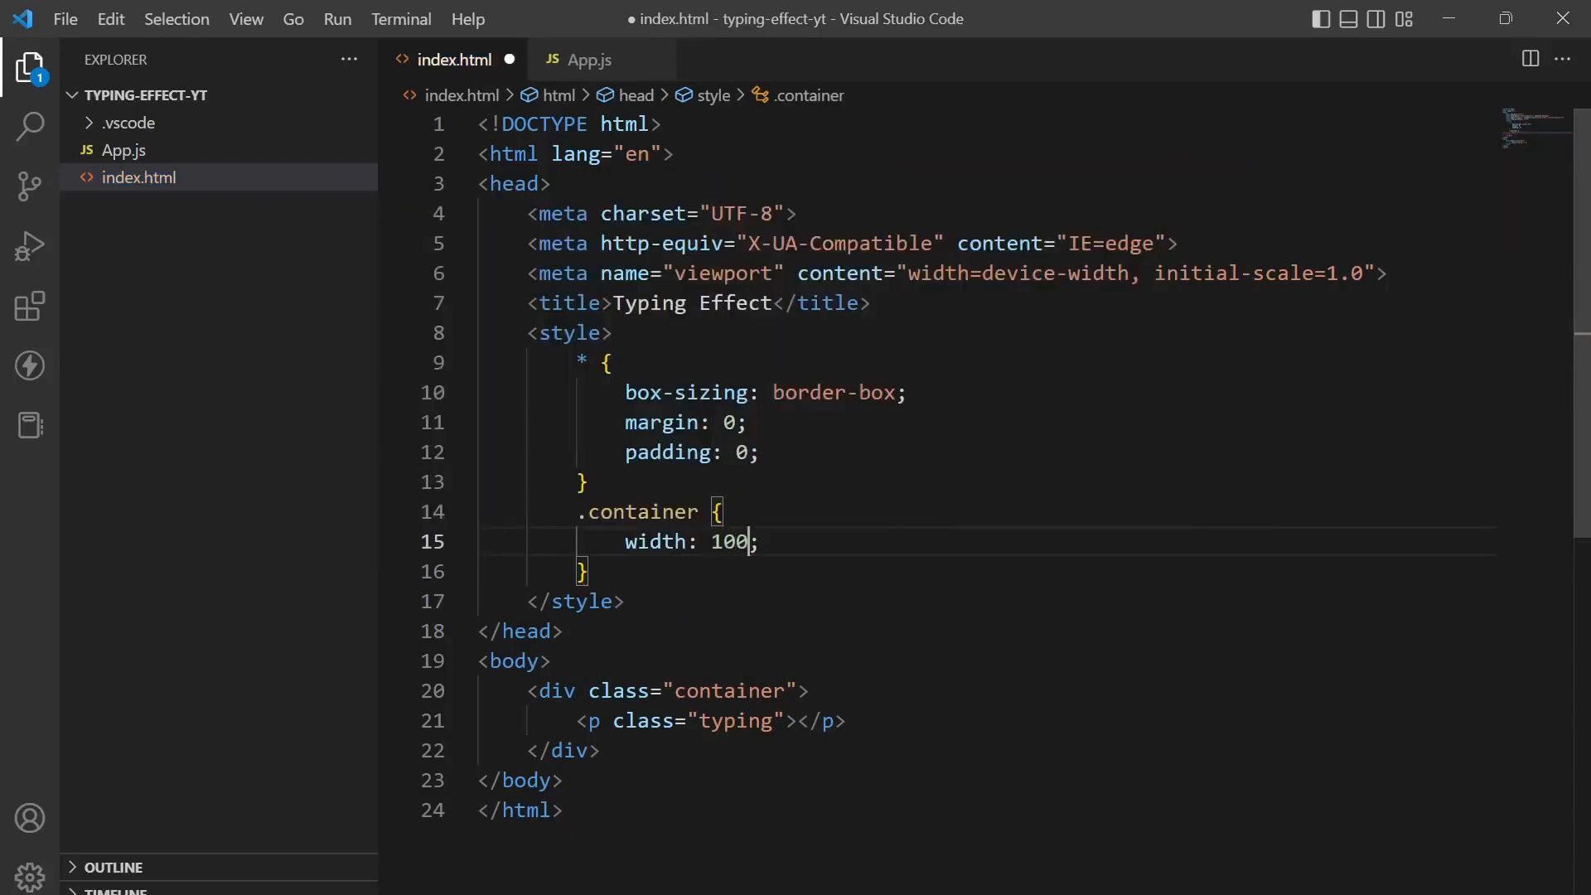
text(%)
text(height: ;)
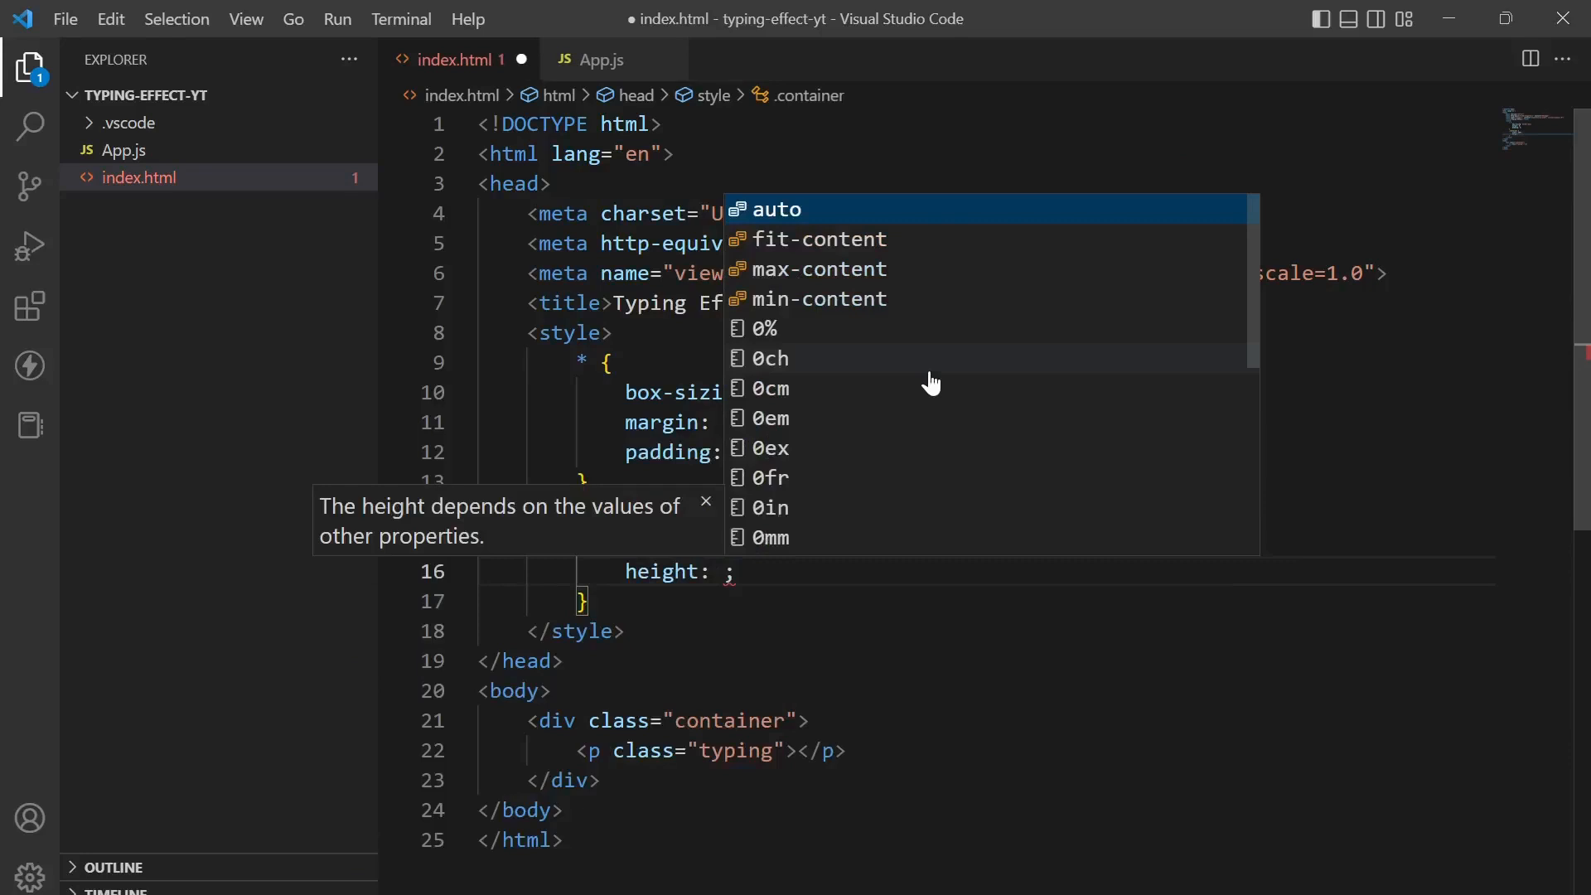
text(400px;)
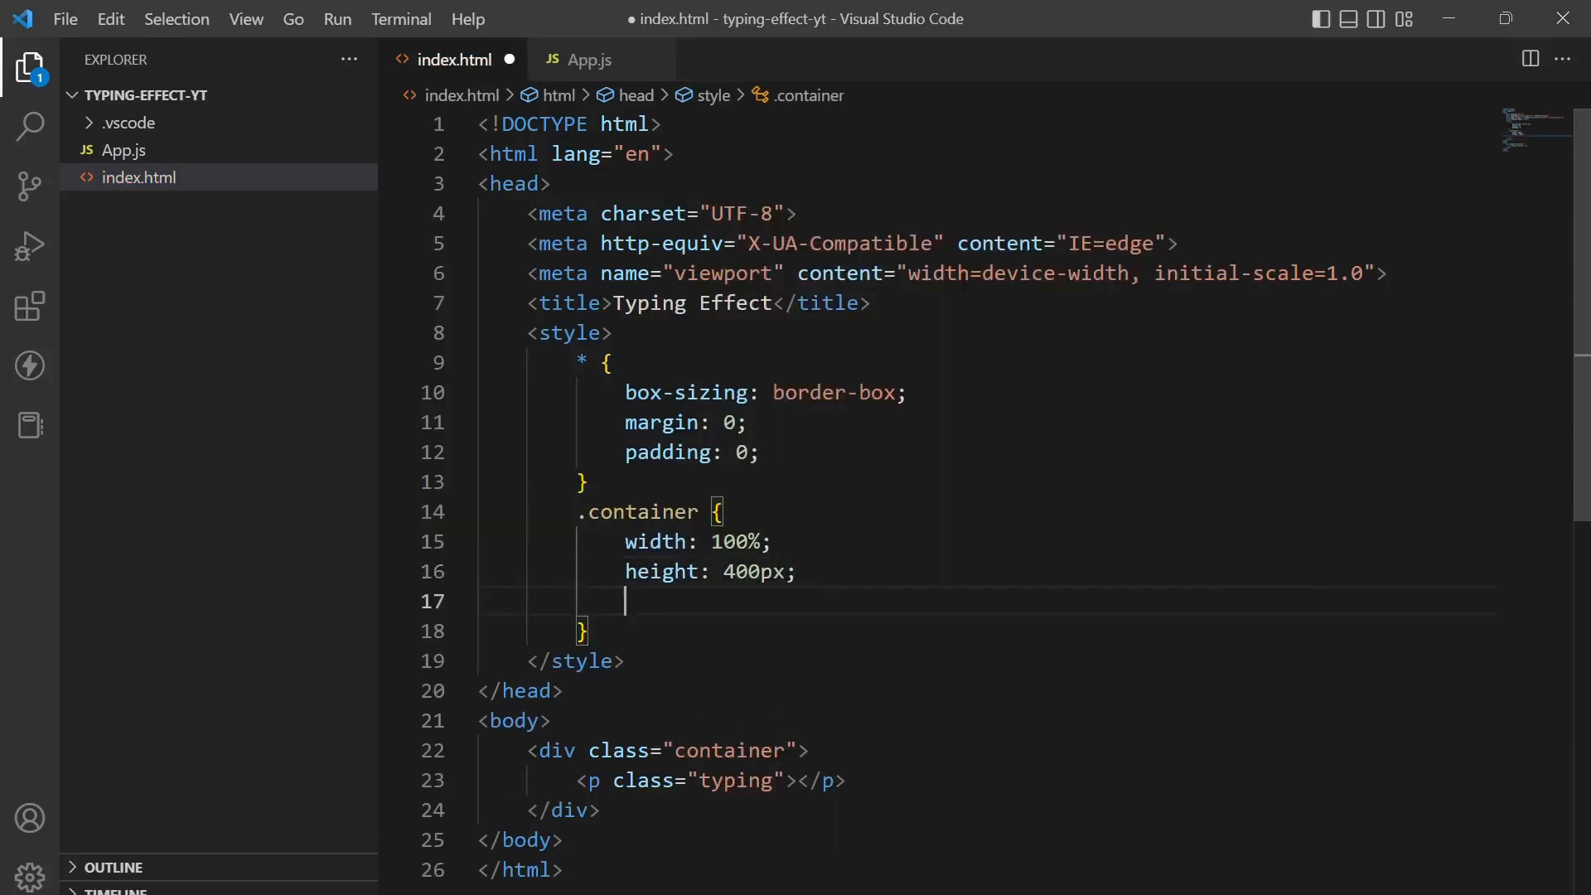
Step: Give the container a pink background, flex display and centred item alignment
text(background-color: pink;)
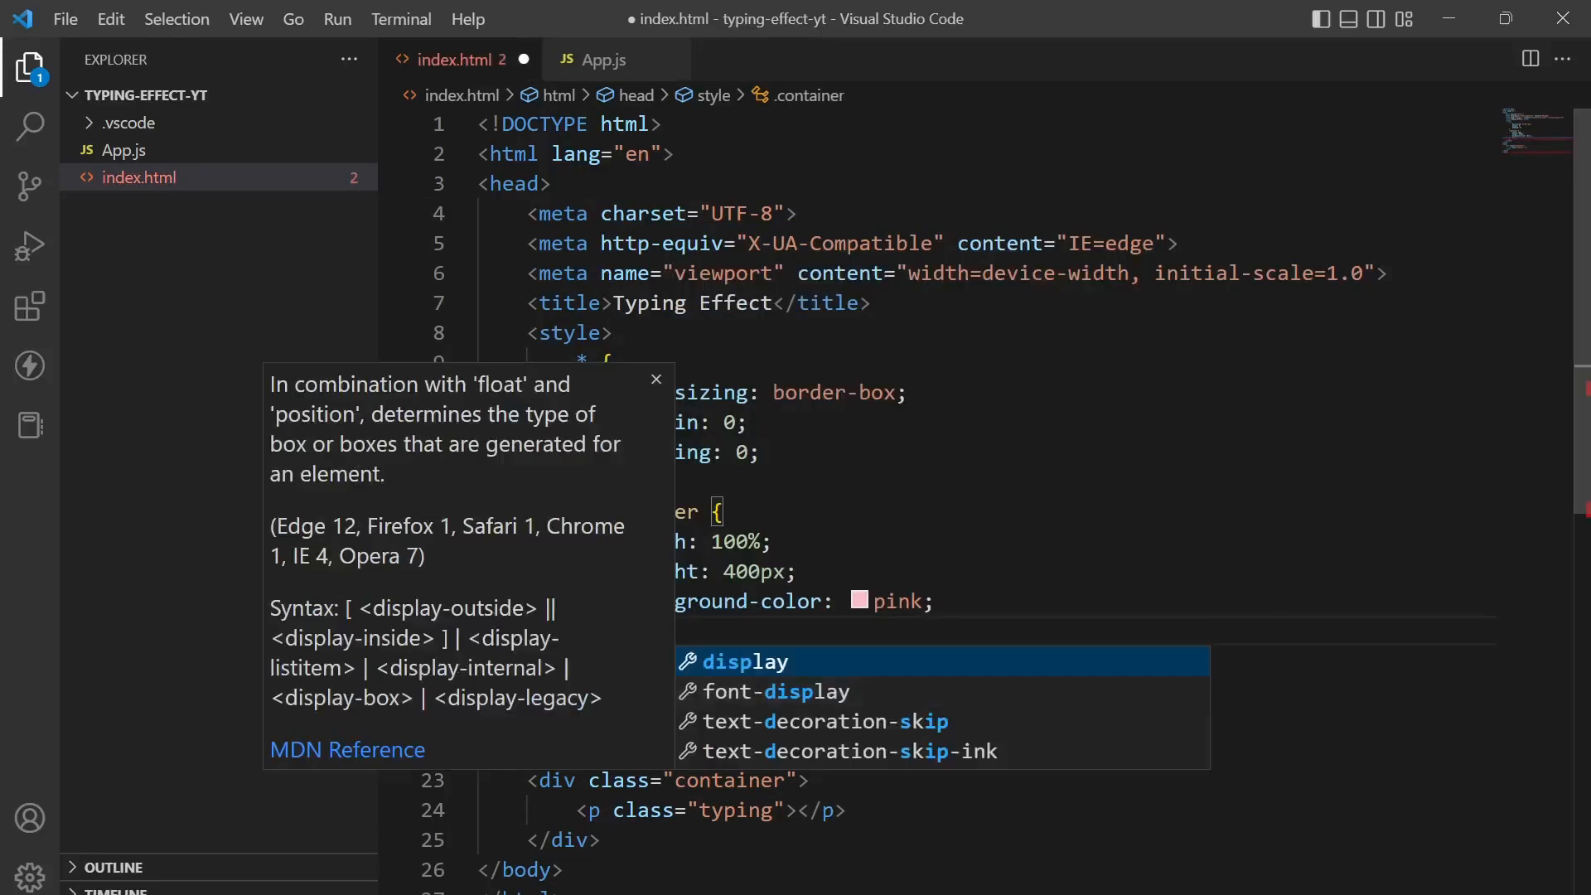
text(display: flex;)
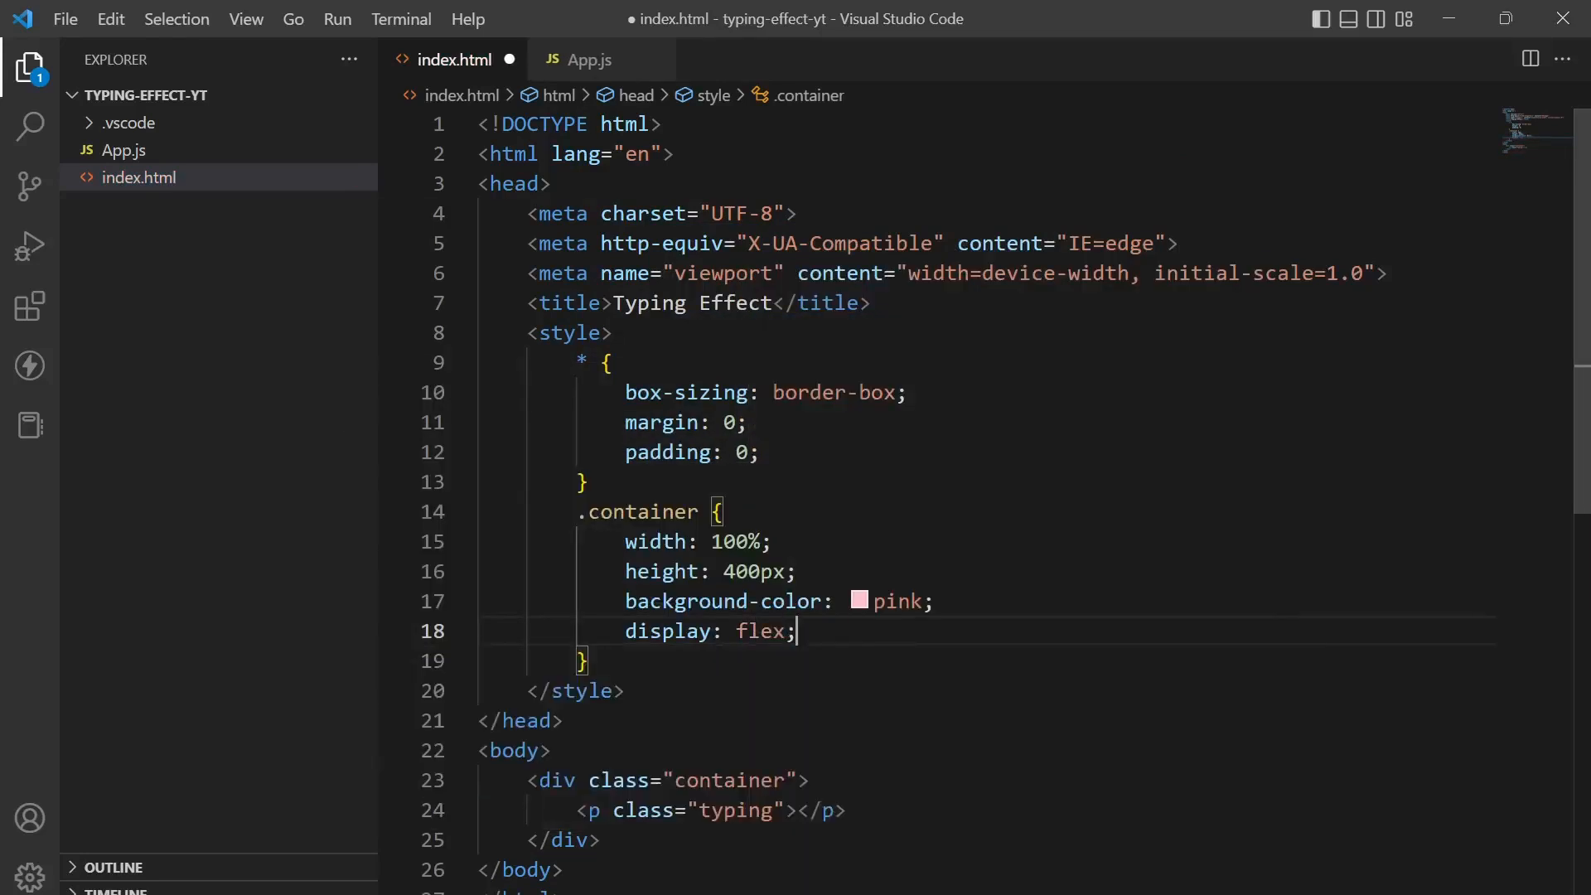
text(align-items: center;)
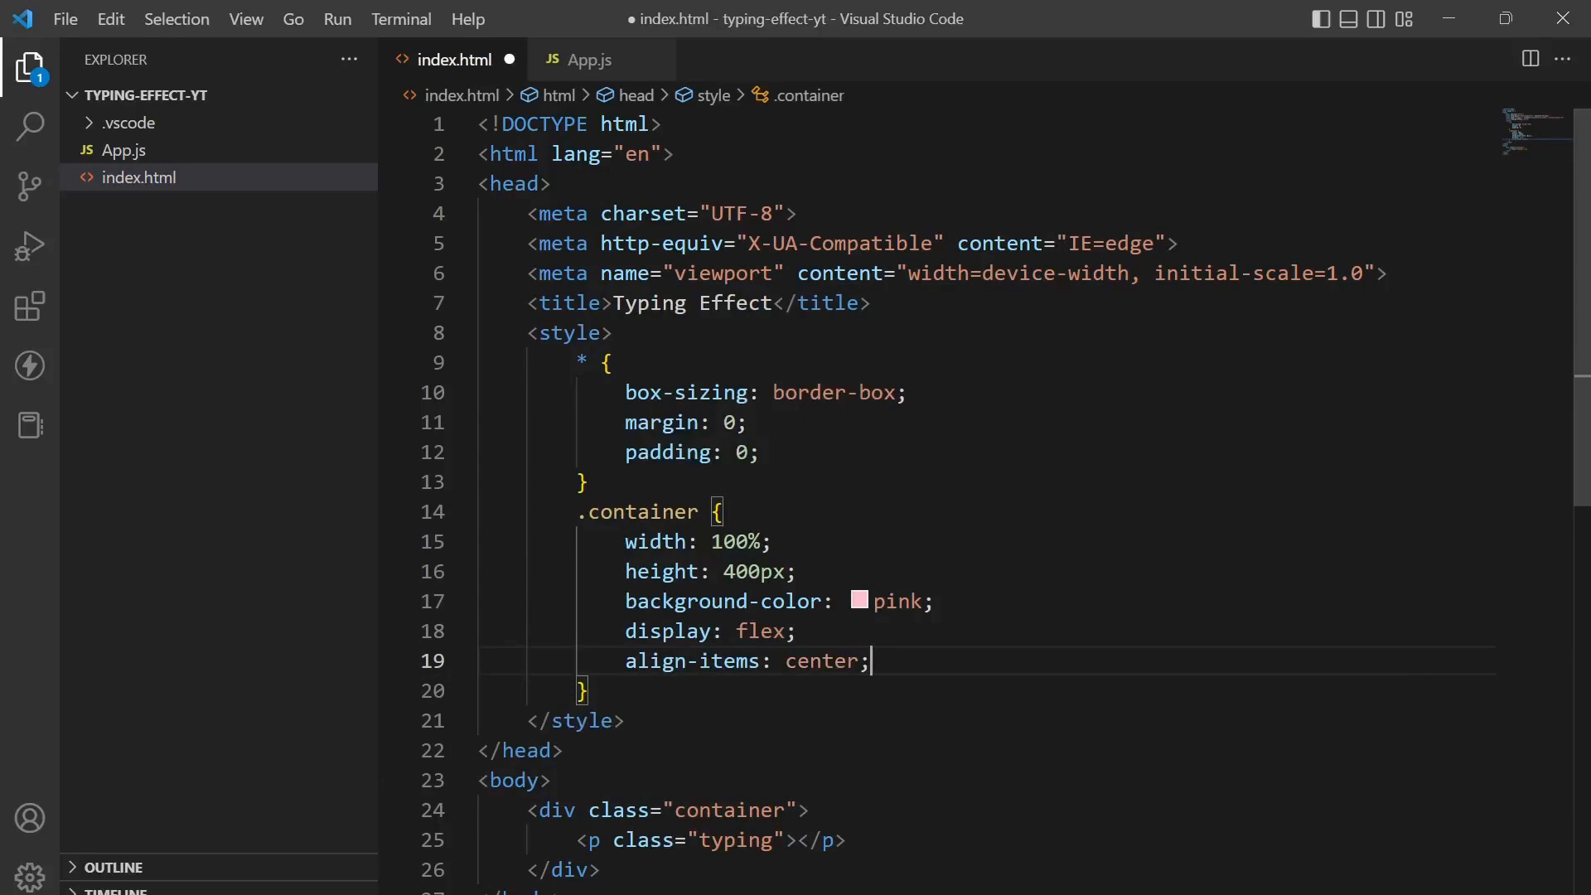
Step: Add a p rule with 1rem padding, 4rem font size and sans-serif font, then save
text(p {})
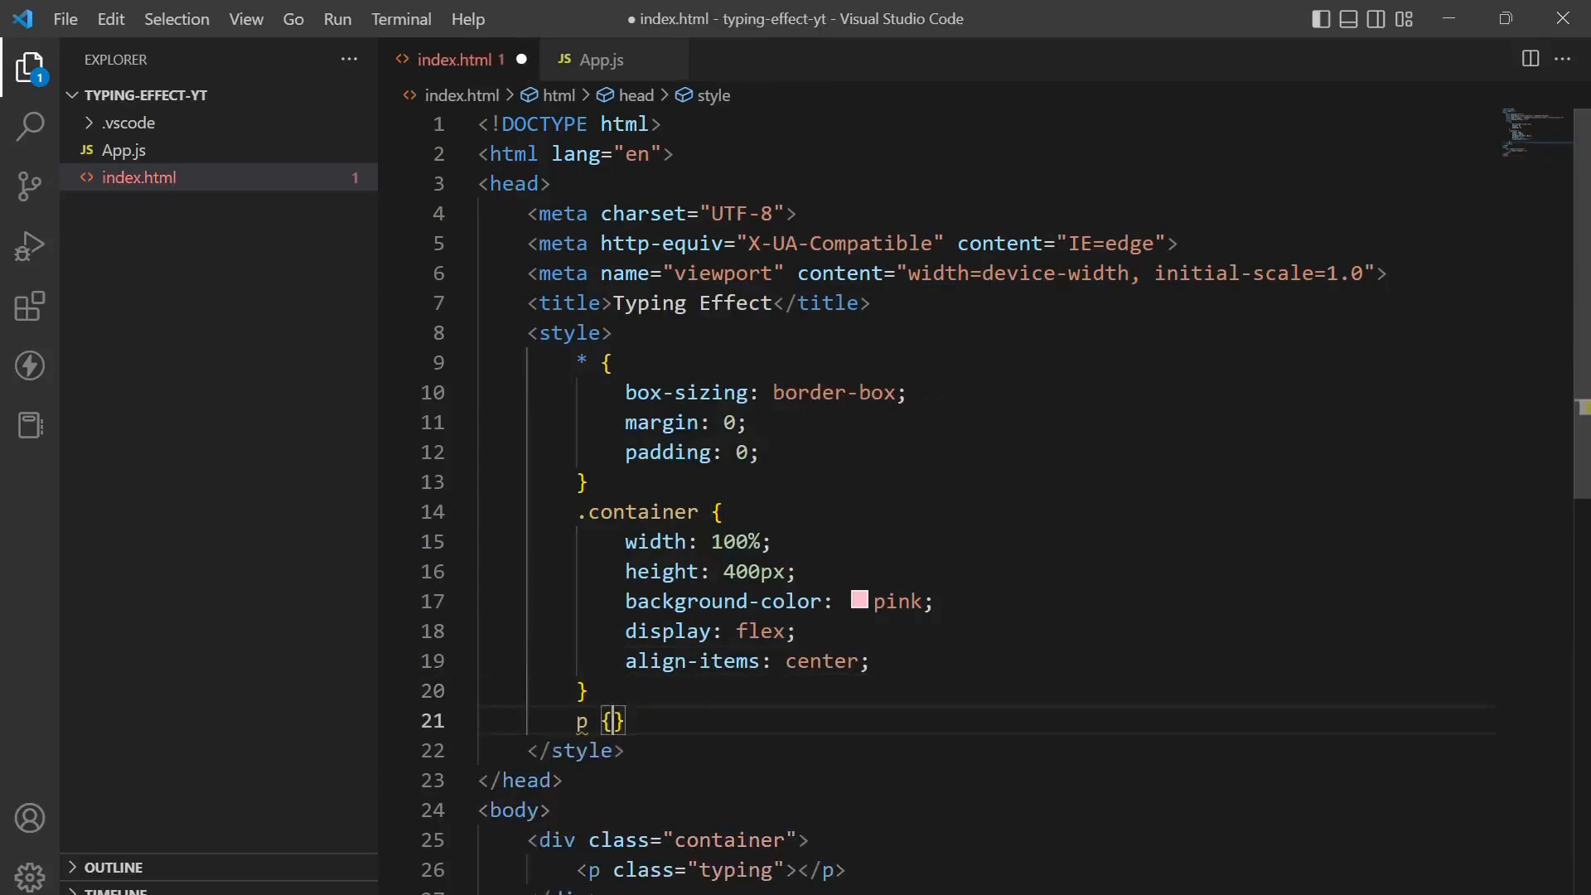
text(padding: 1re;)
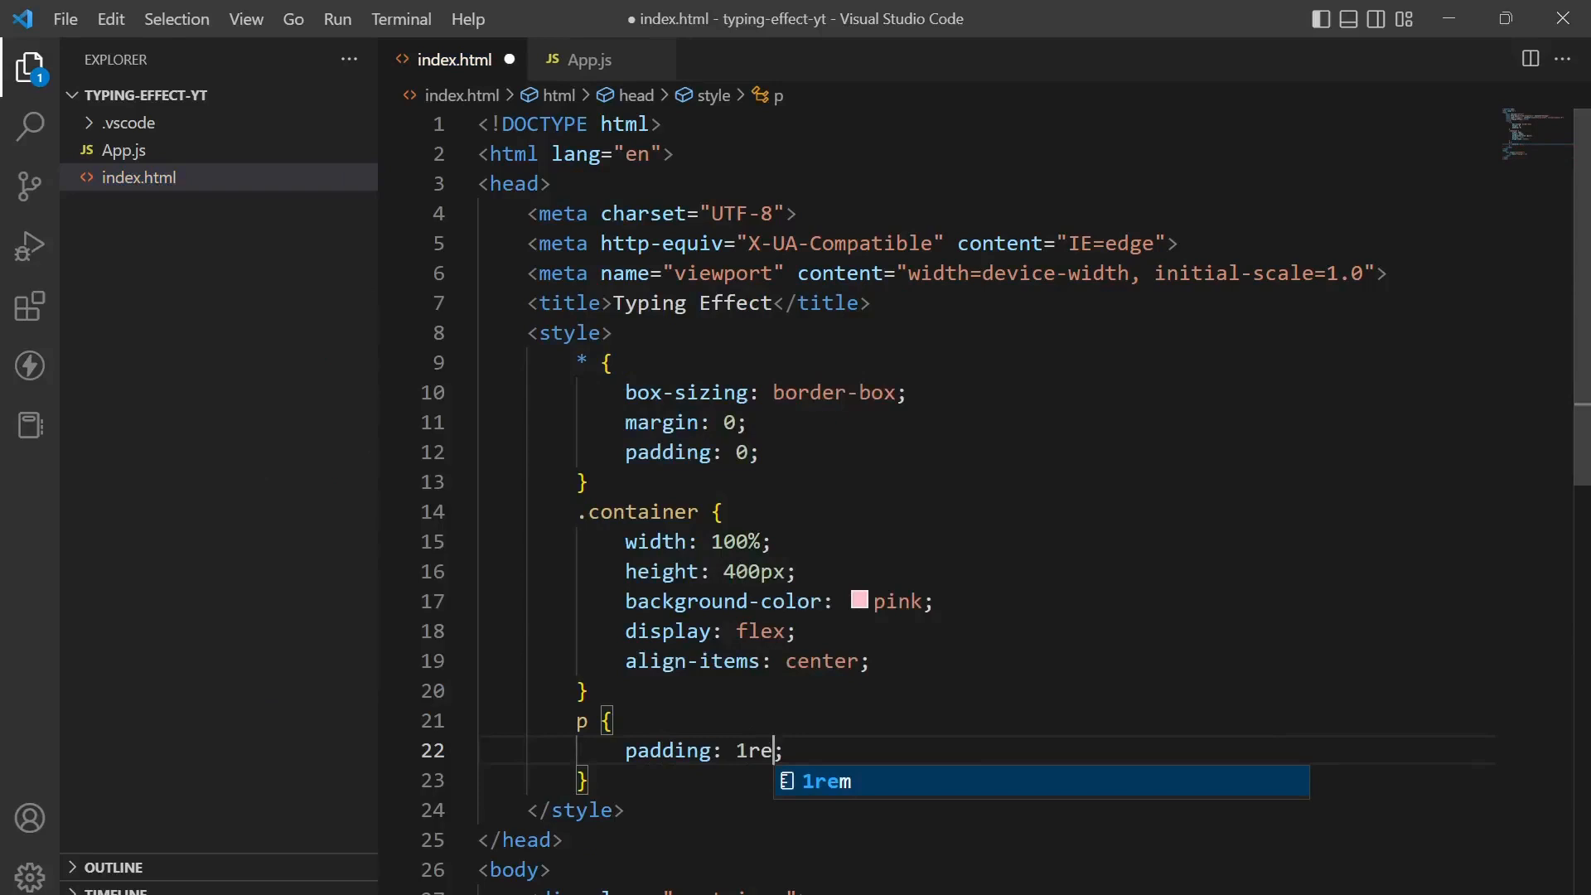
text(font-size: 4r;)
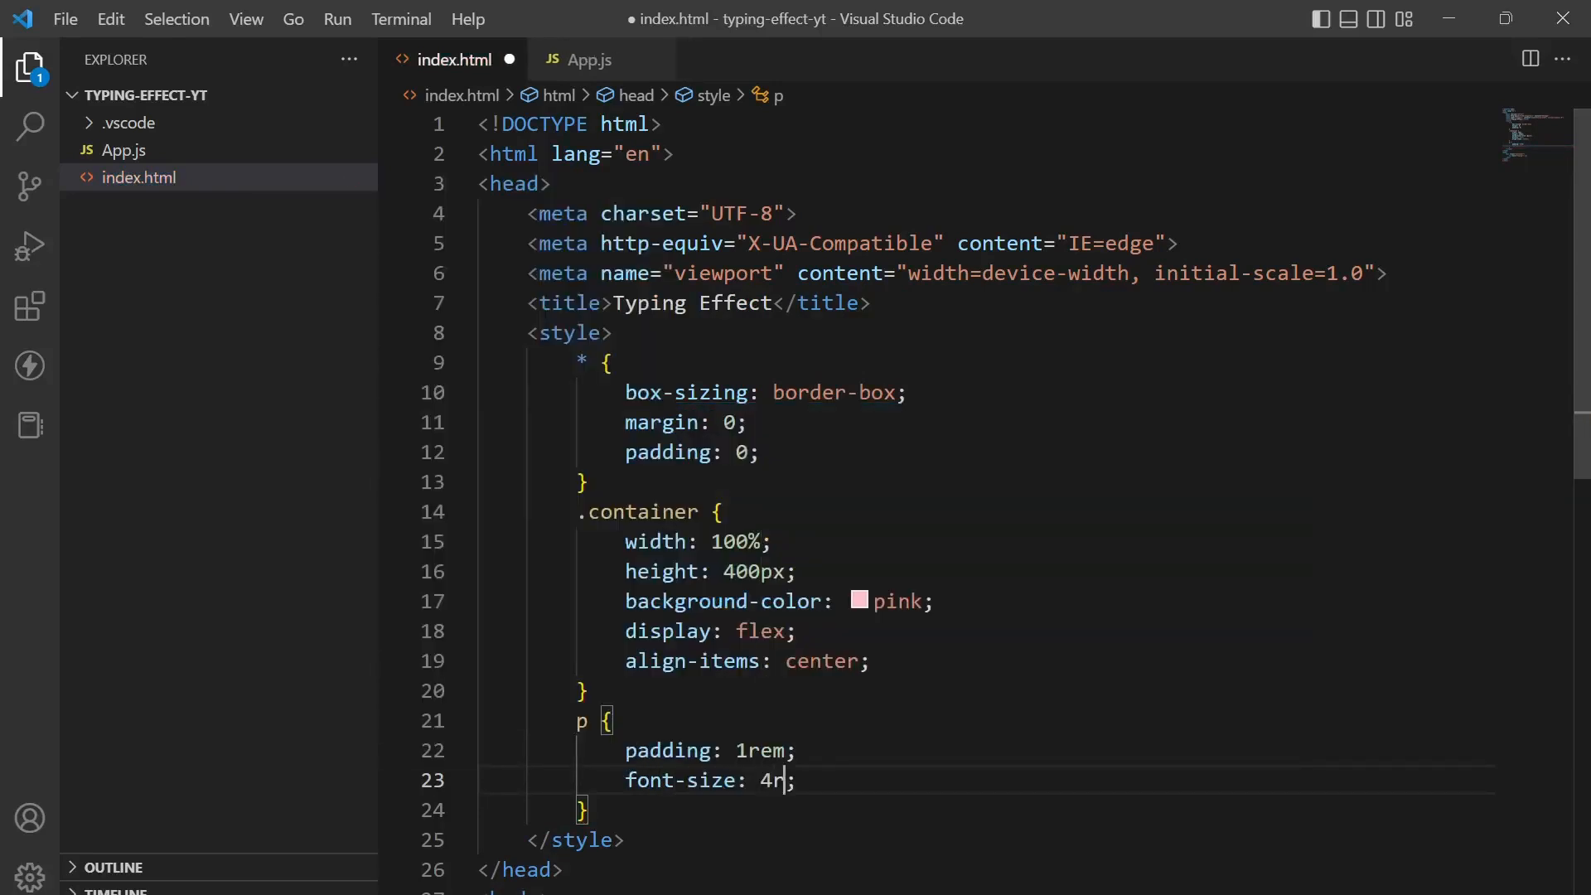
text(font-family: ;)
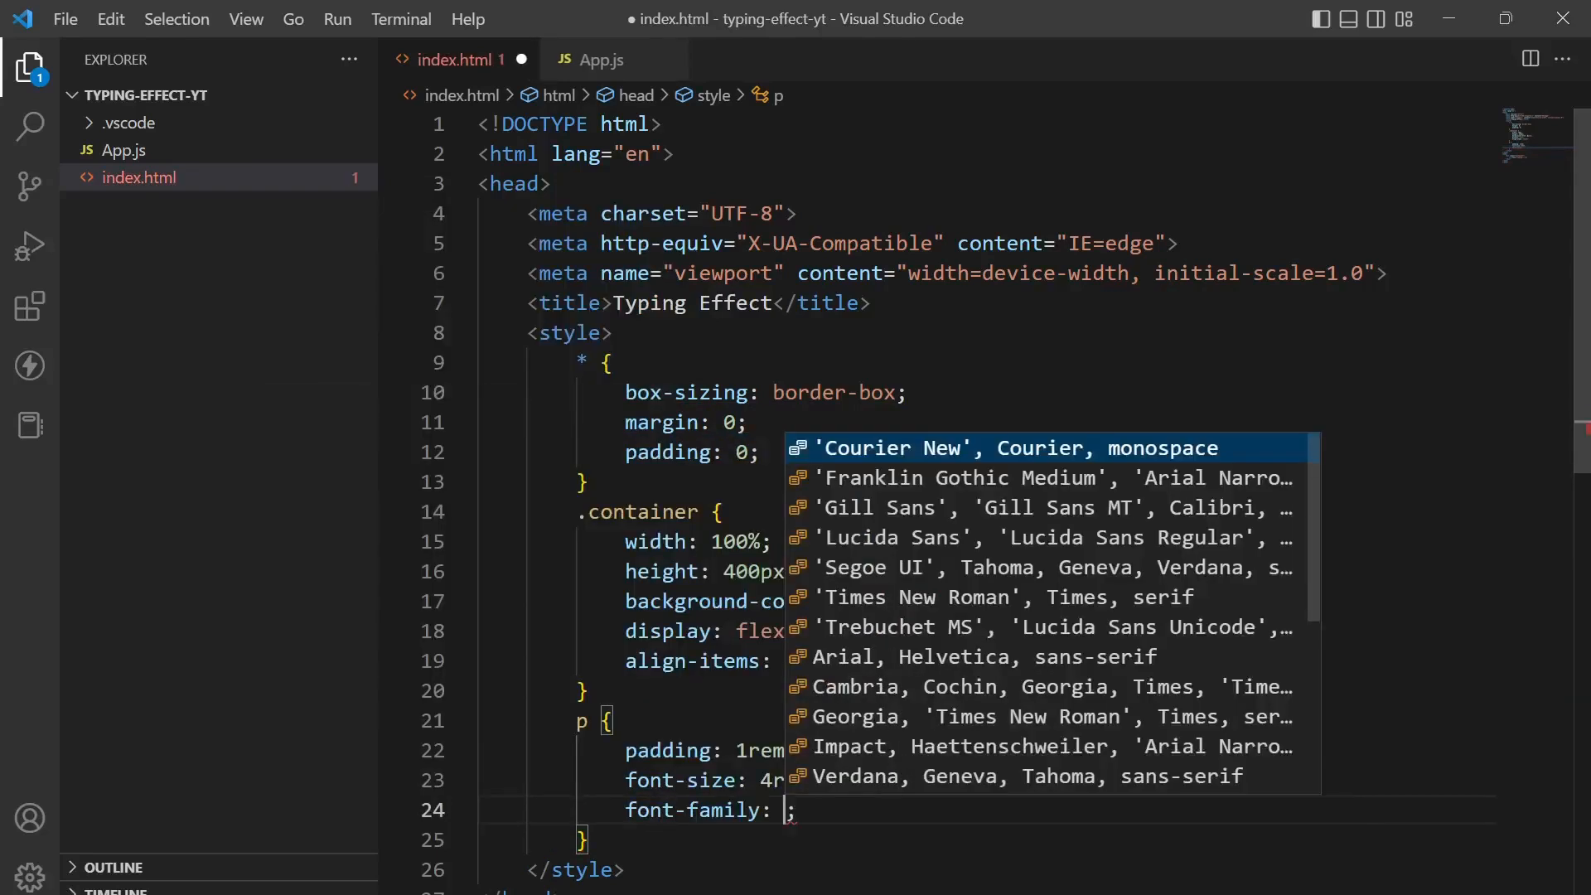
text(sans-serif)
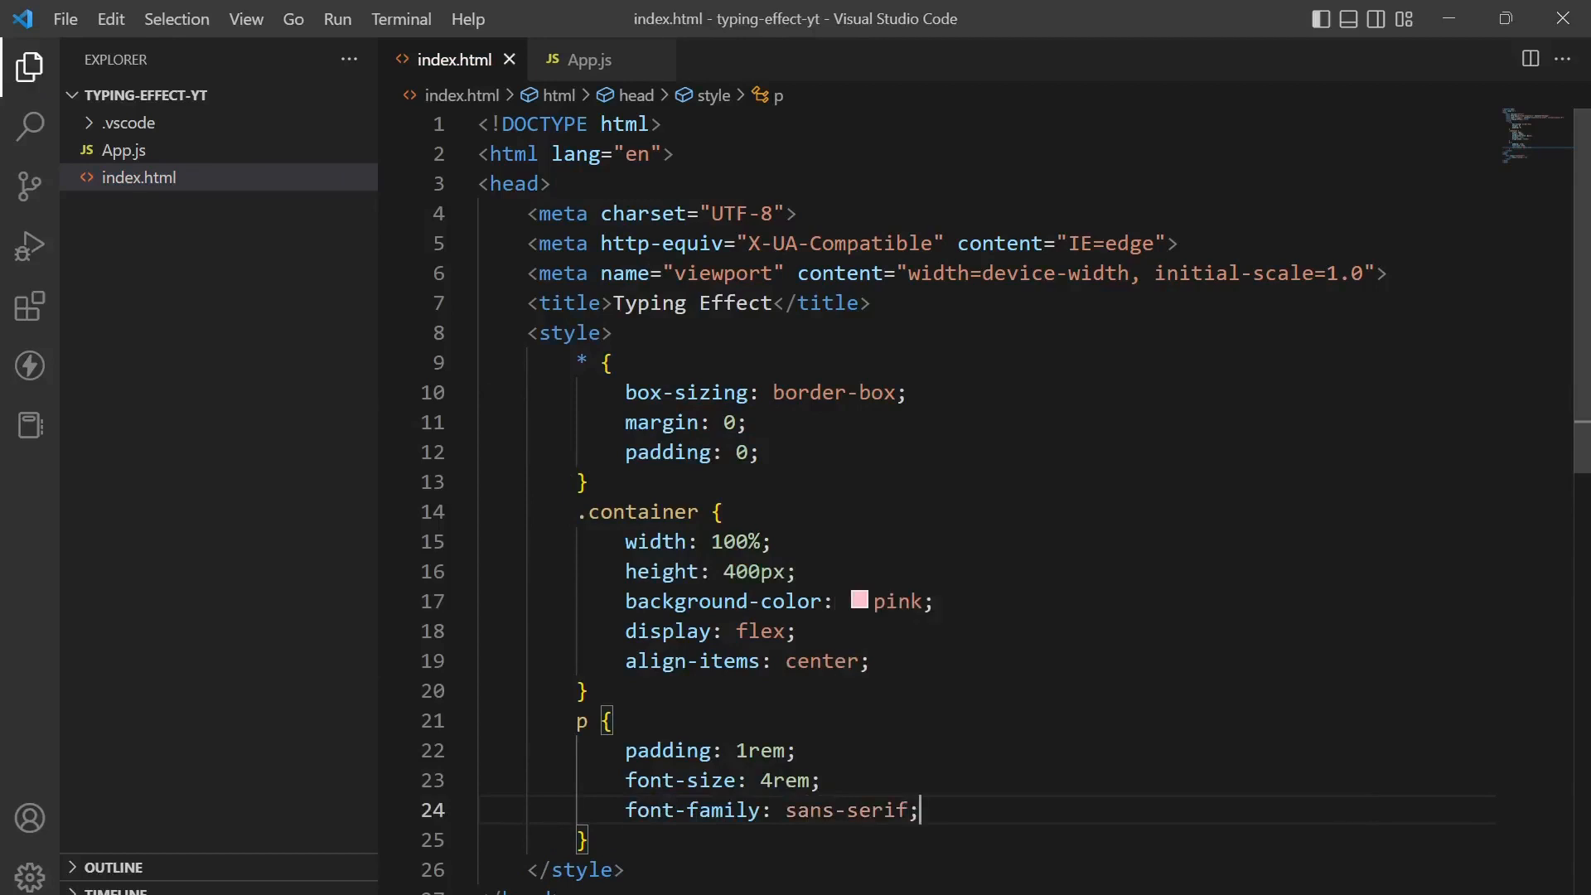
Step: Try placeholder text in the typing paragraph, remove it, and switch to the empty App.js
text(dsf</p>)
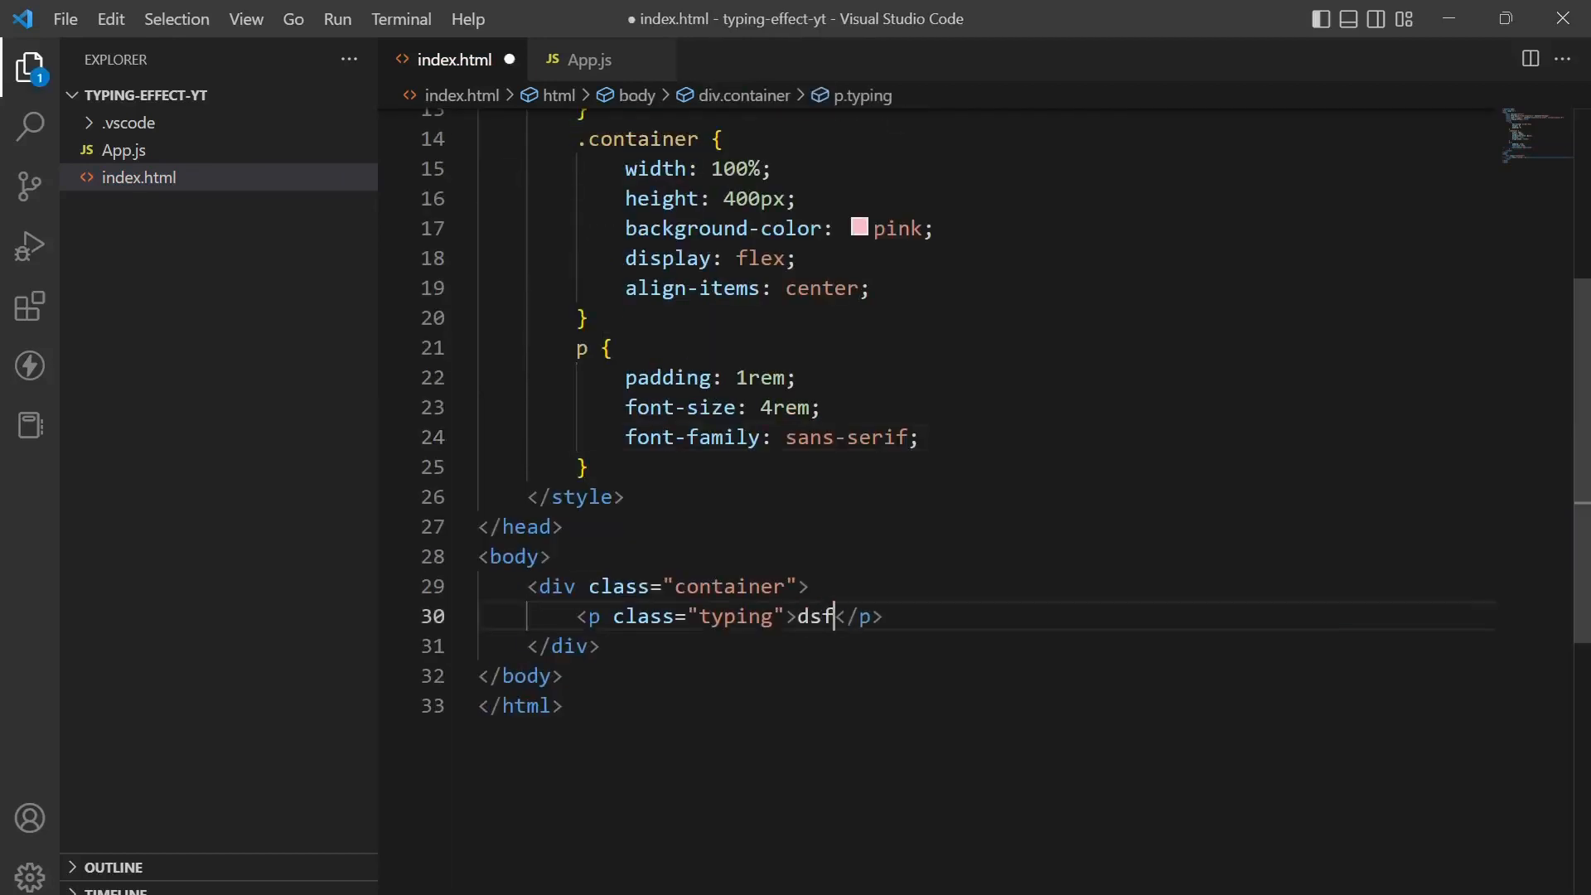
key(Alt+Tab)
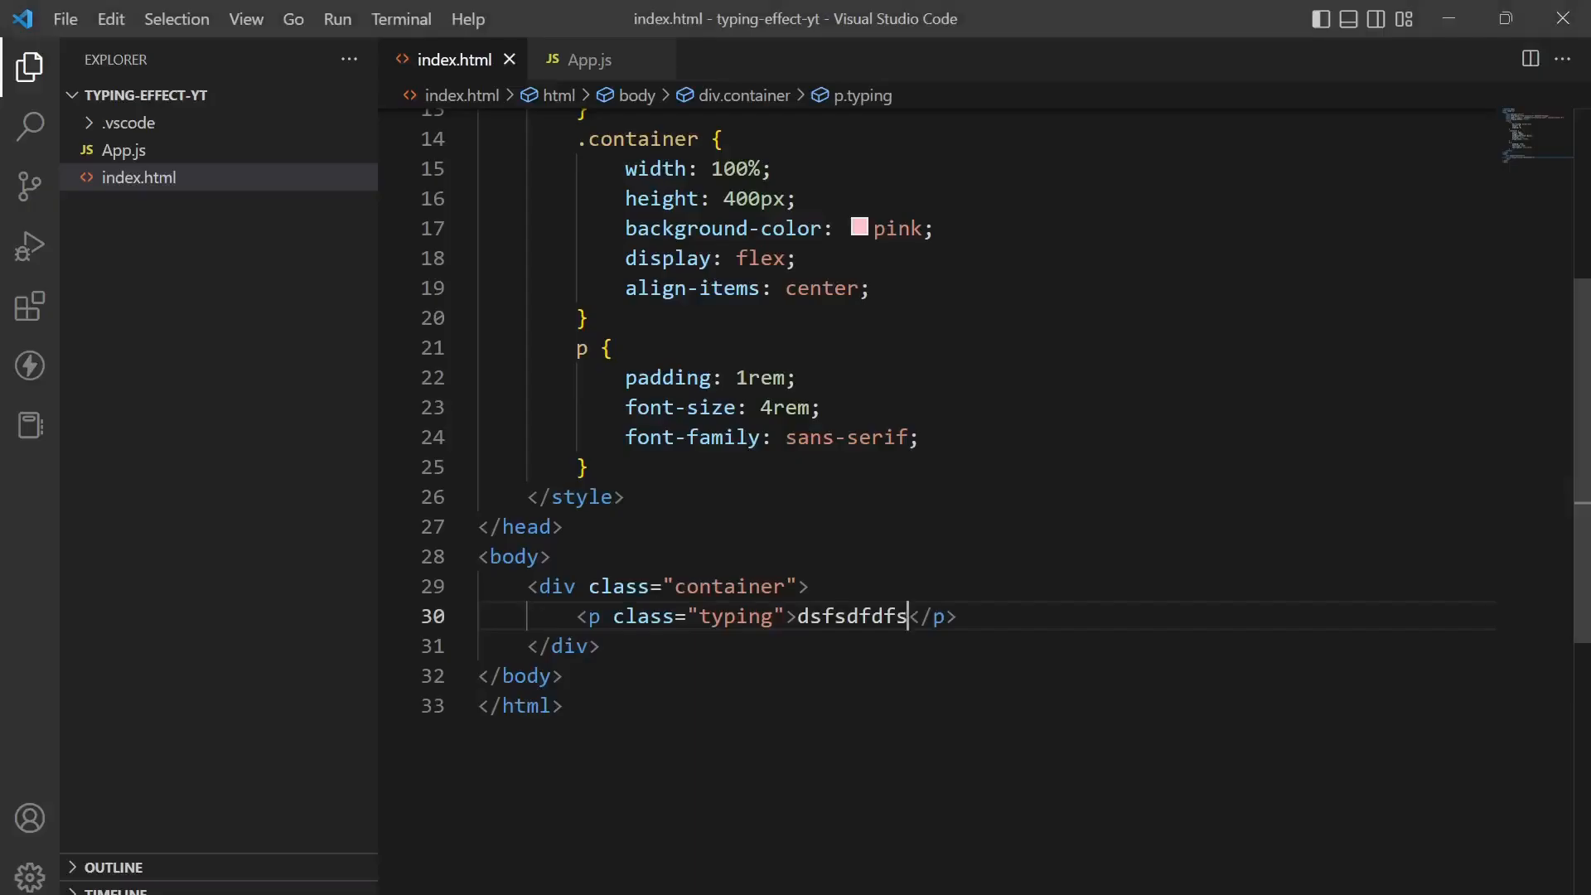
key(Backspace)
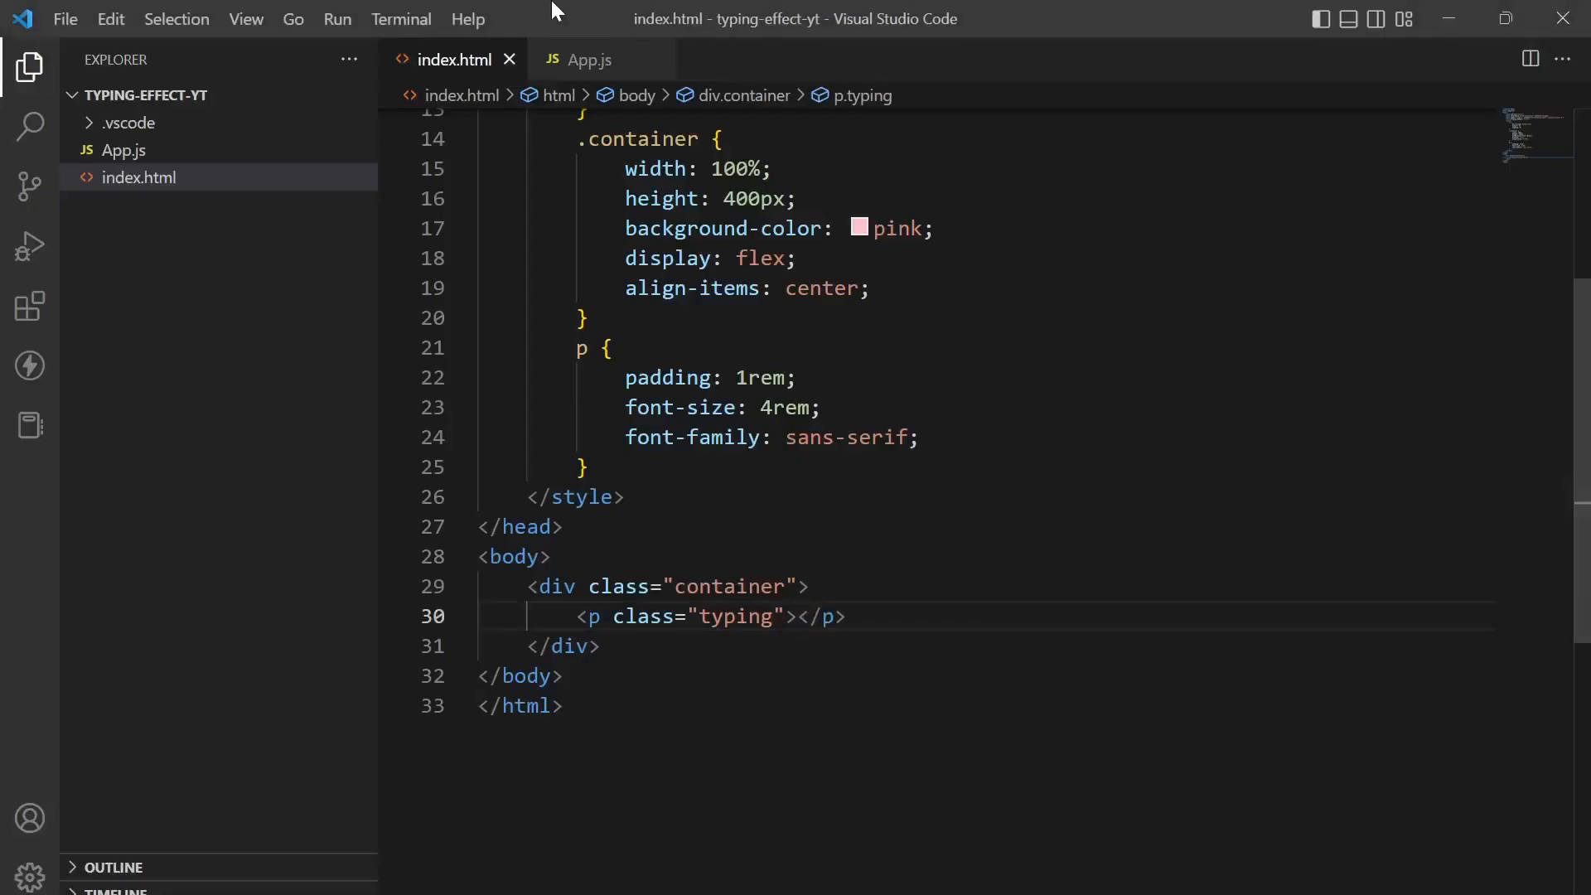
click(590, 59)
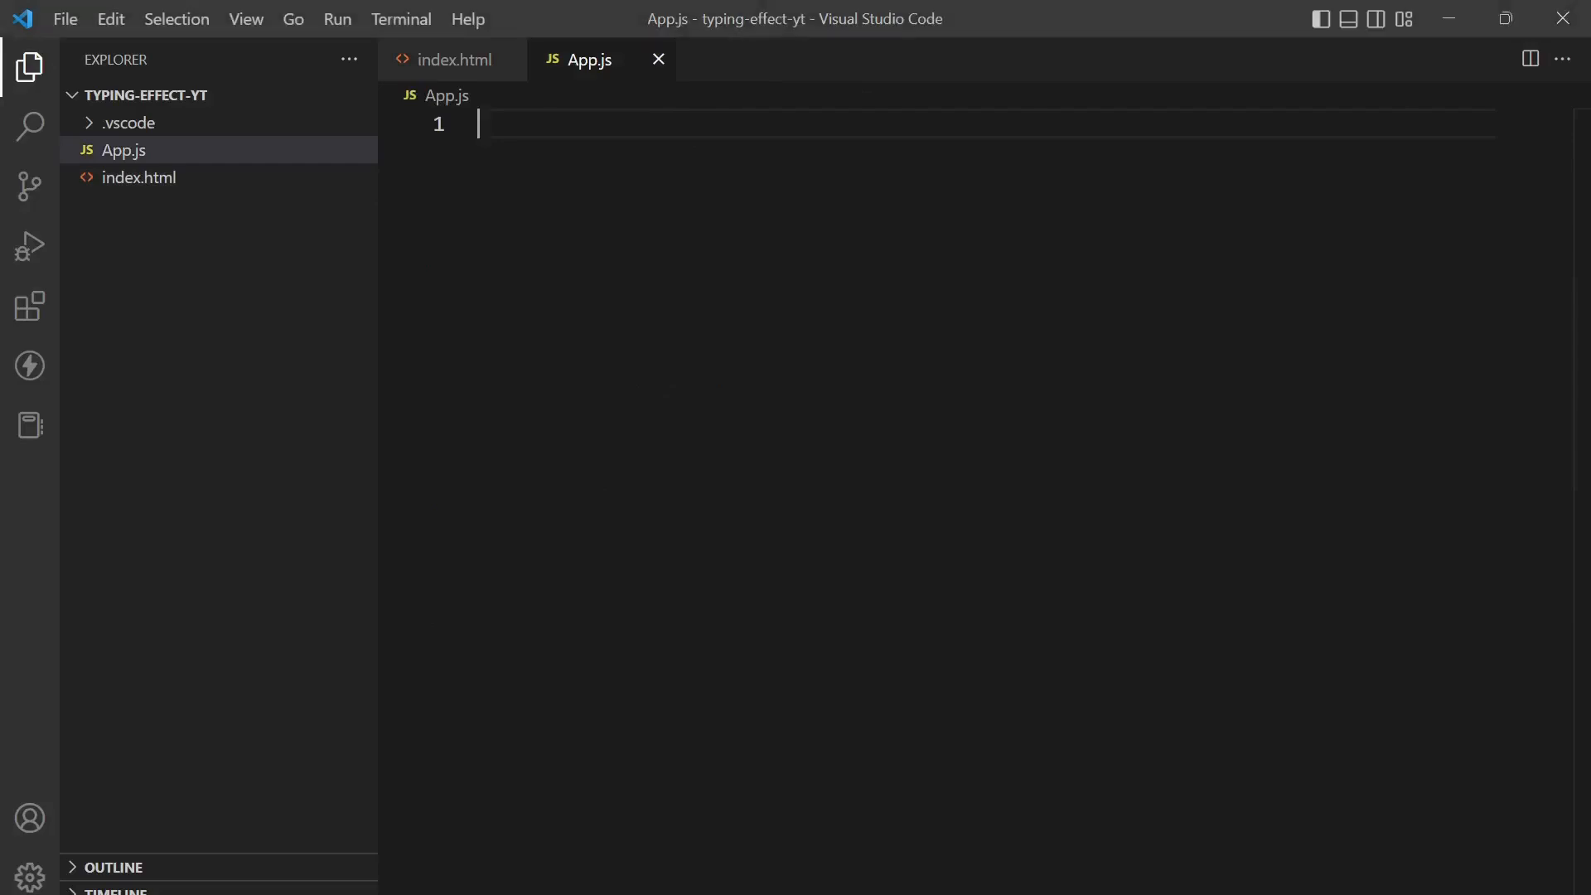
Step: Declare const p as document.querySelector('.typing')
text(const p)
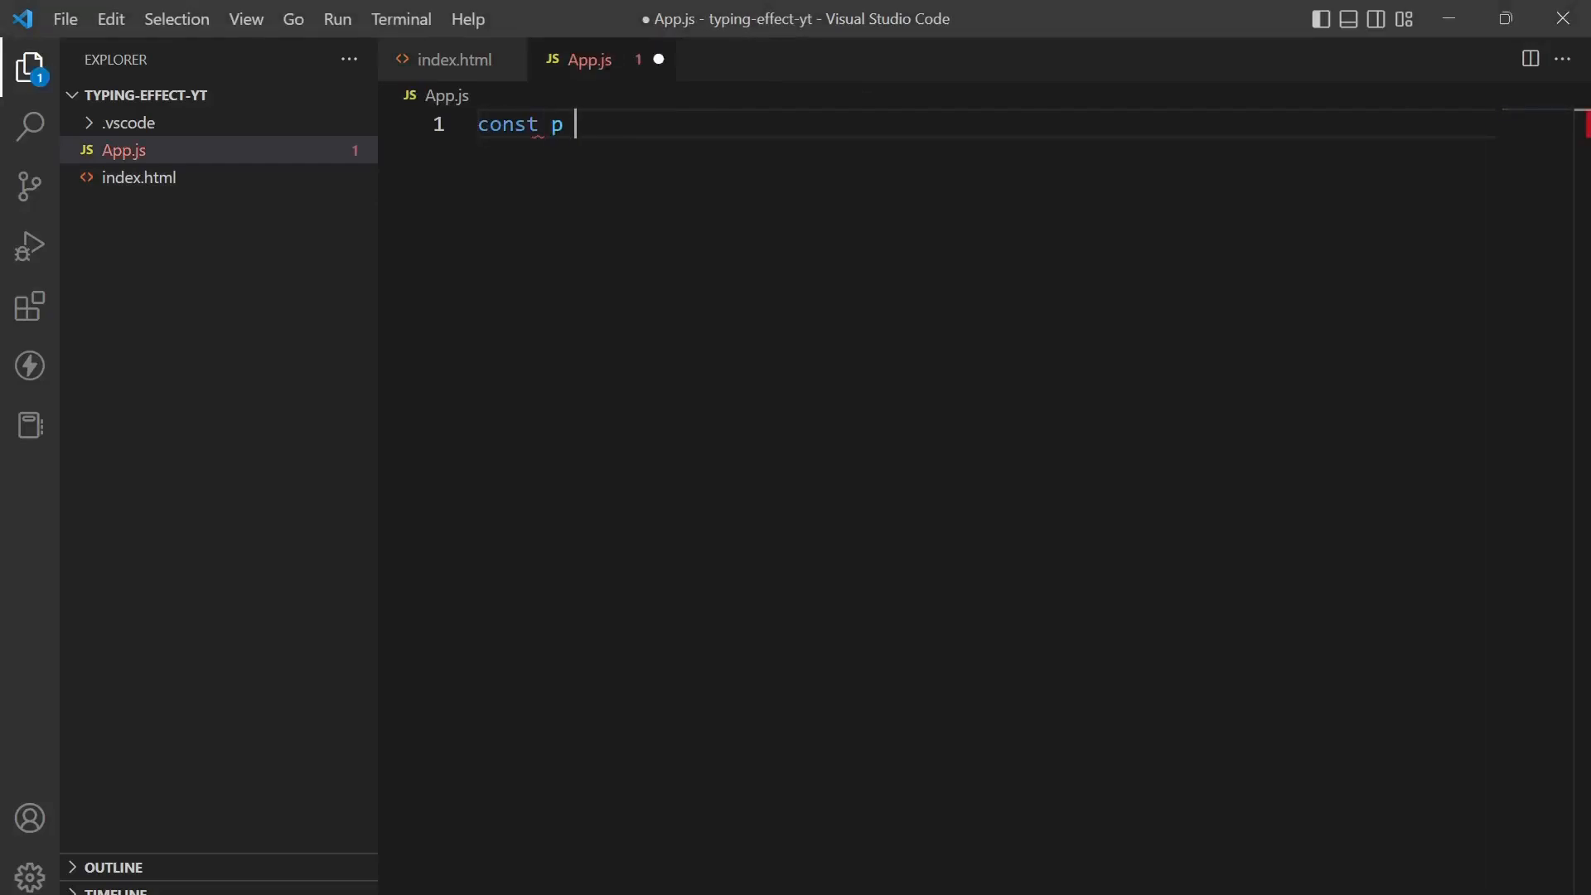
text(= do)
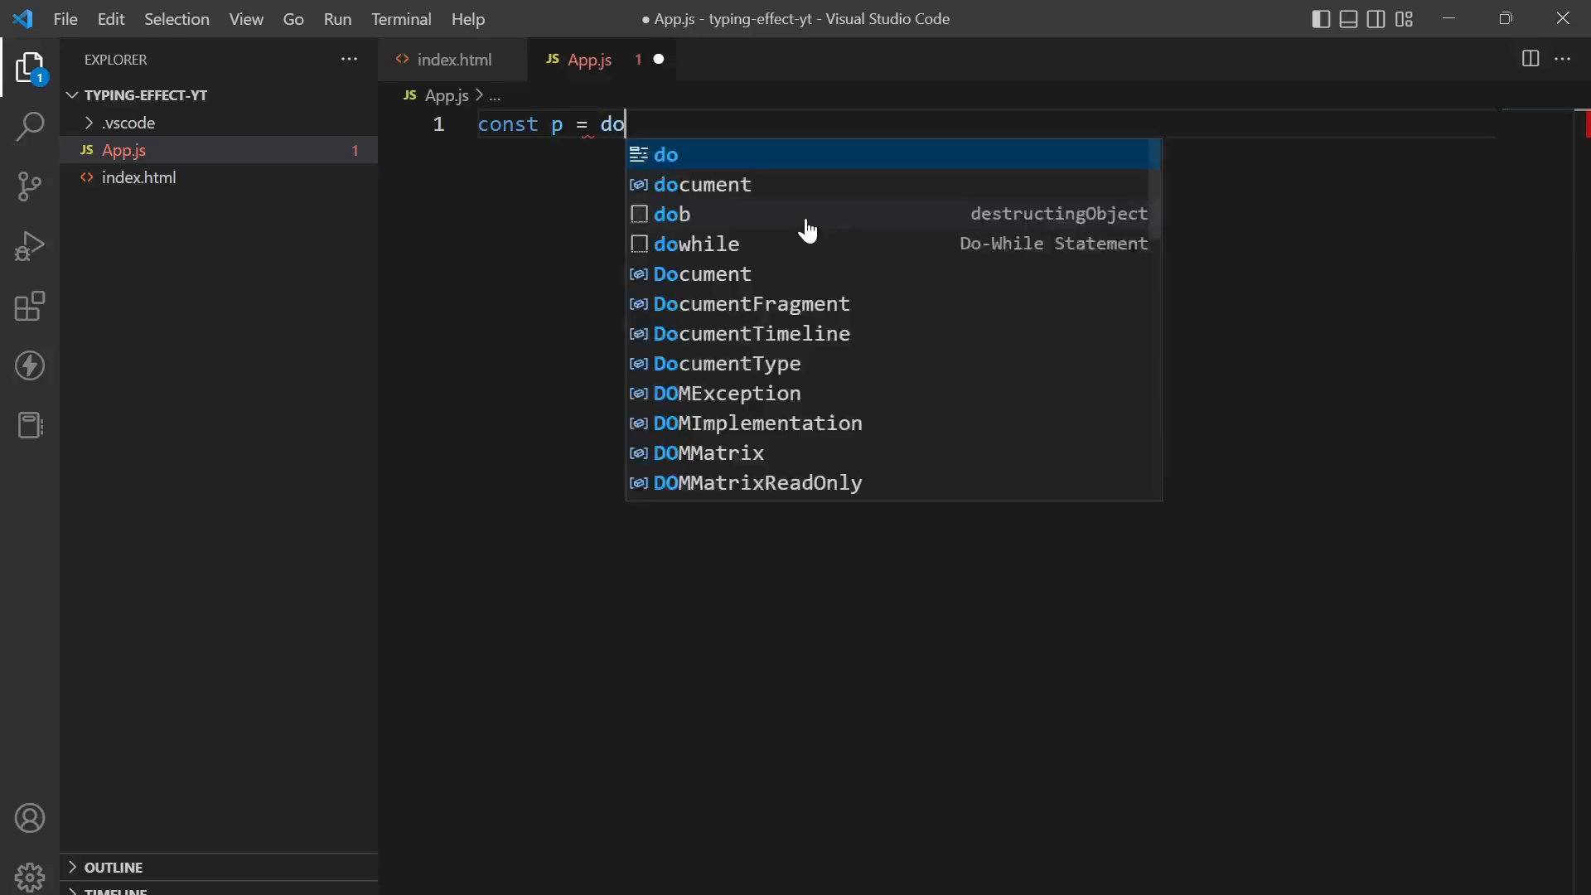
text(cumet)
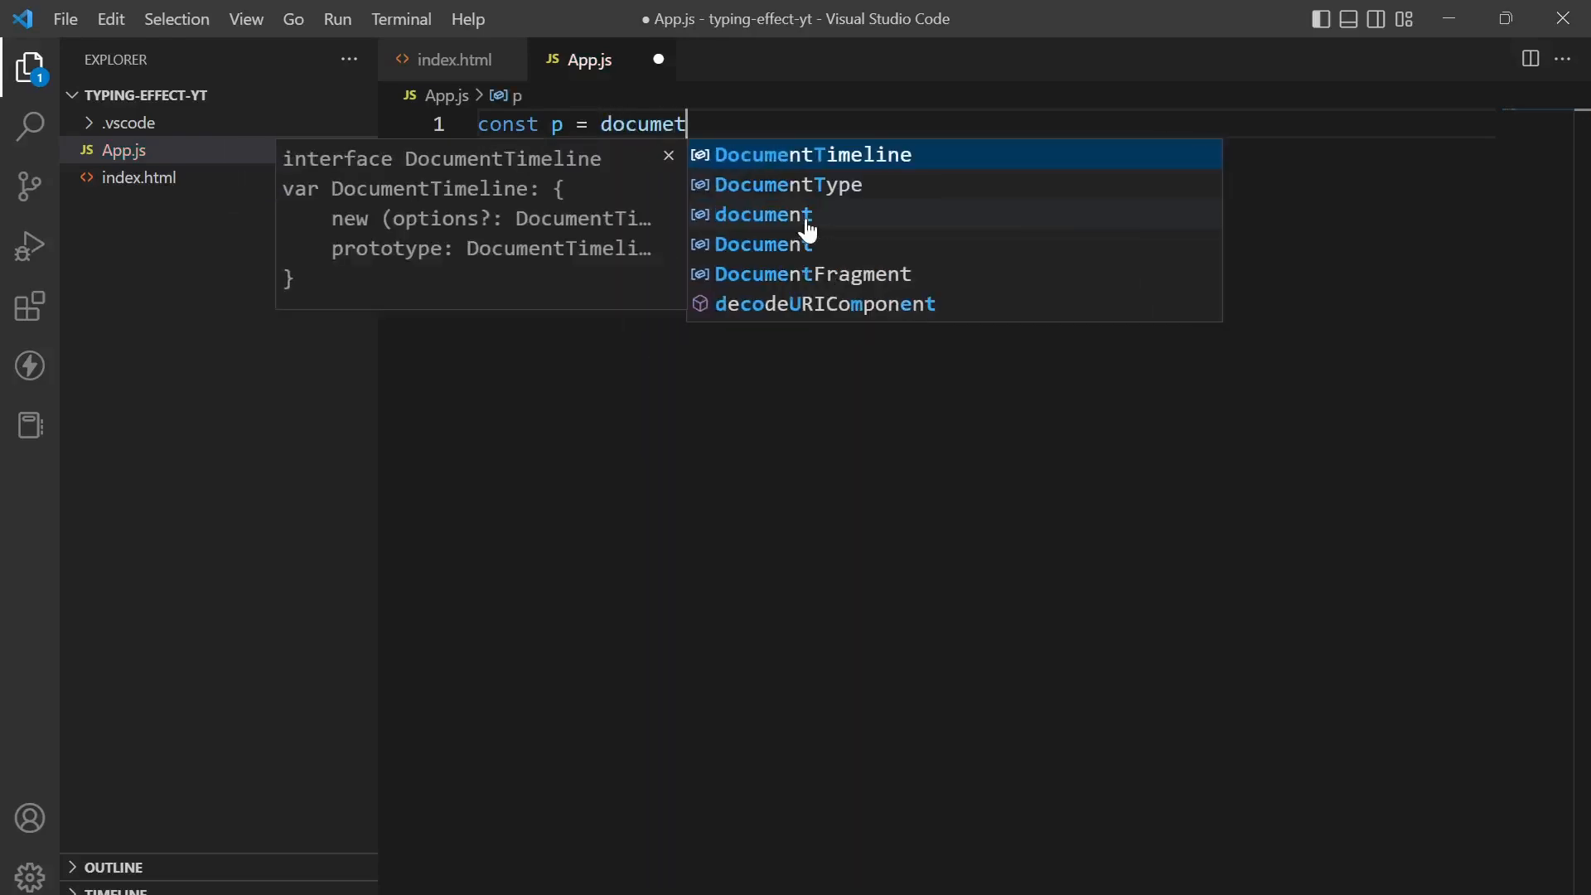
text(.qu)
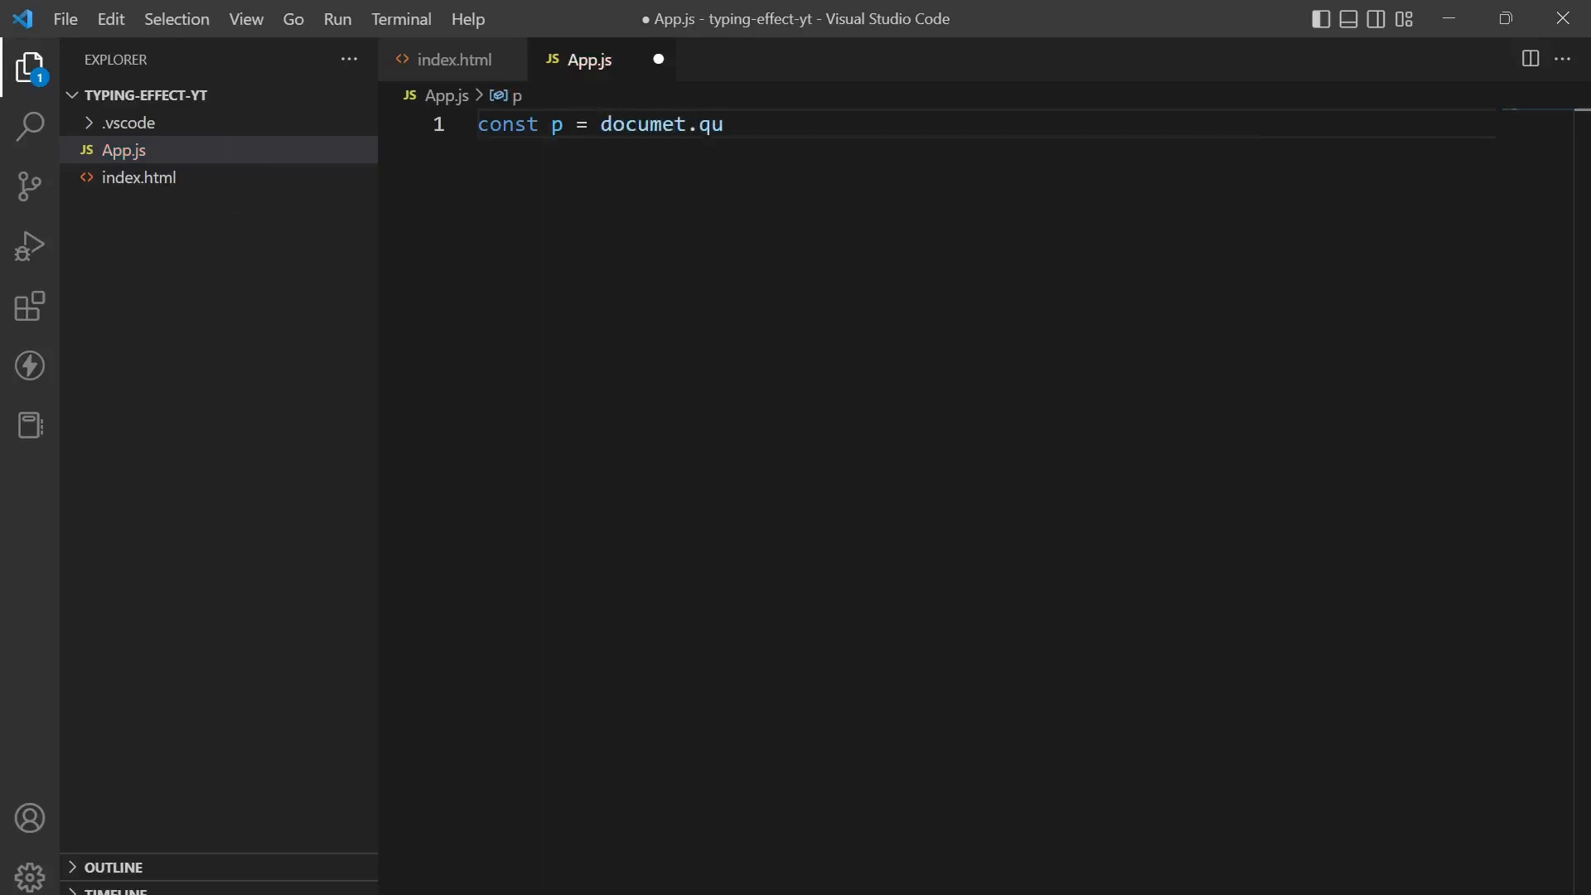
key(Backspace)
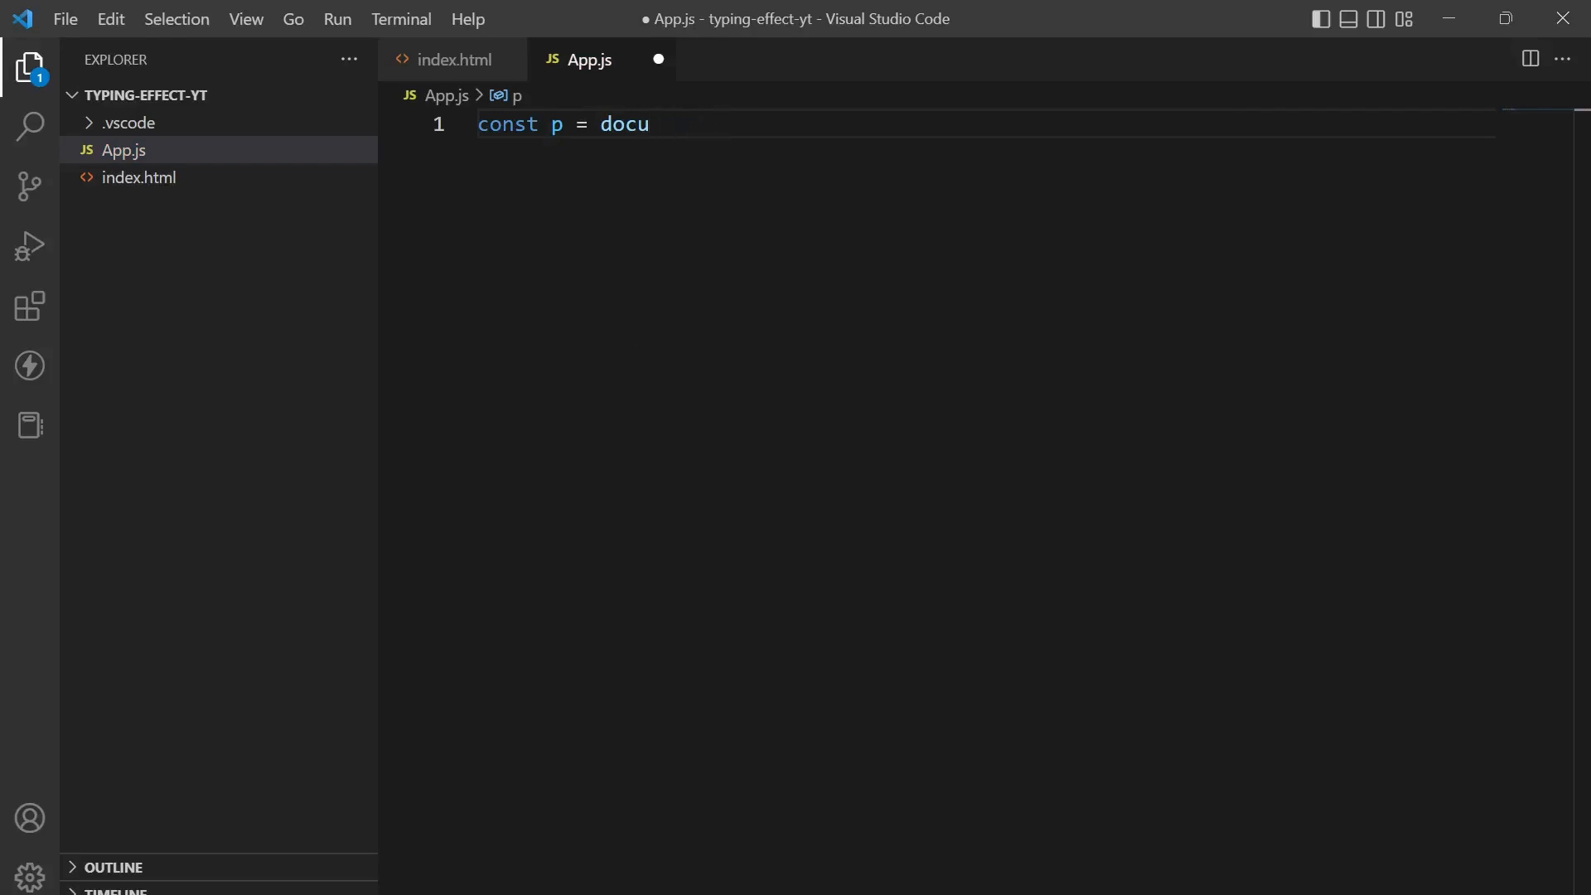
text(ment.querySelector(")
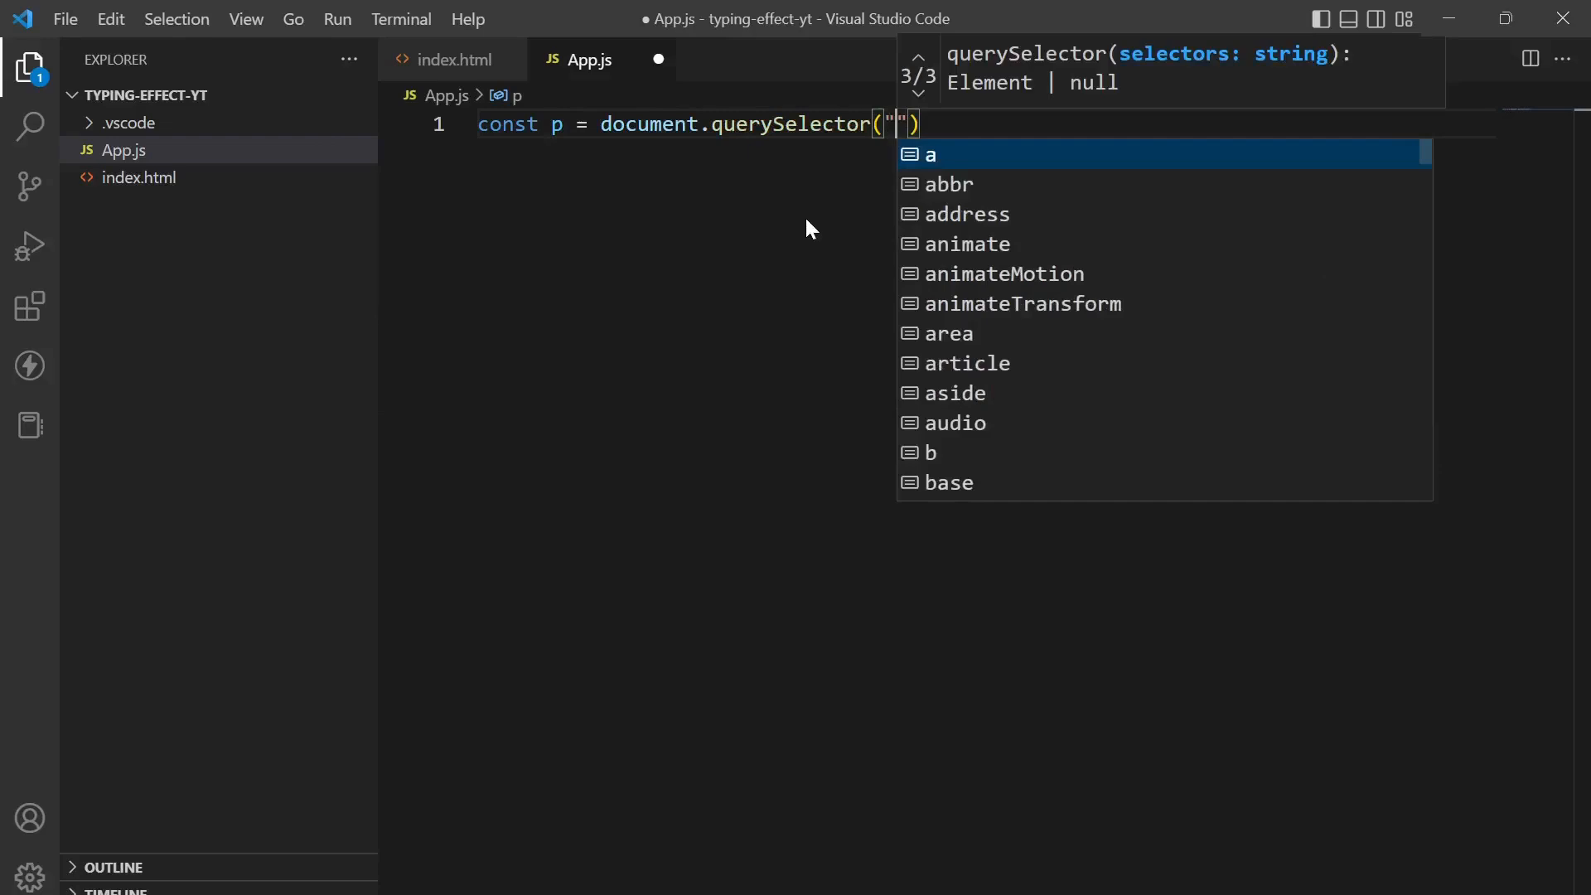
text(.typing)
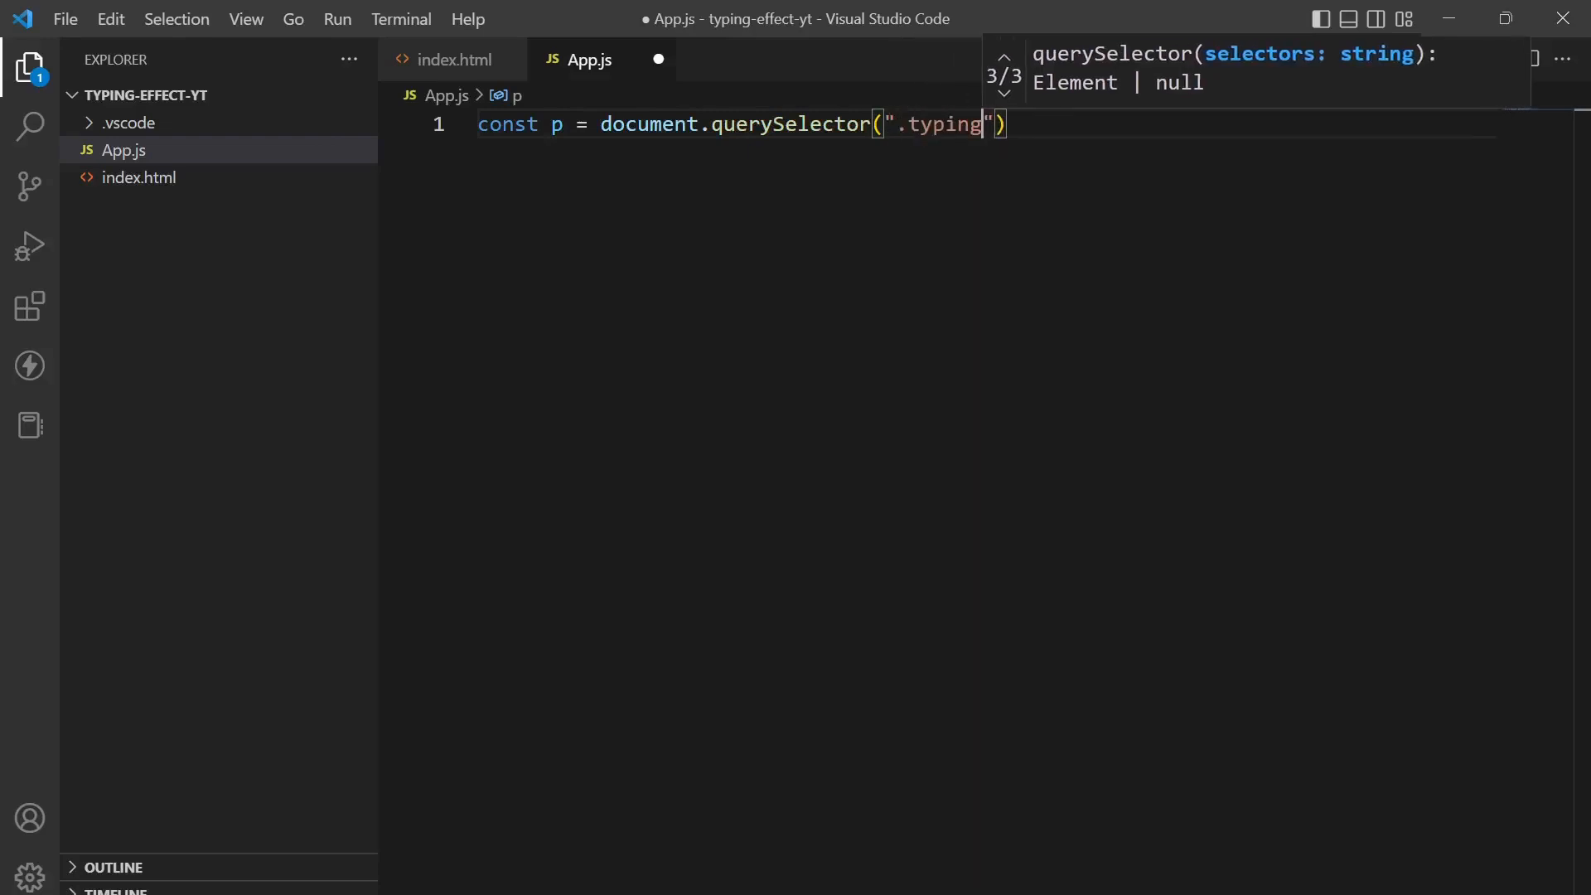
key(Enter)
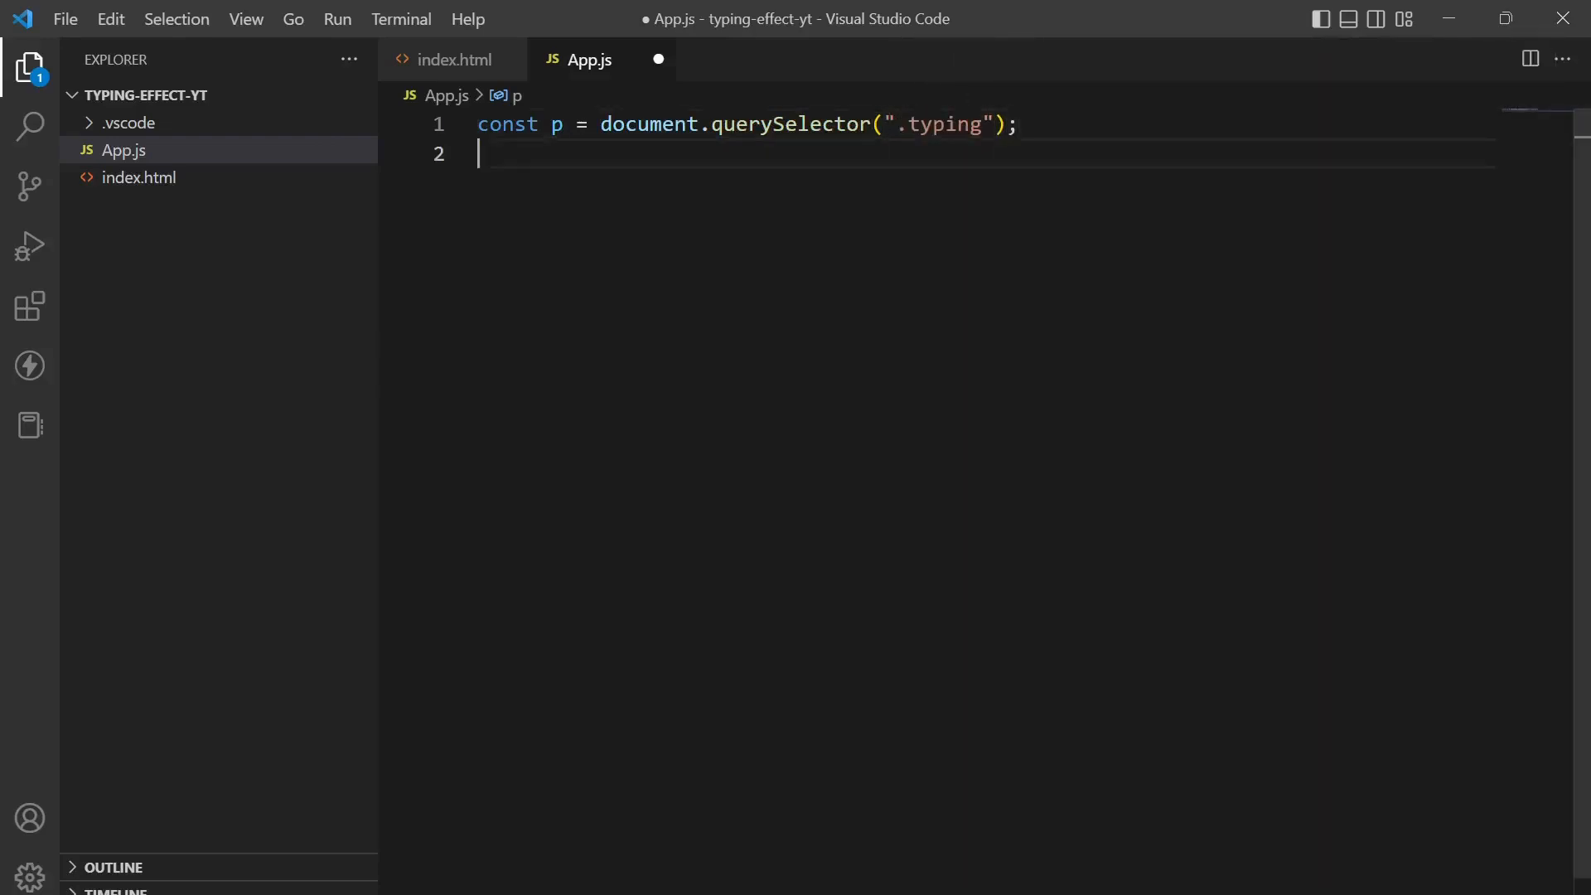
Step: Declare const text as "The quick brown fox jumps over the lazy dog"
text(const t)
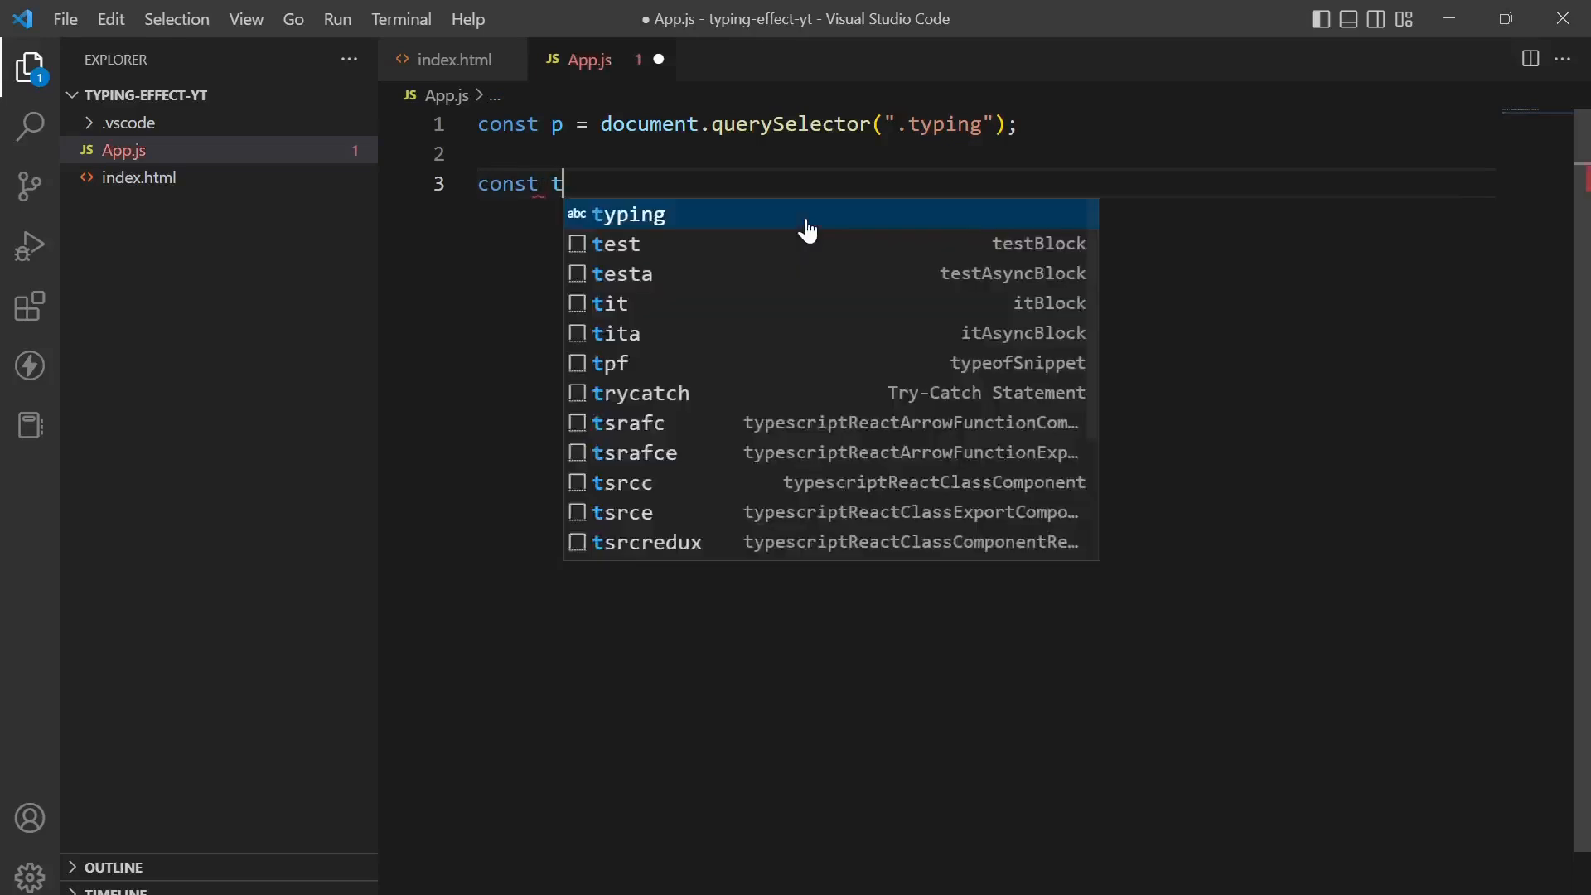
text(ext =)
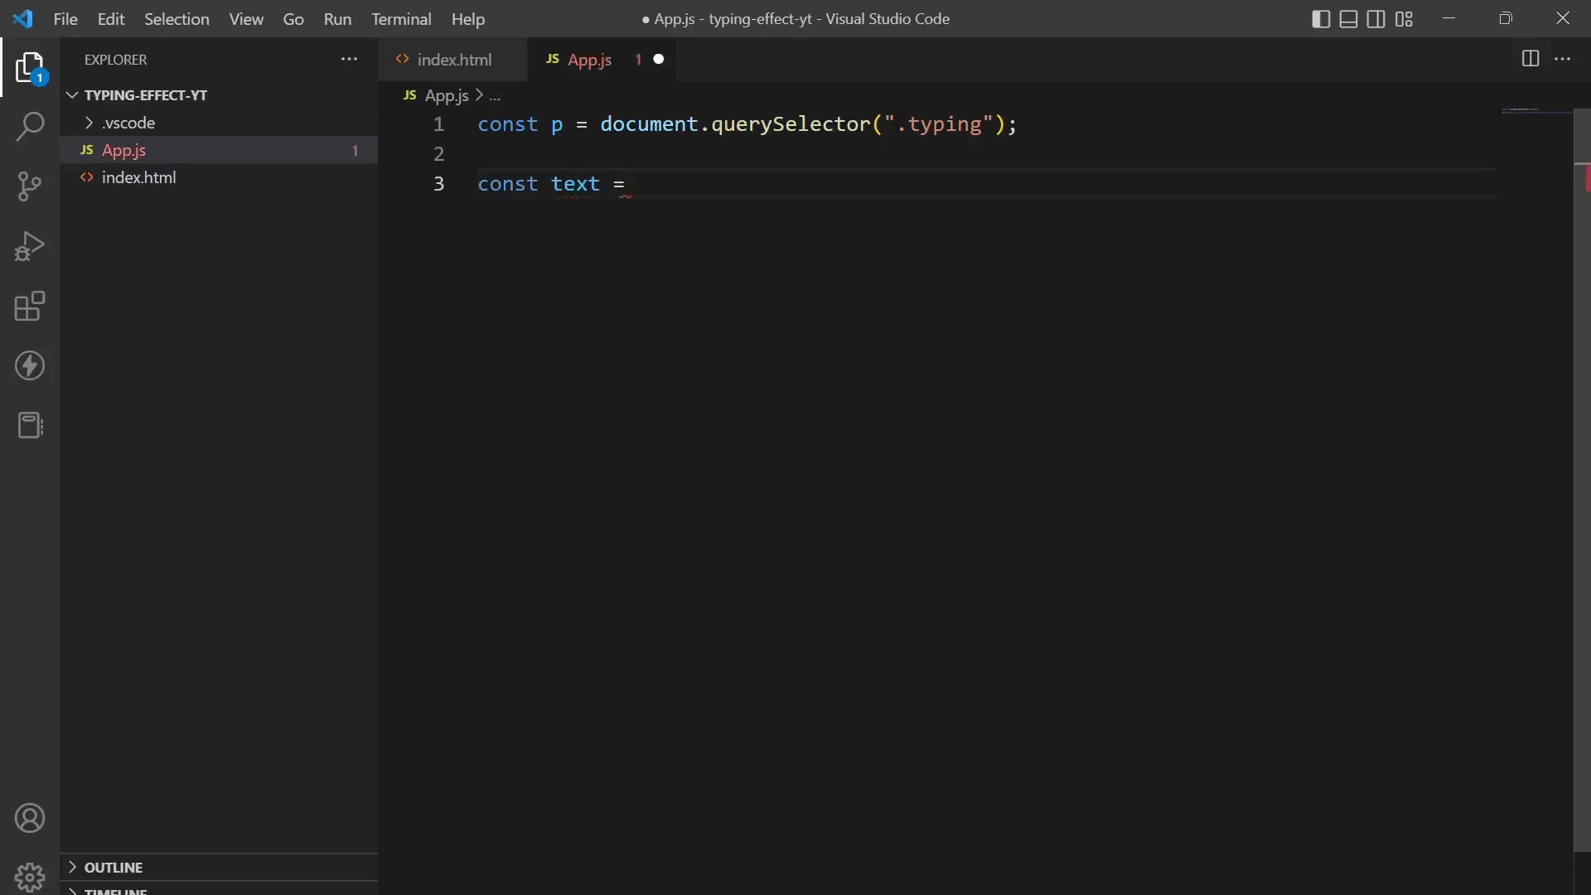
text(")
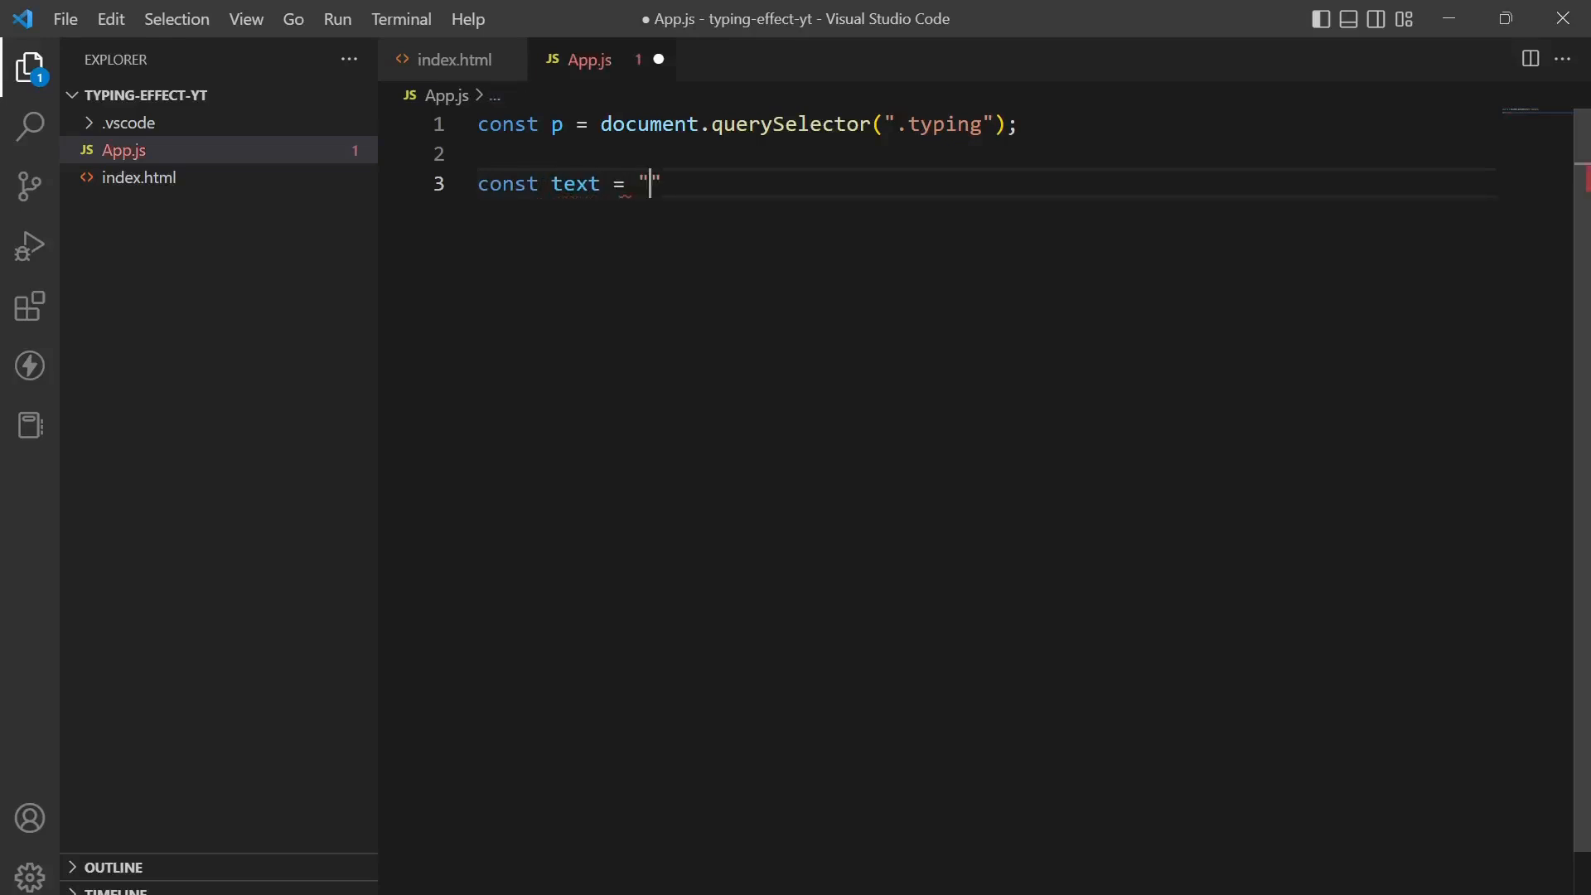
text(y)
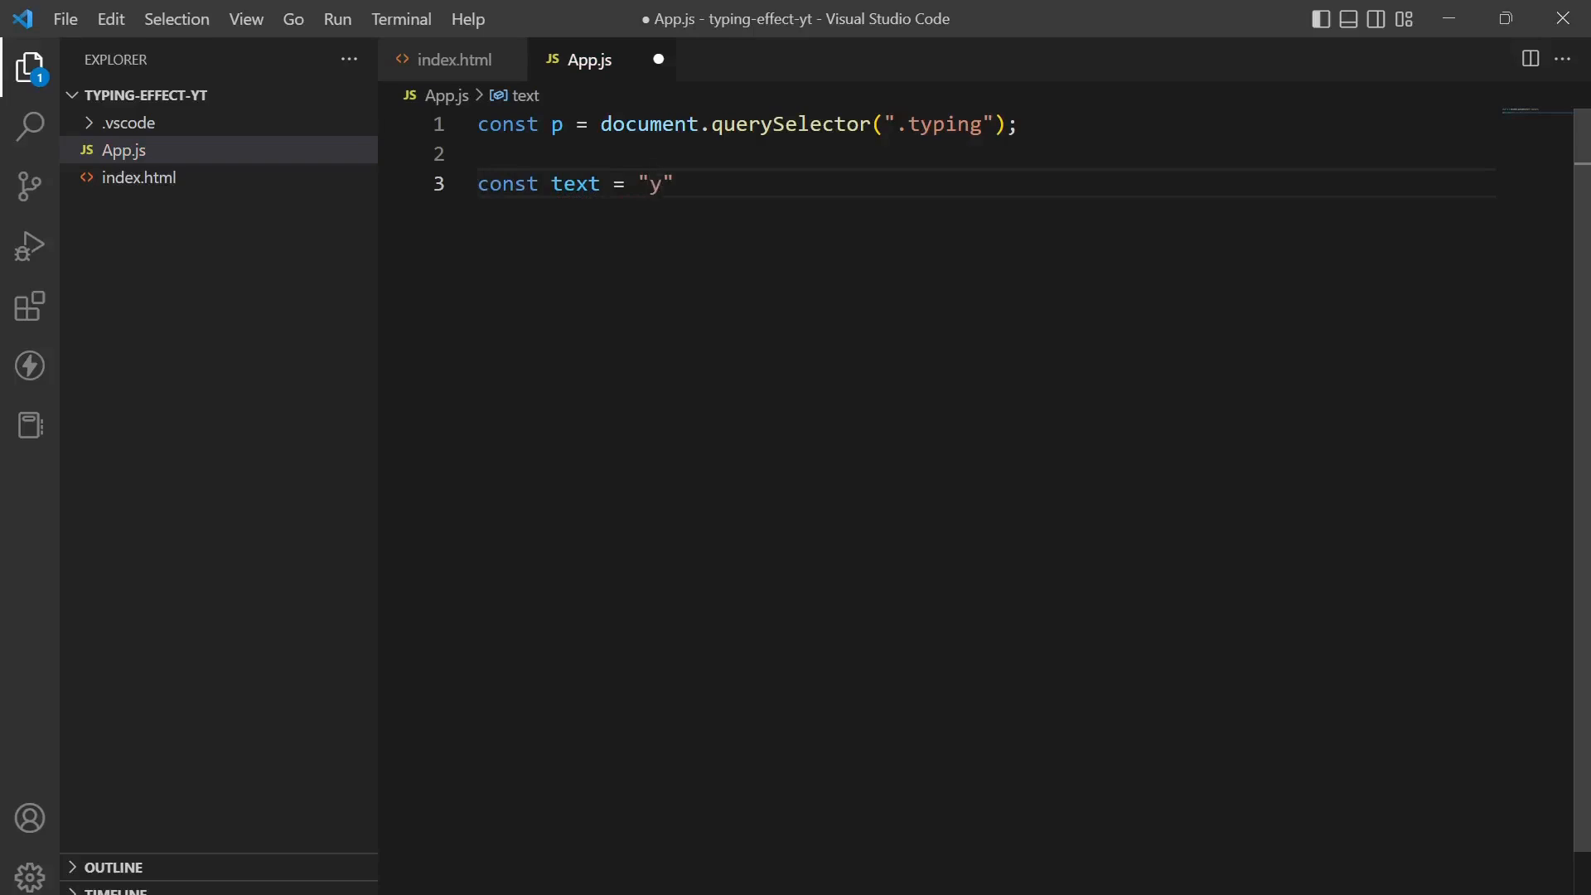
text(The quick)
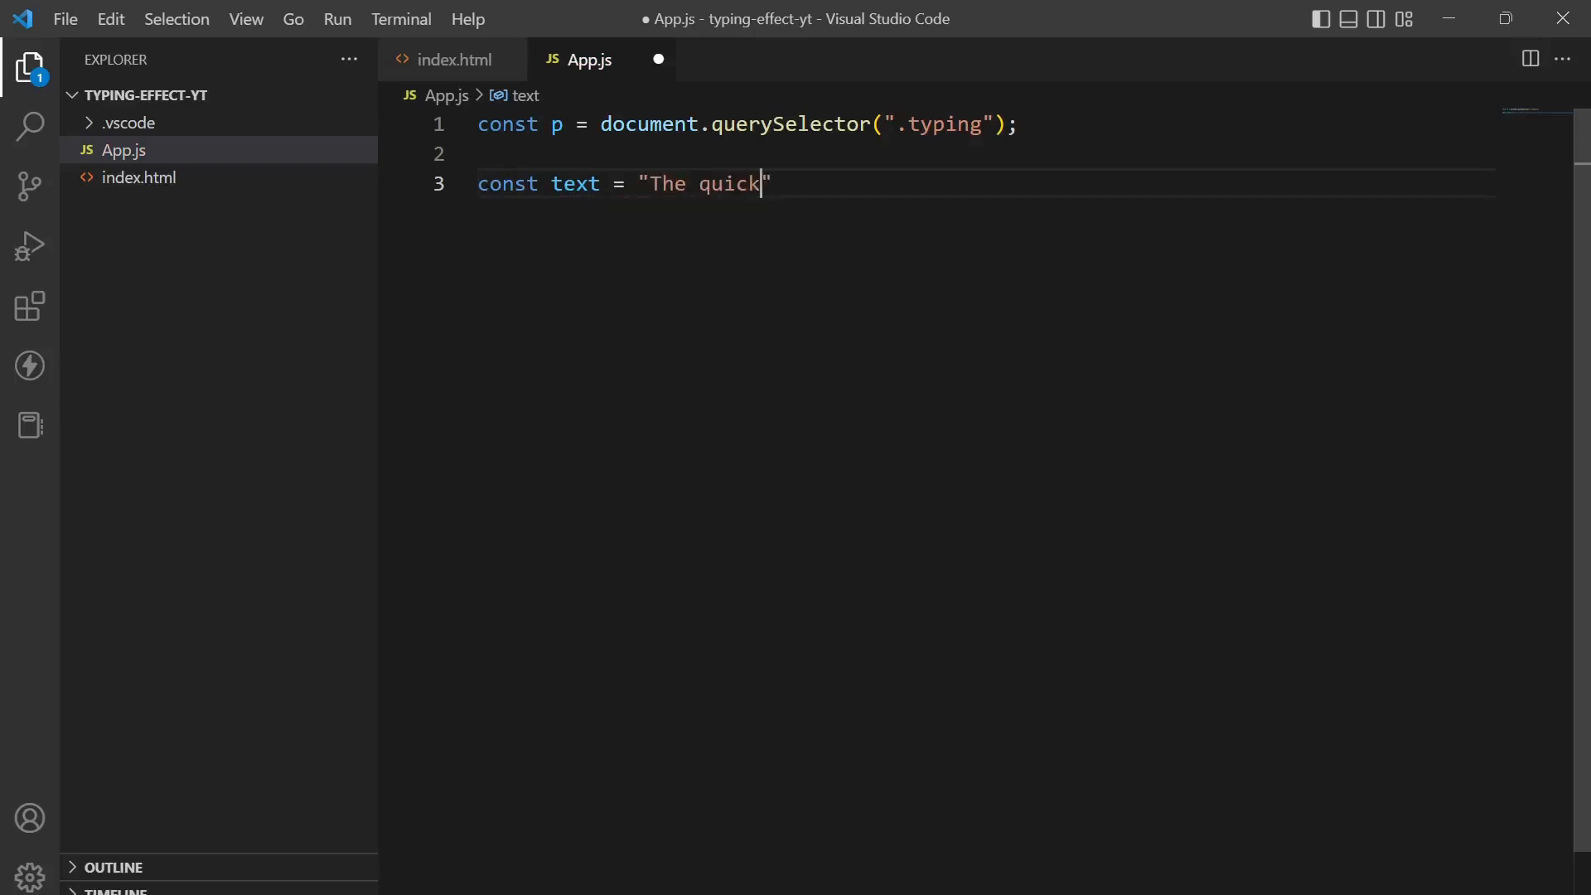
text(brown)
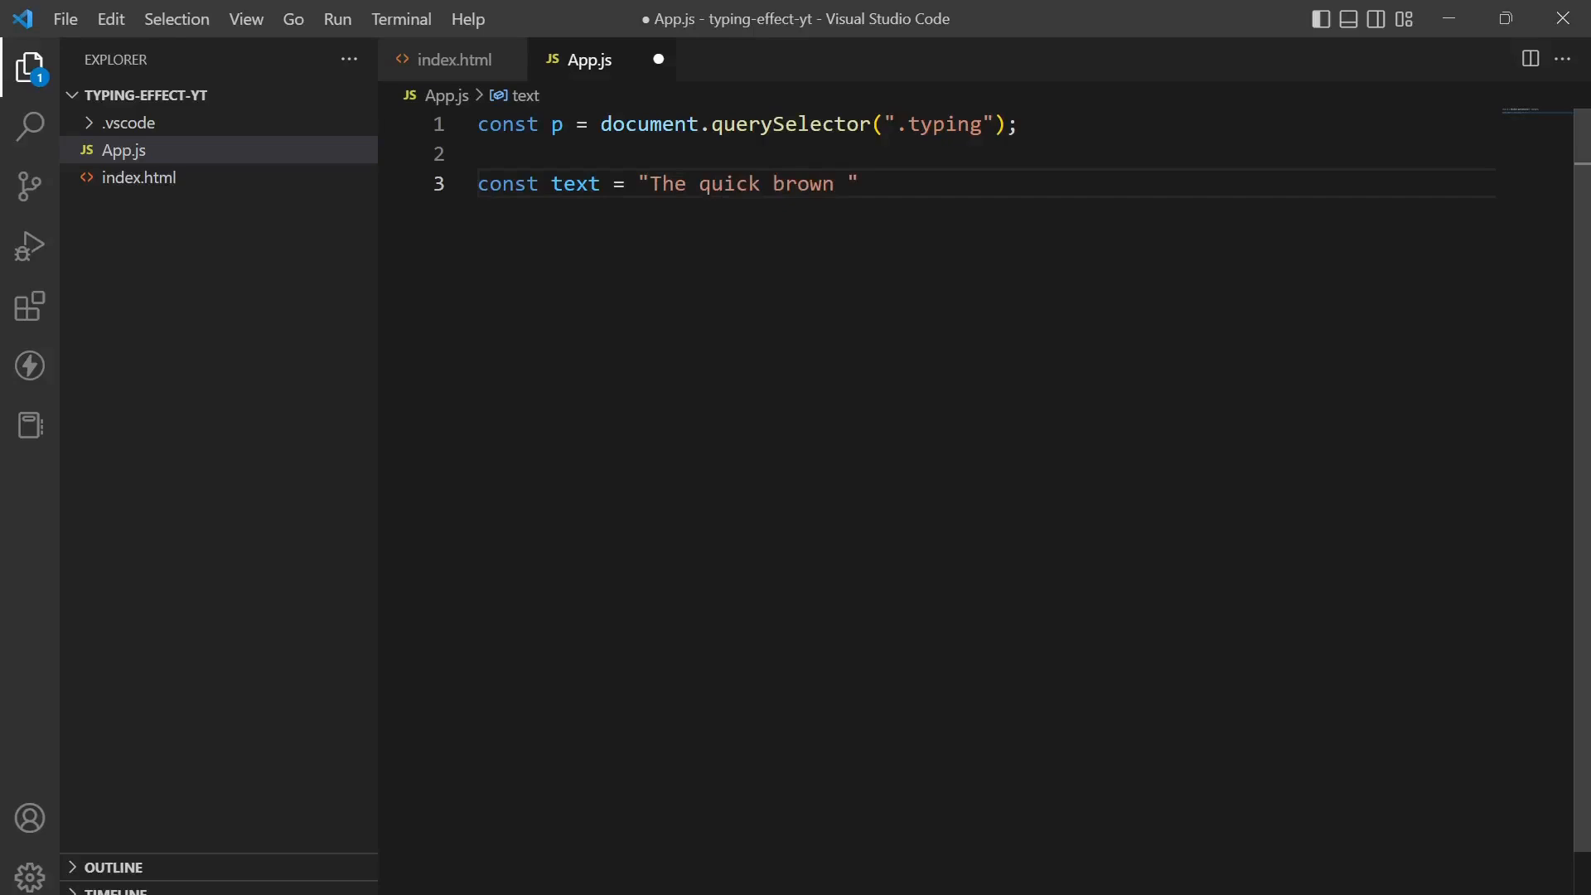
text(fox)
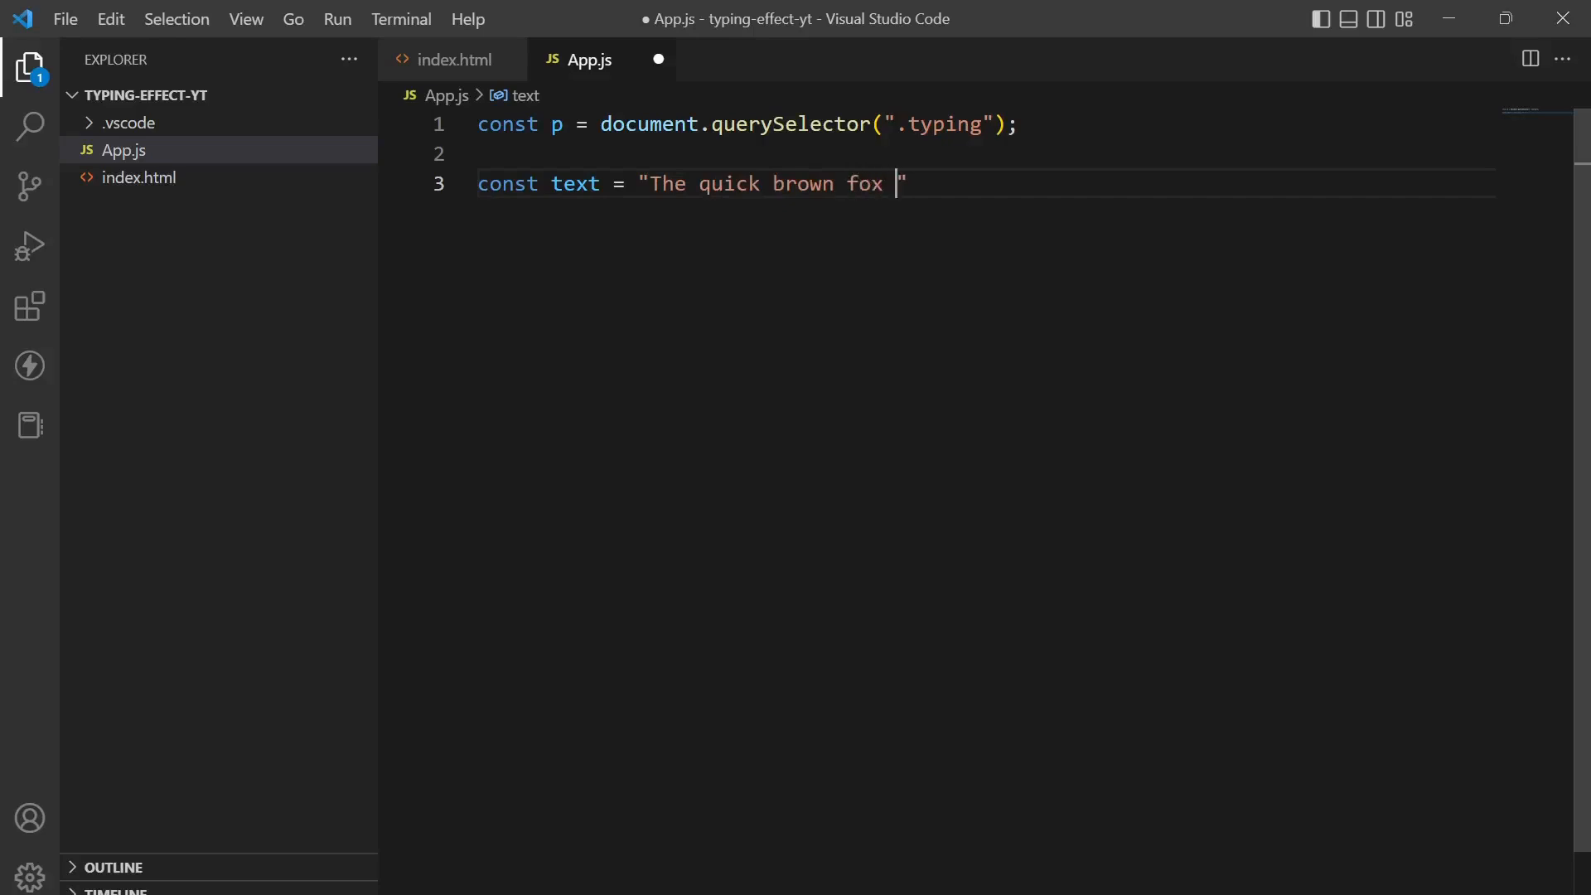
text(jumps)
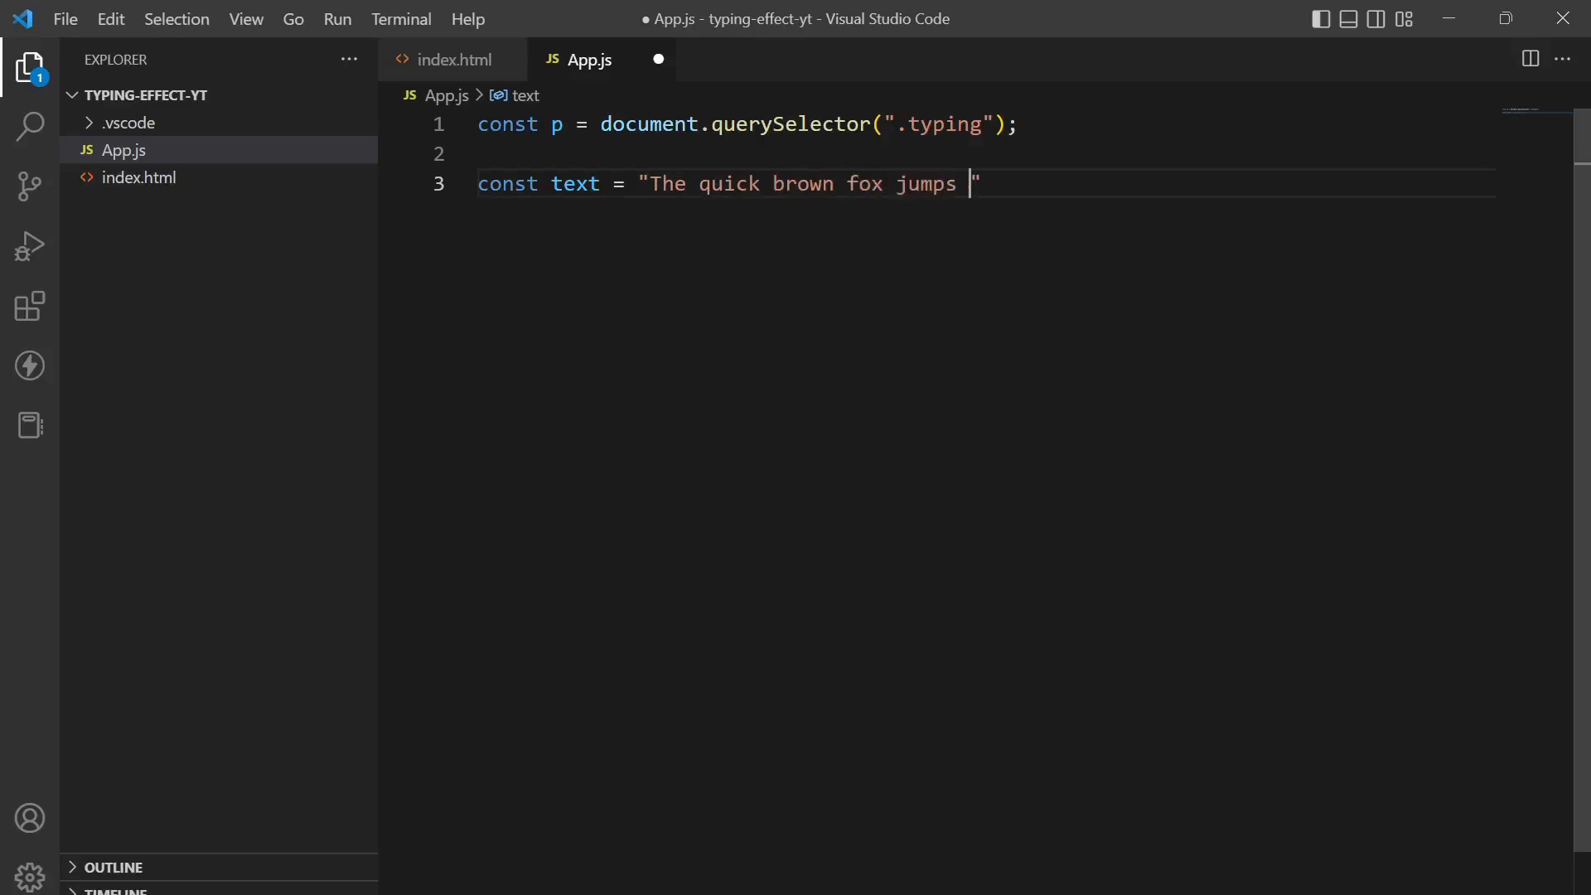
text(over the)
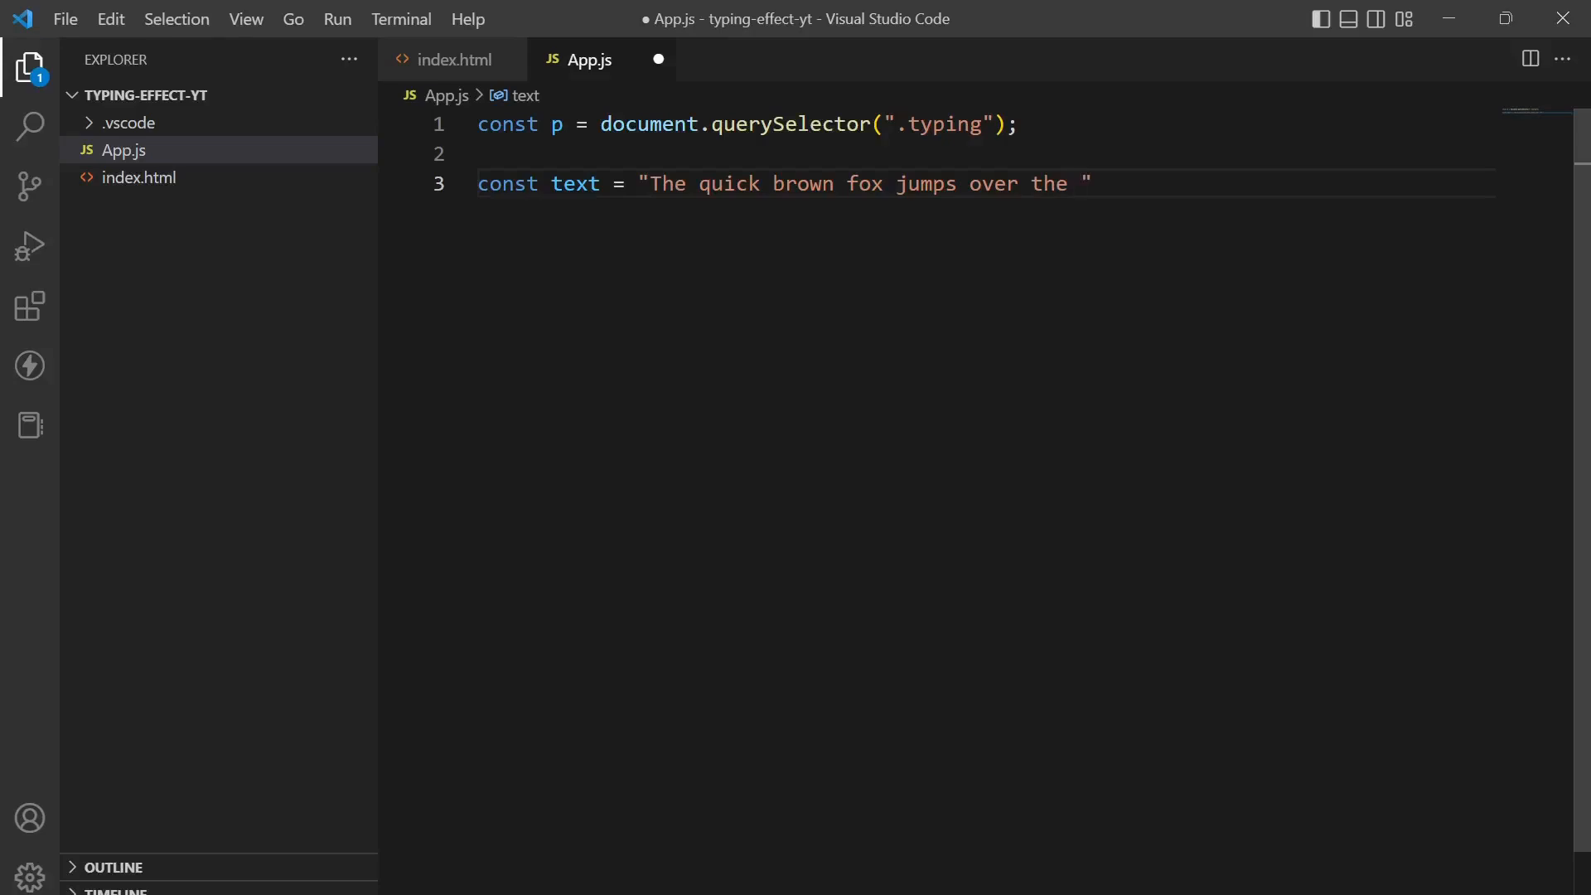
text(lazy)
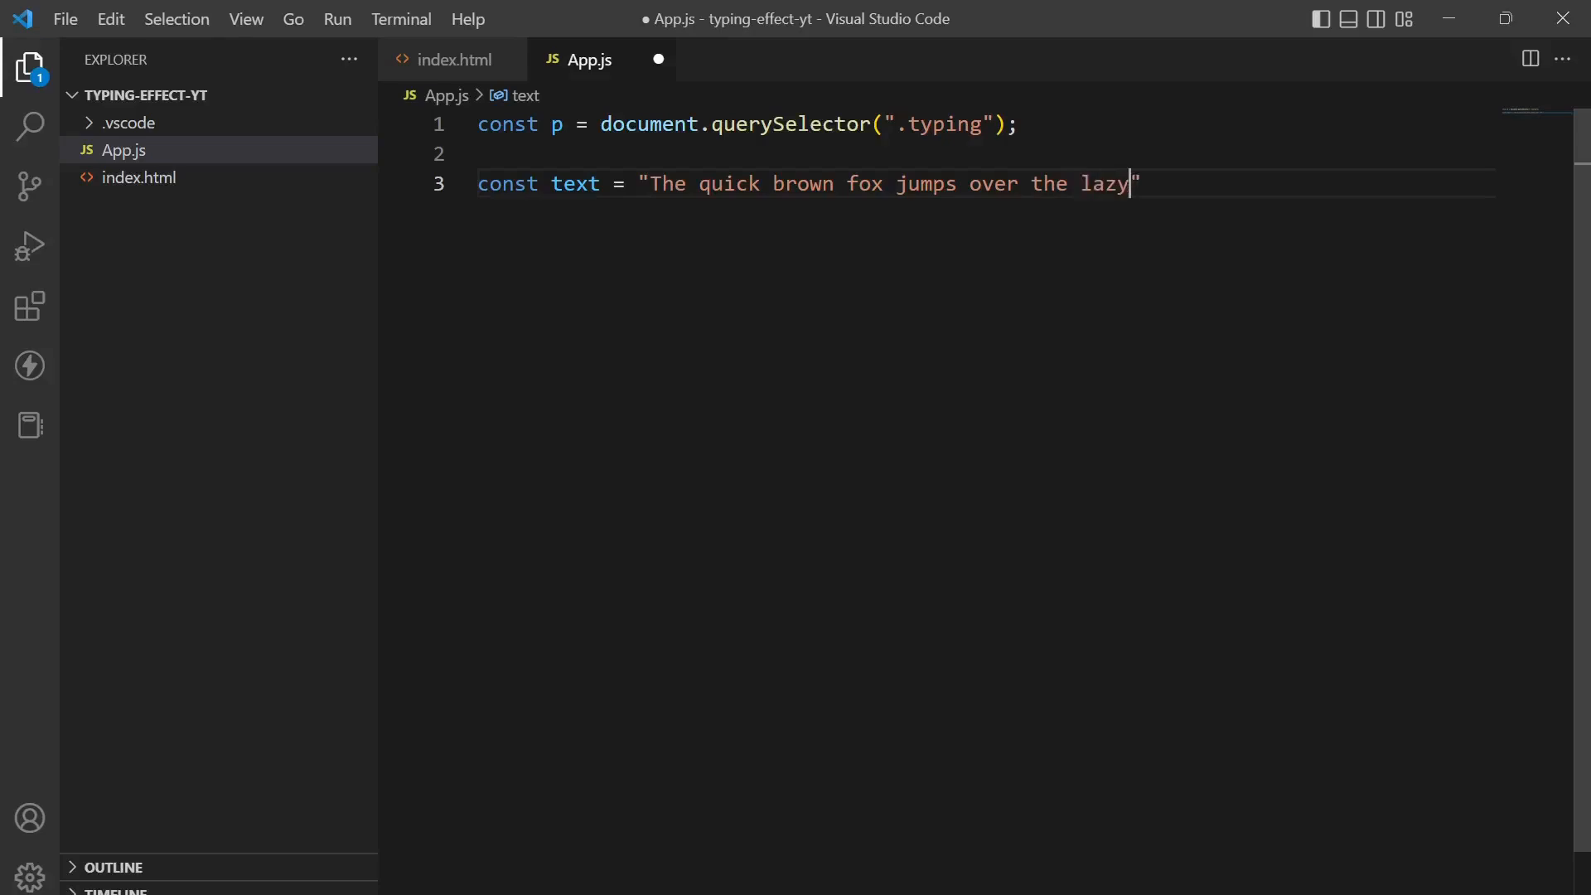
text(dog)
text(const sp)
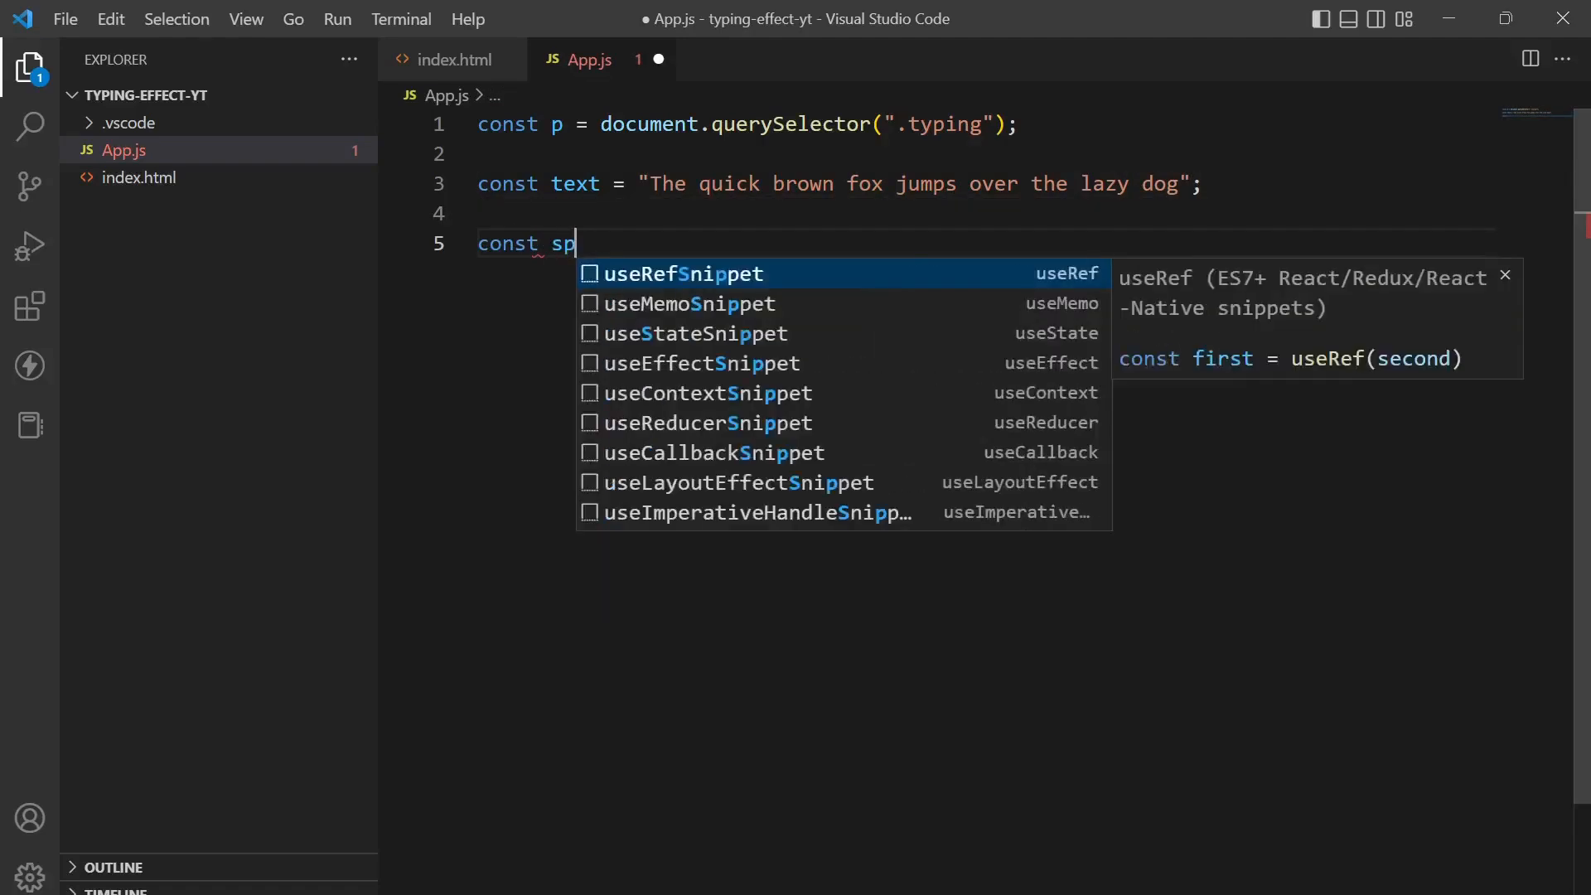
Step: Declare const speed = 100 and let count = 0
text(eed =)
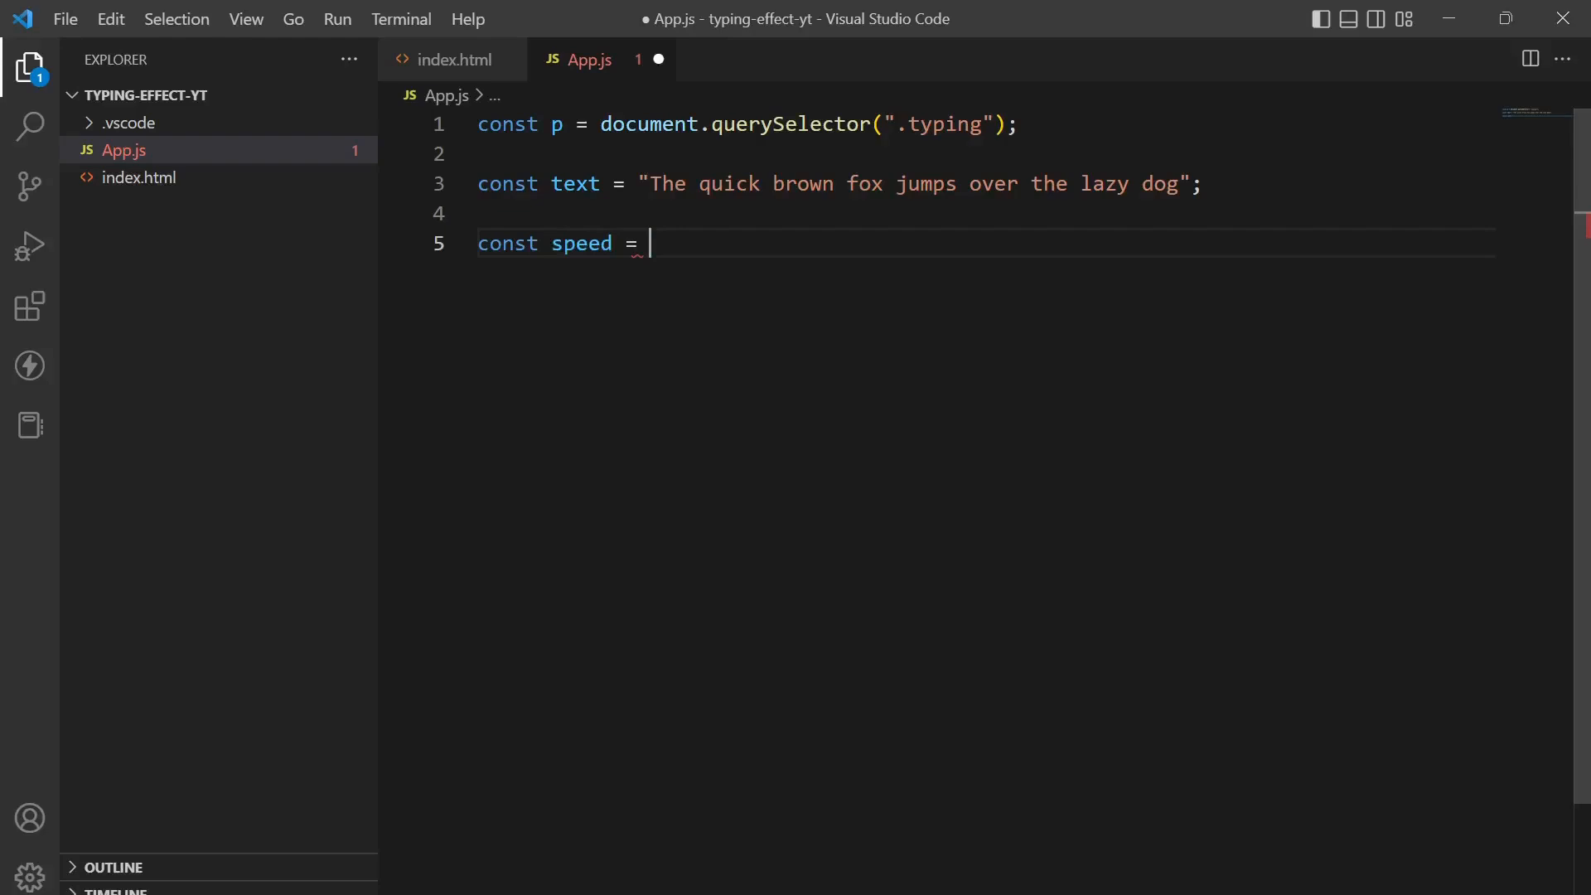
text(100;)
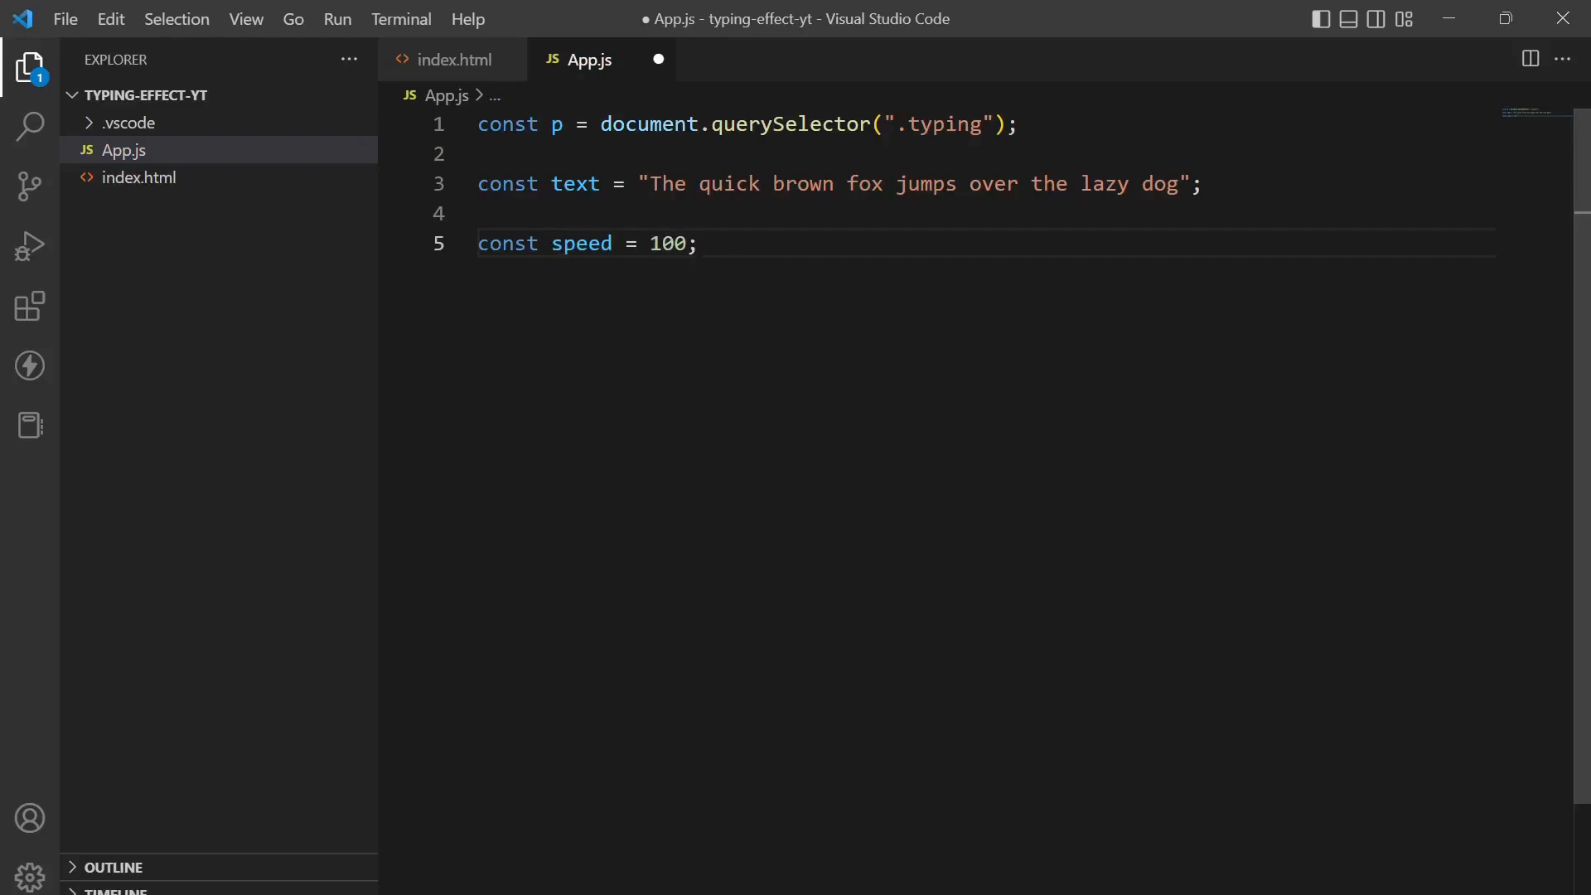
key(Enter)
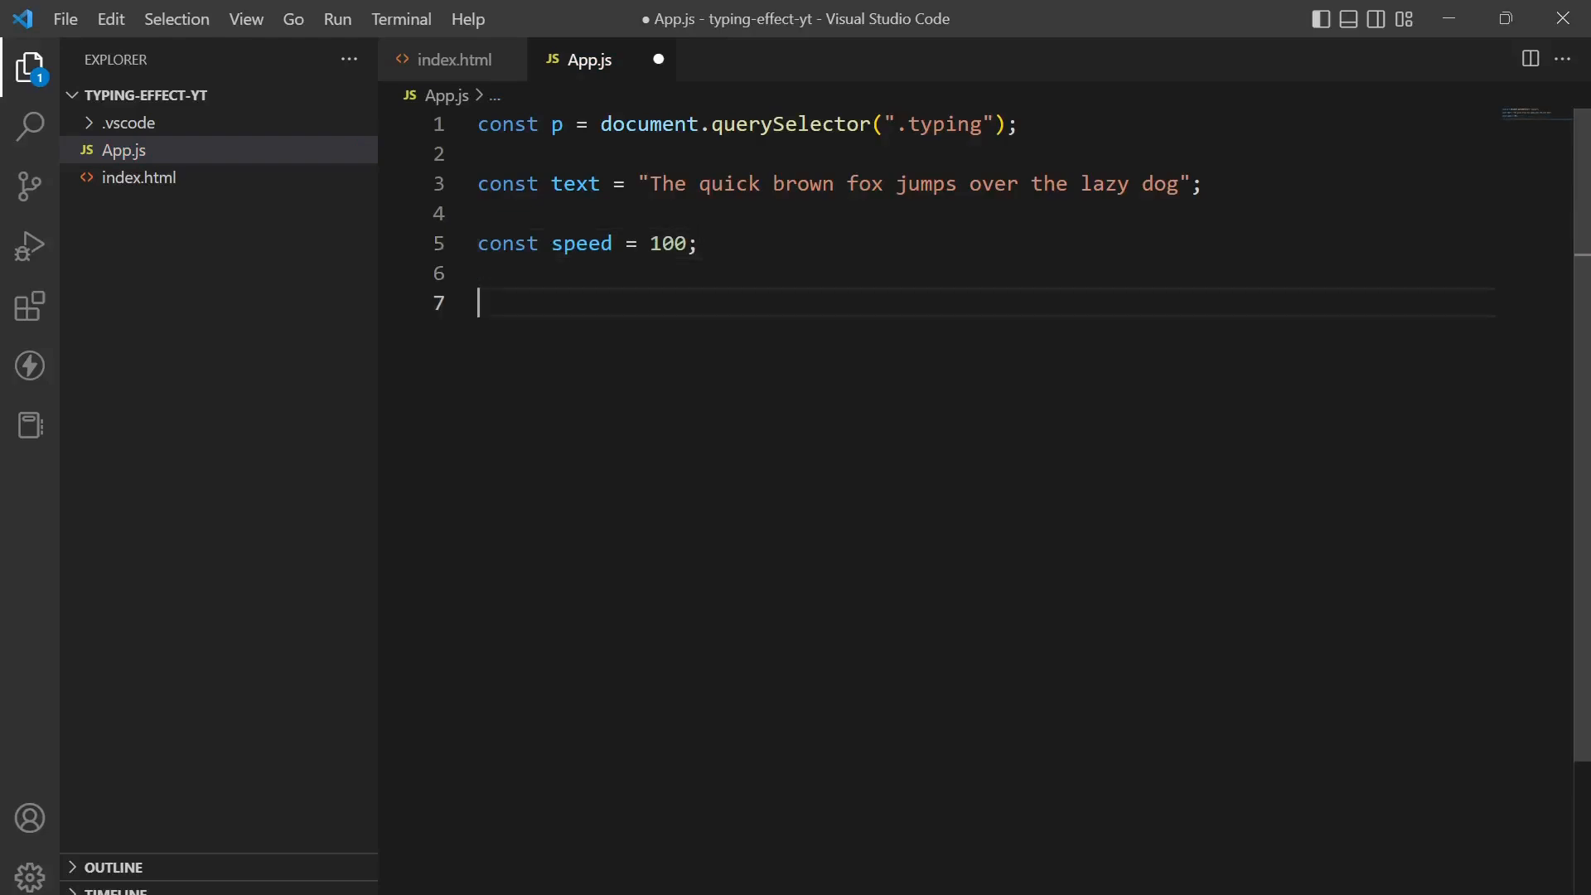
text(let count)
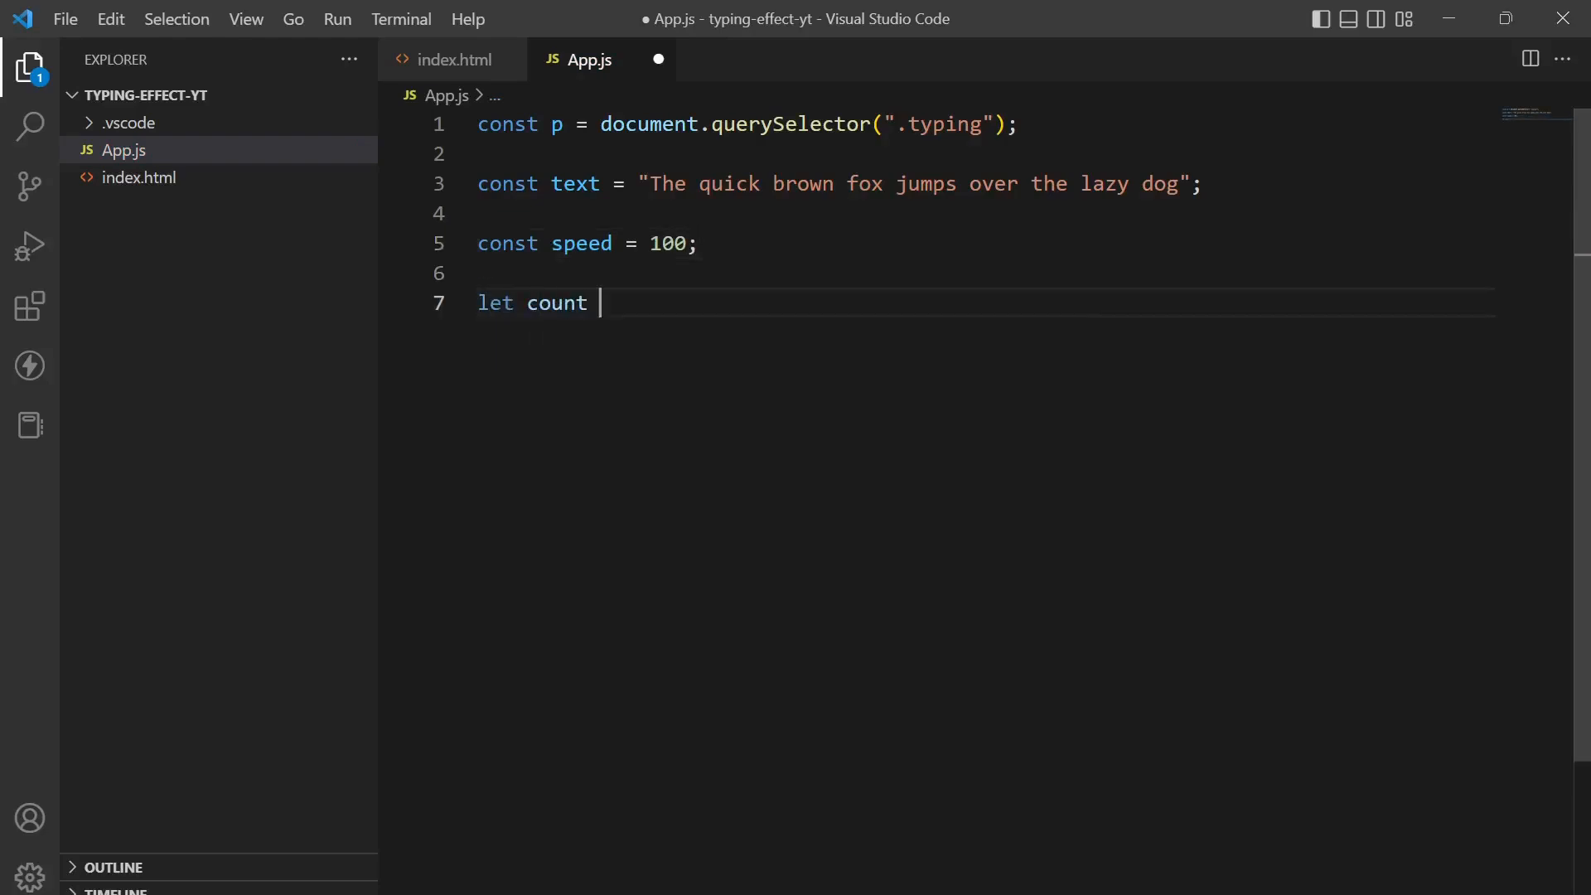
text(= 0;)
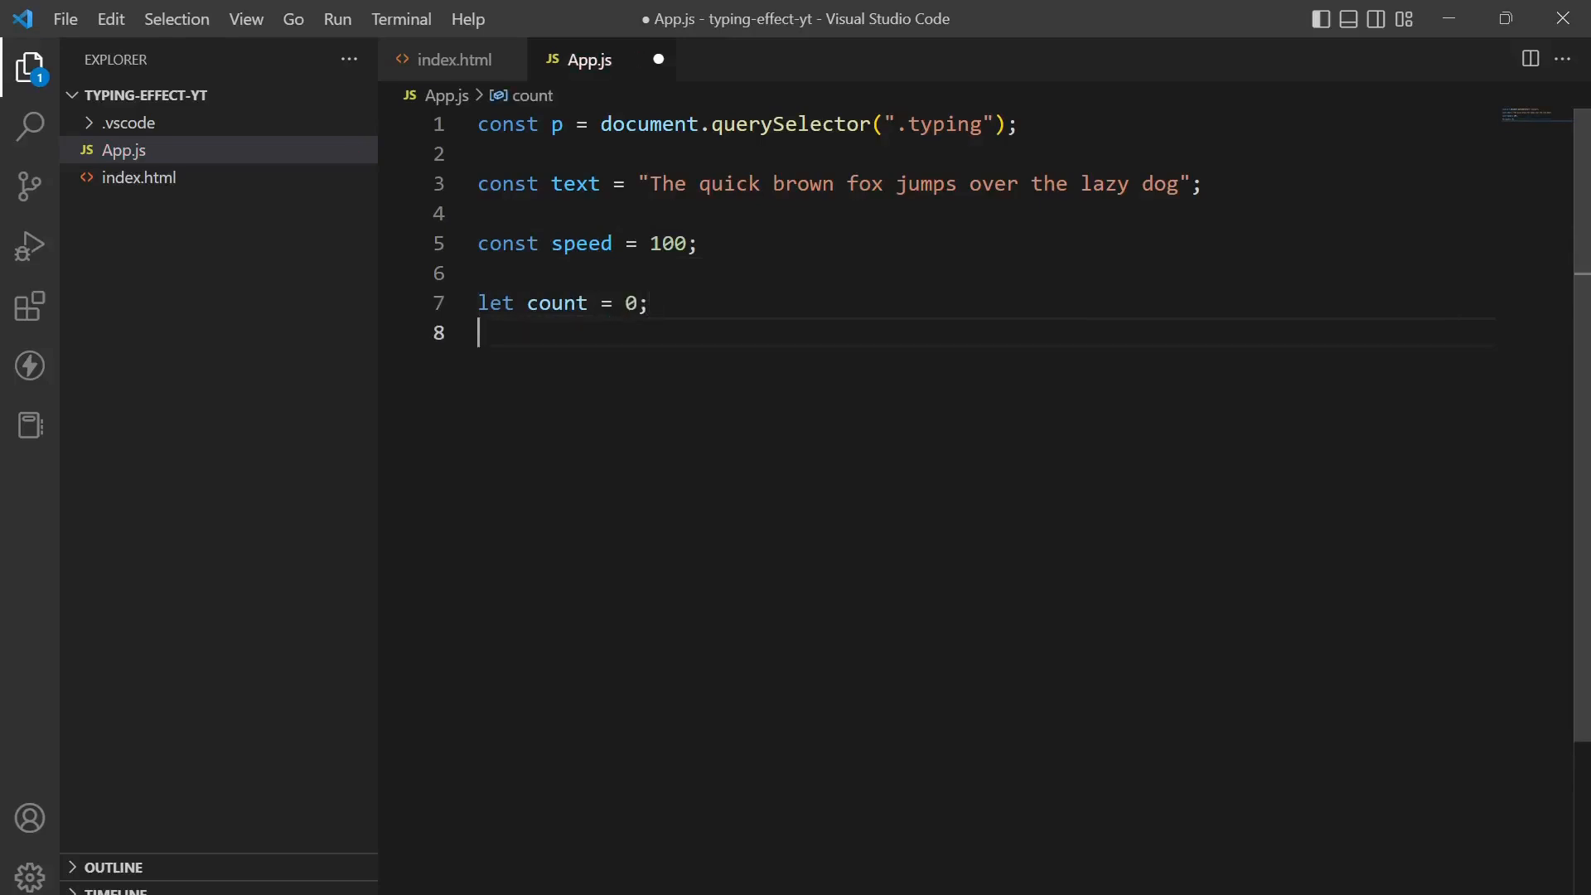
text(const)
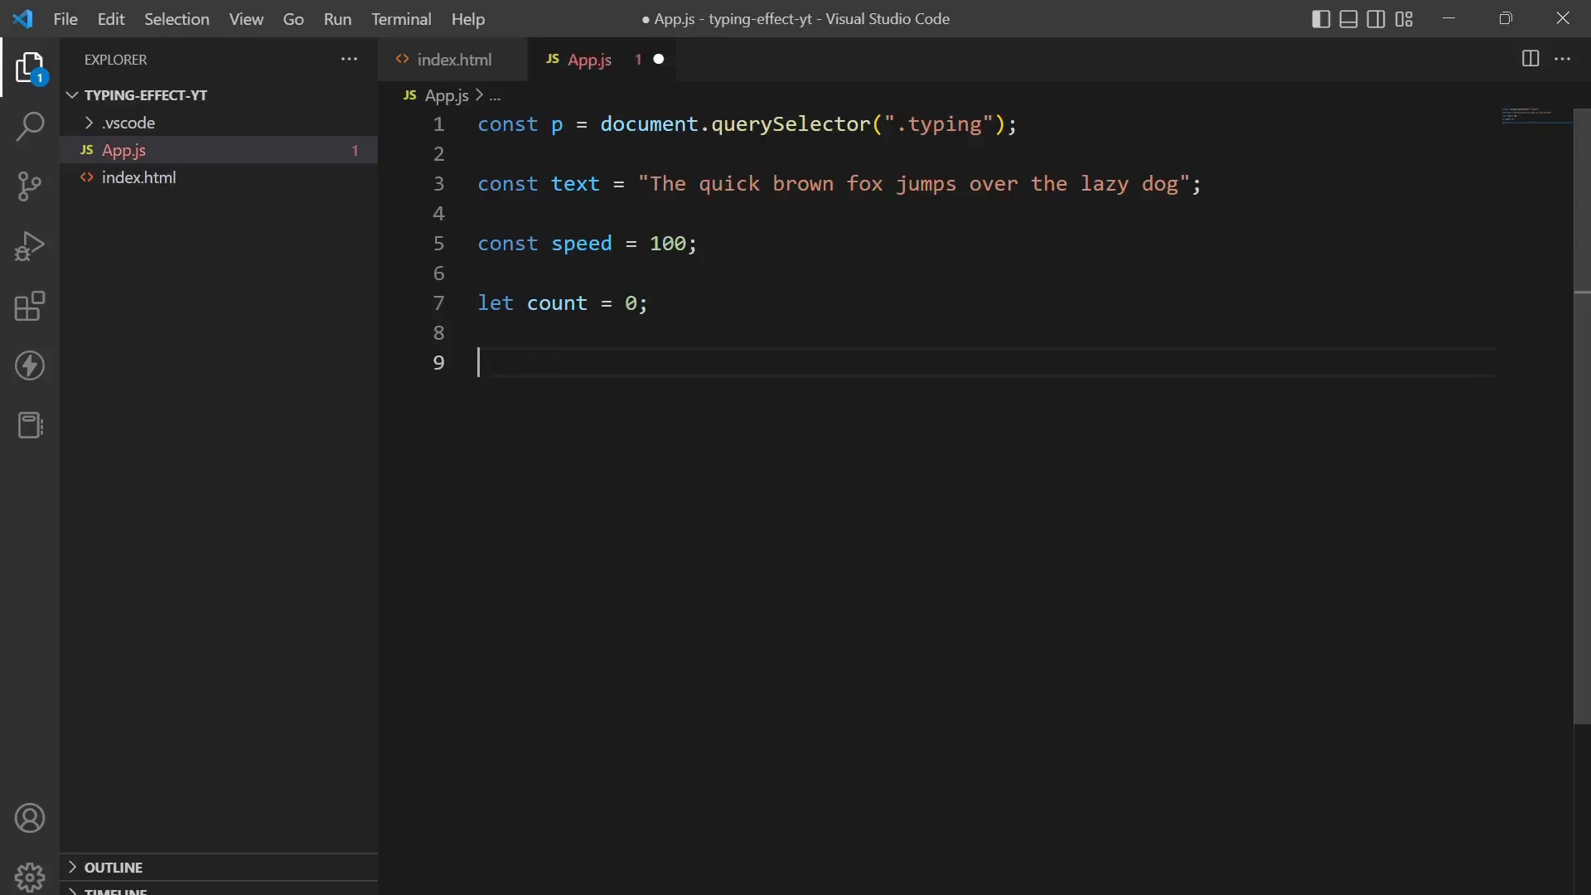
Step: Write function typing() with an if block checking count < text.length
text(function)
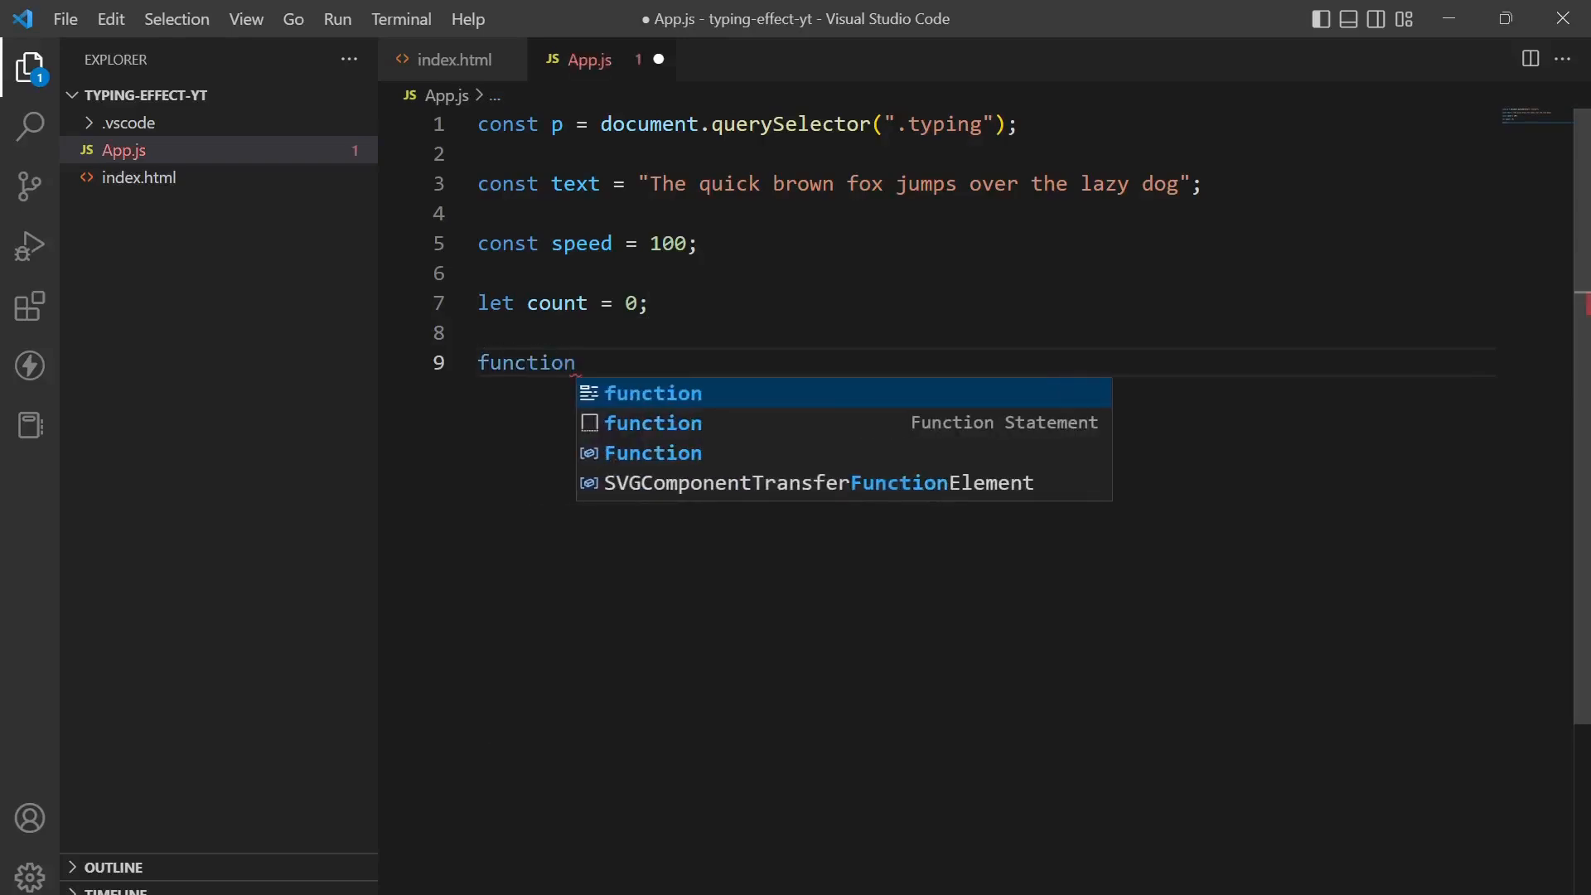
text(typing() {)
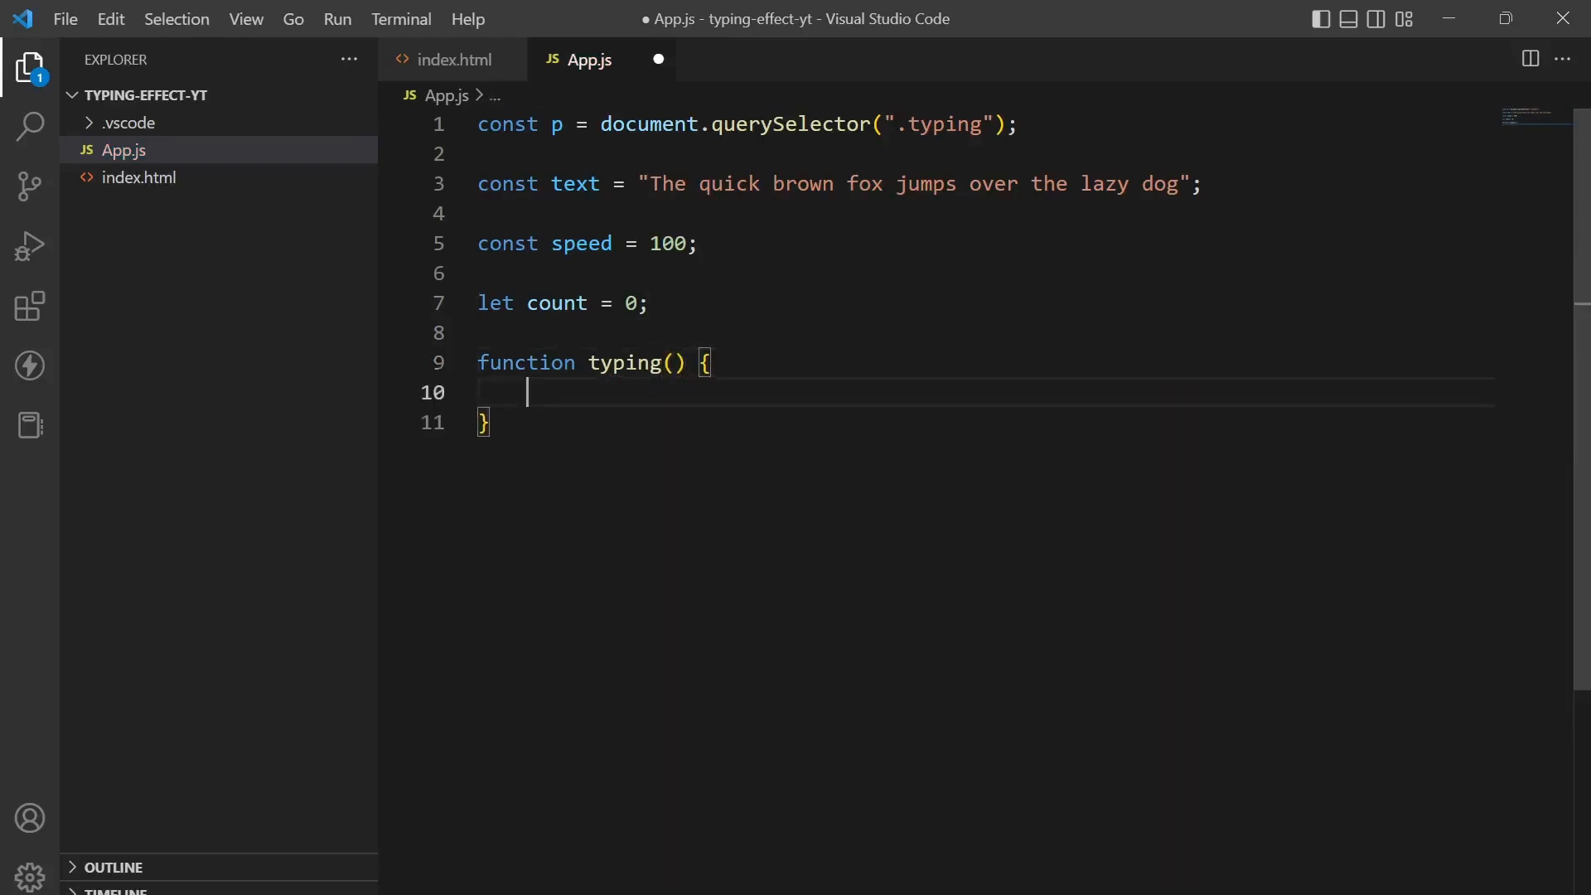
text(if())
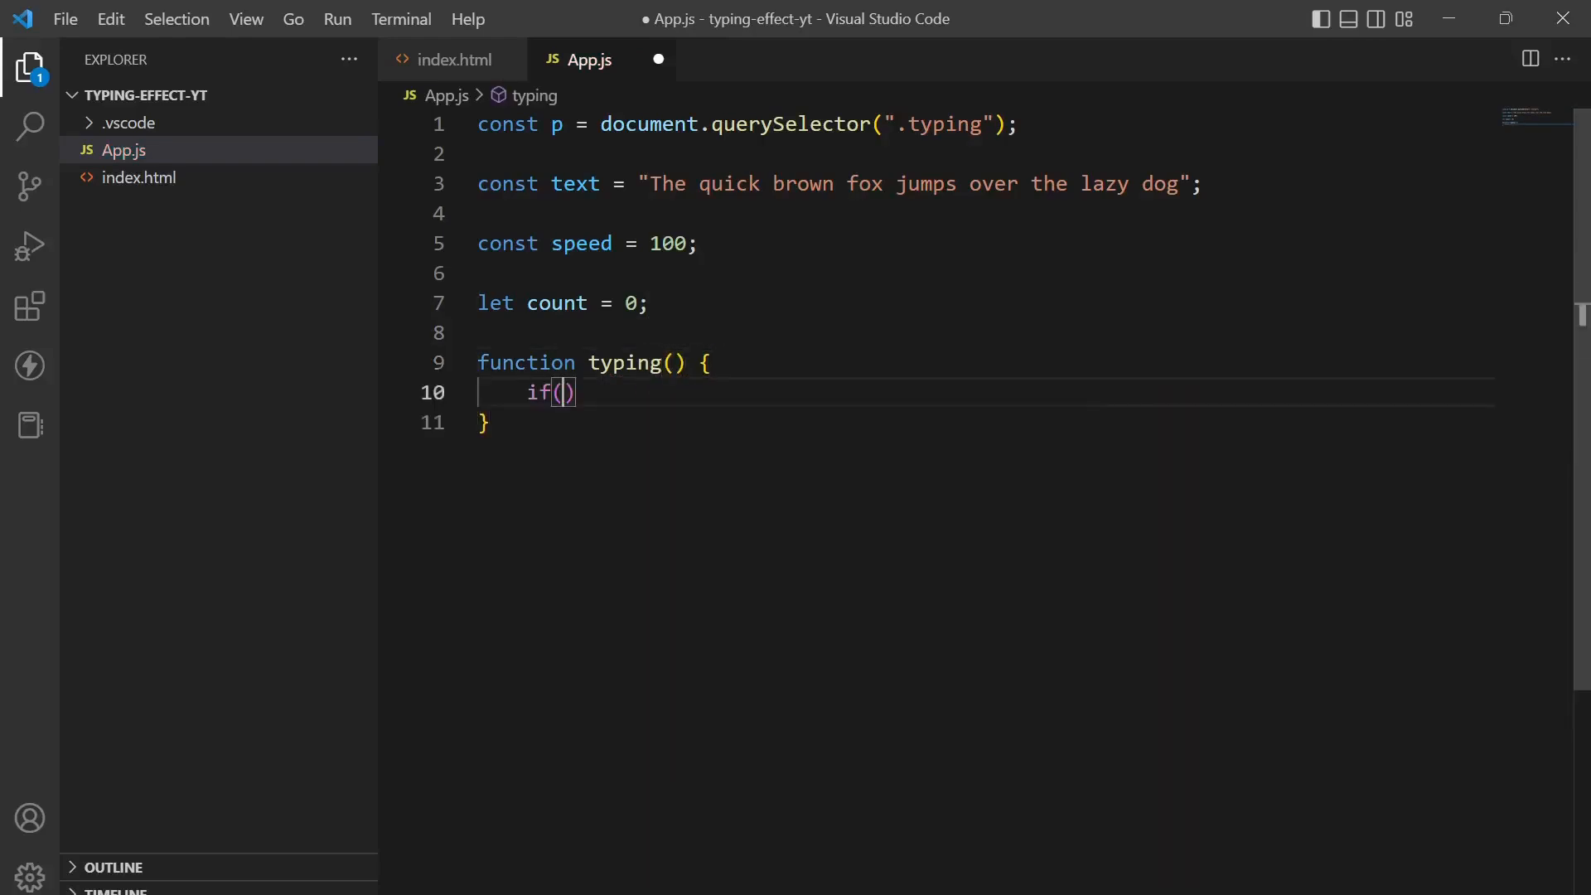
text(count)
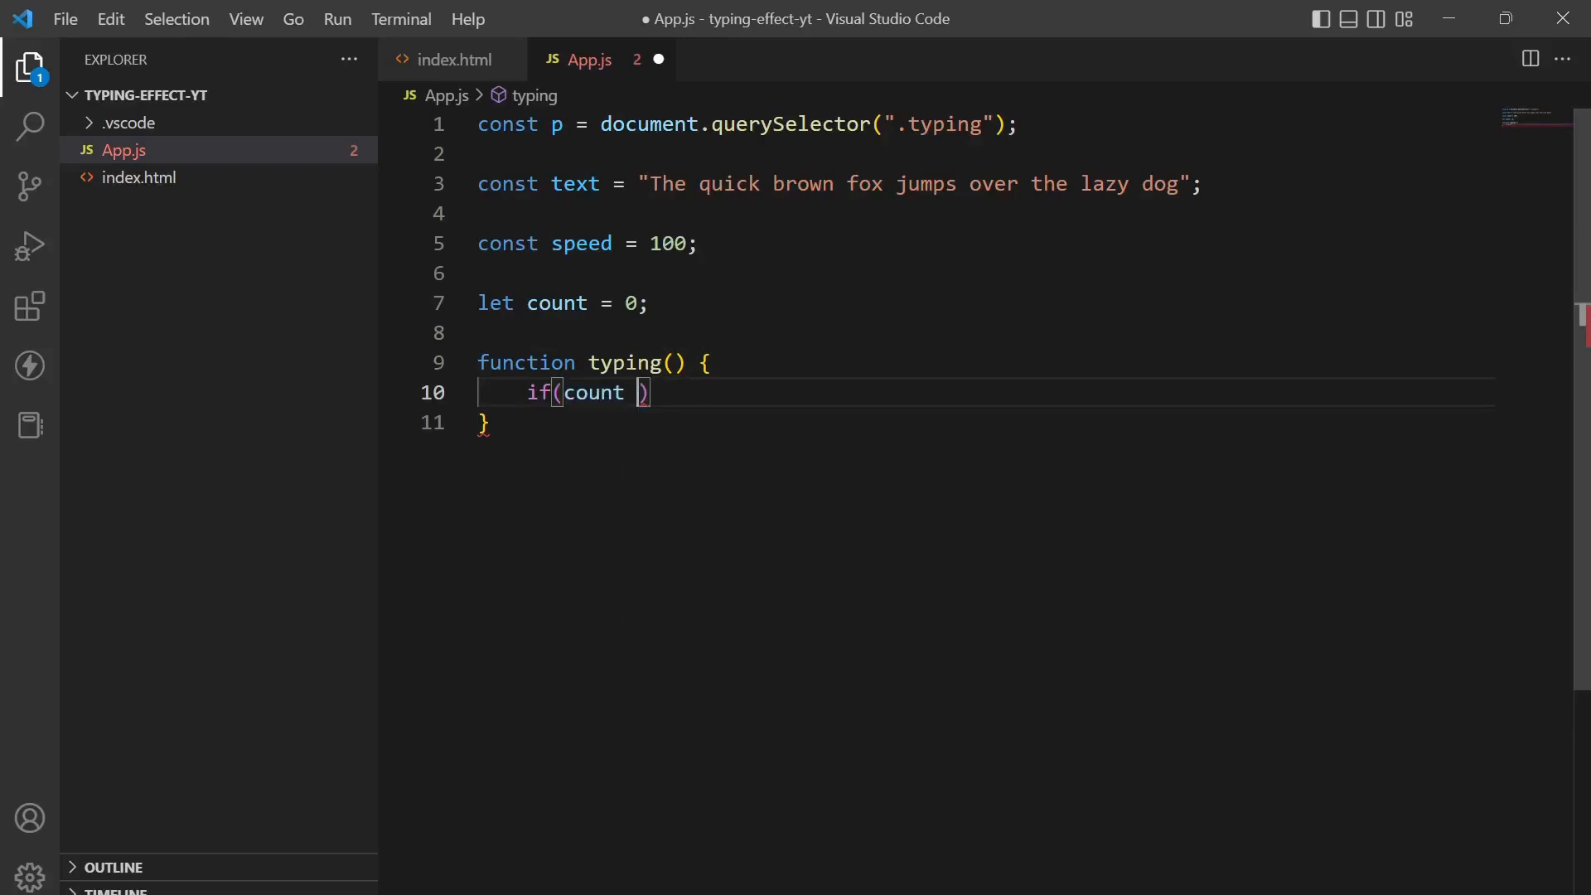
text(<)
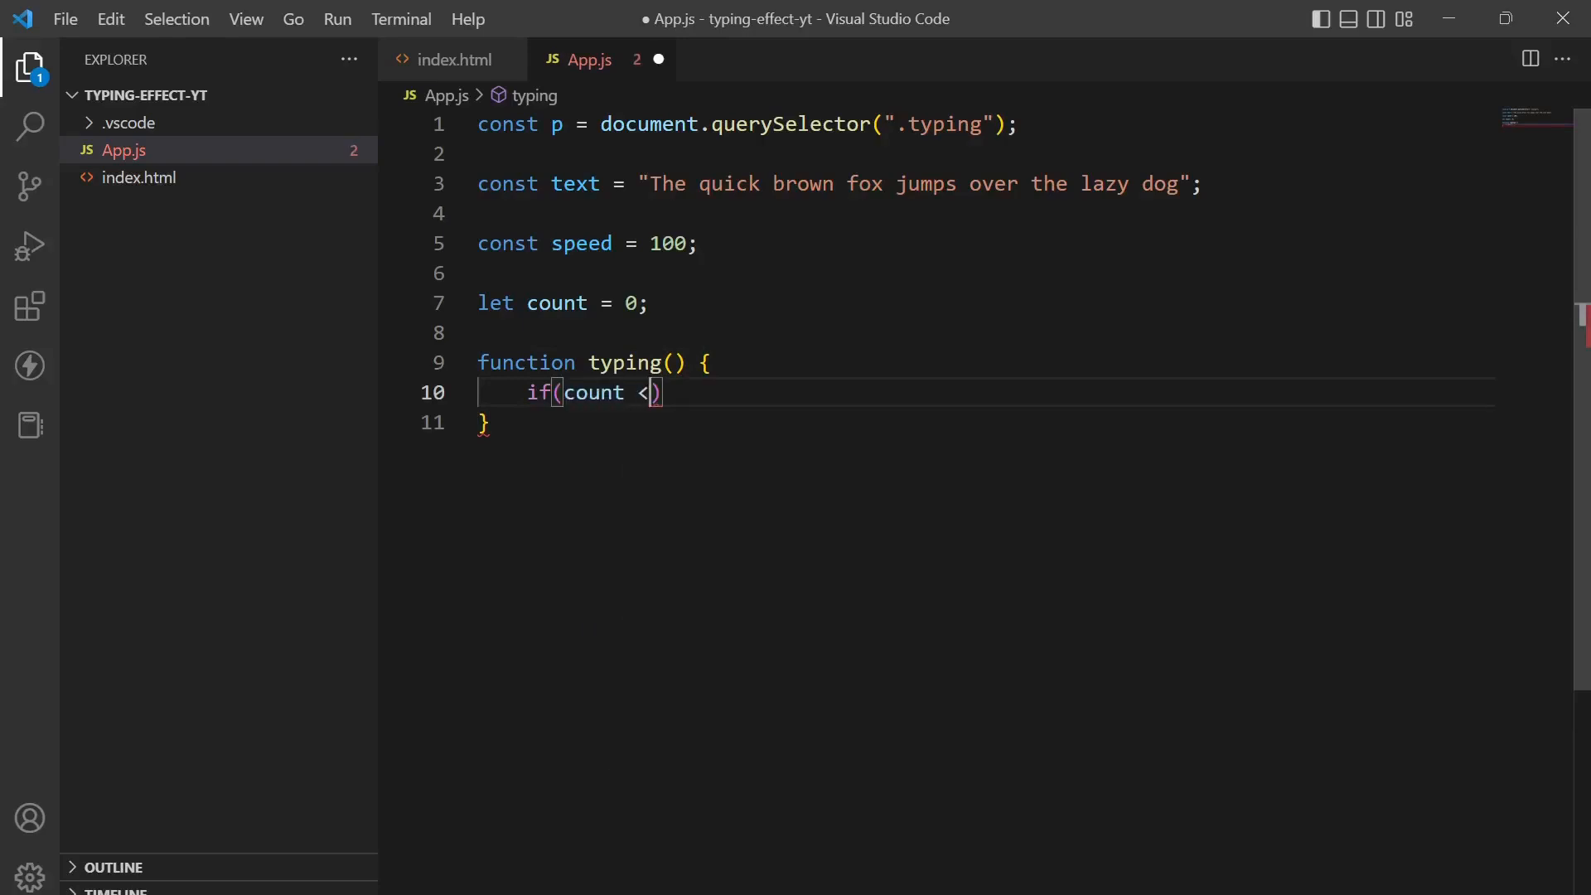
text(text)
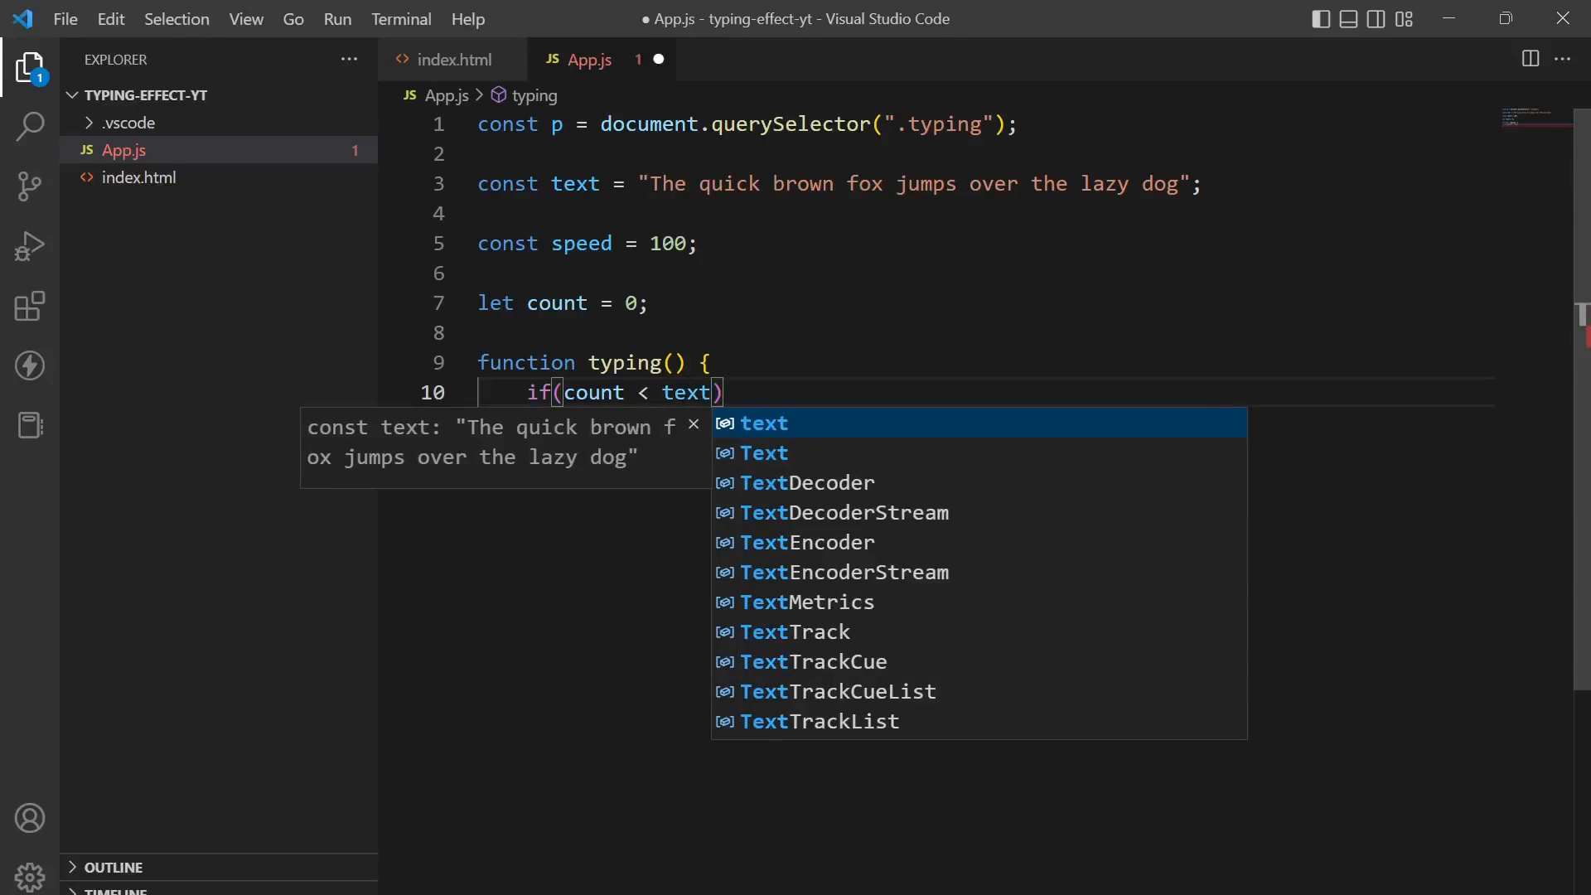
text(.length)
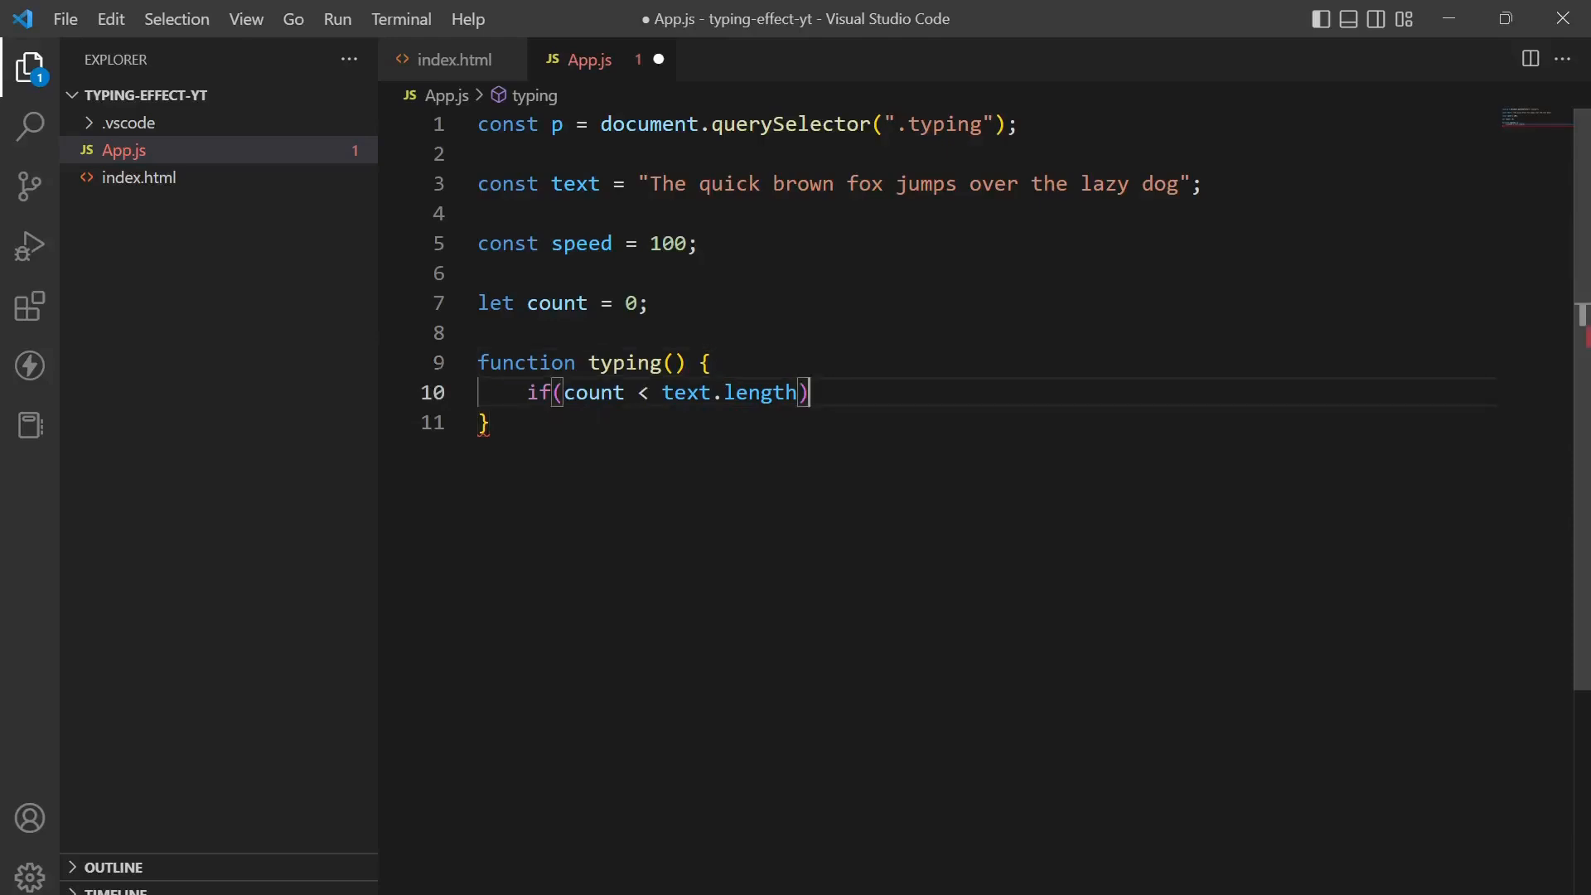
text({)
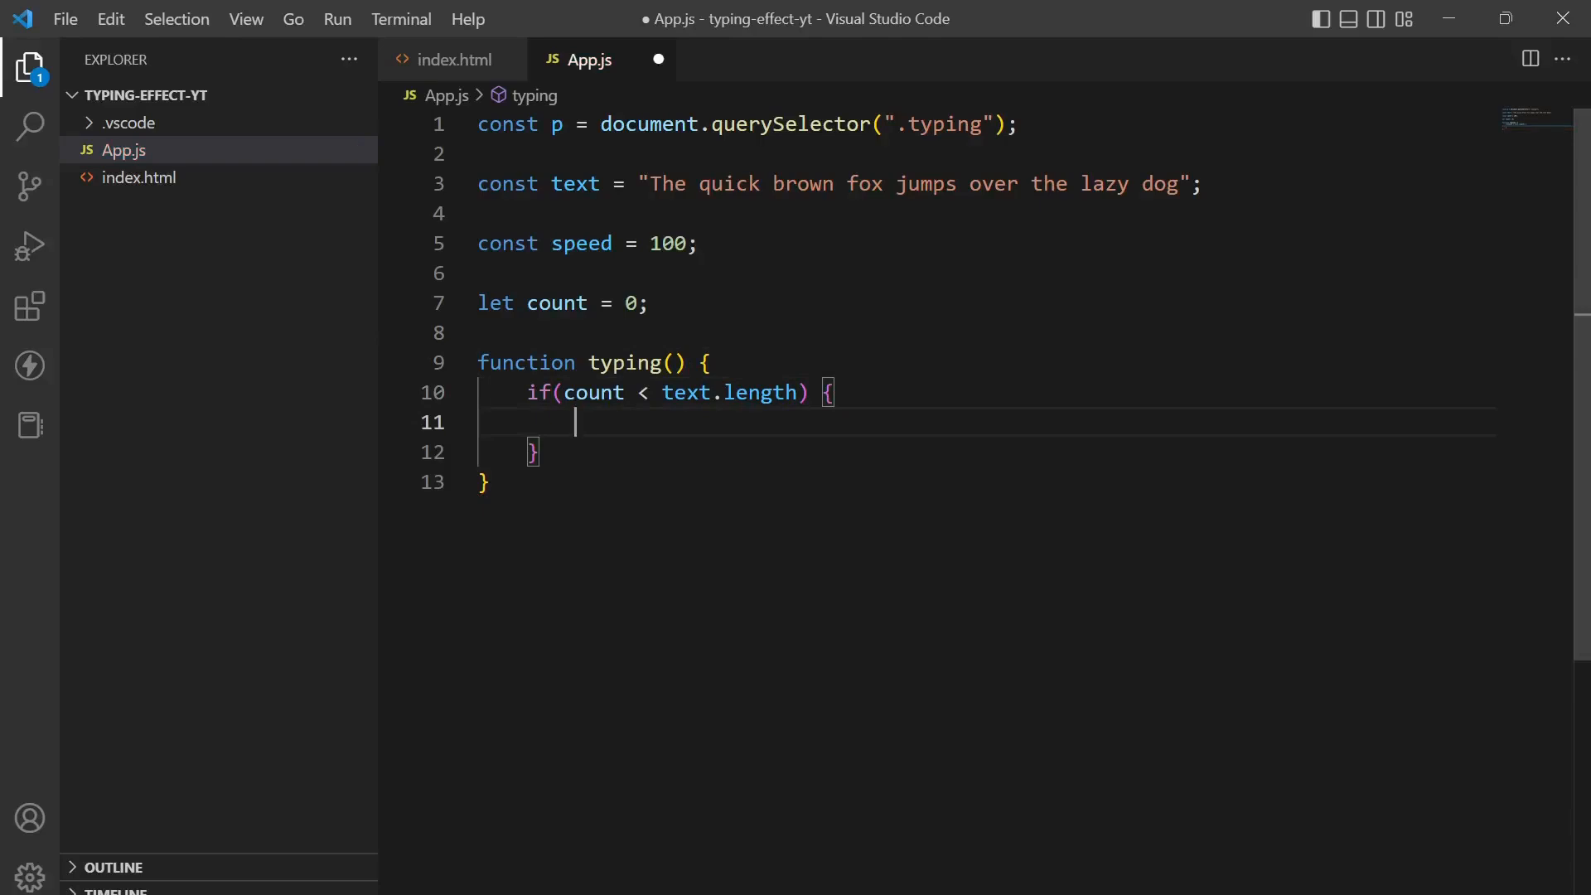
Step: Append text.charAt(count) to p.textContent and increment count by 1
text(p.)
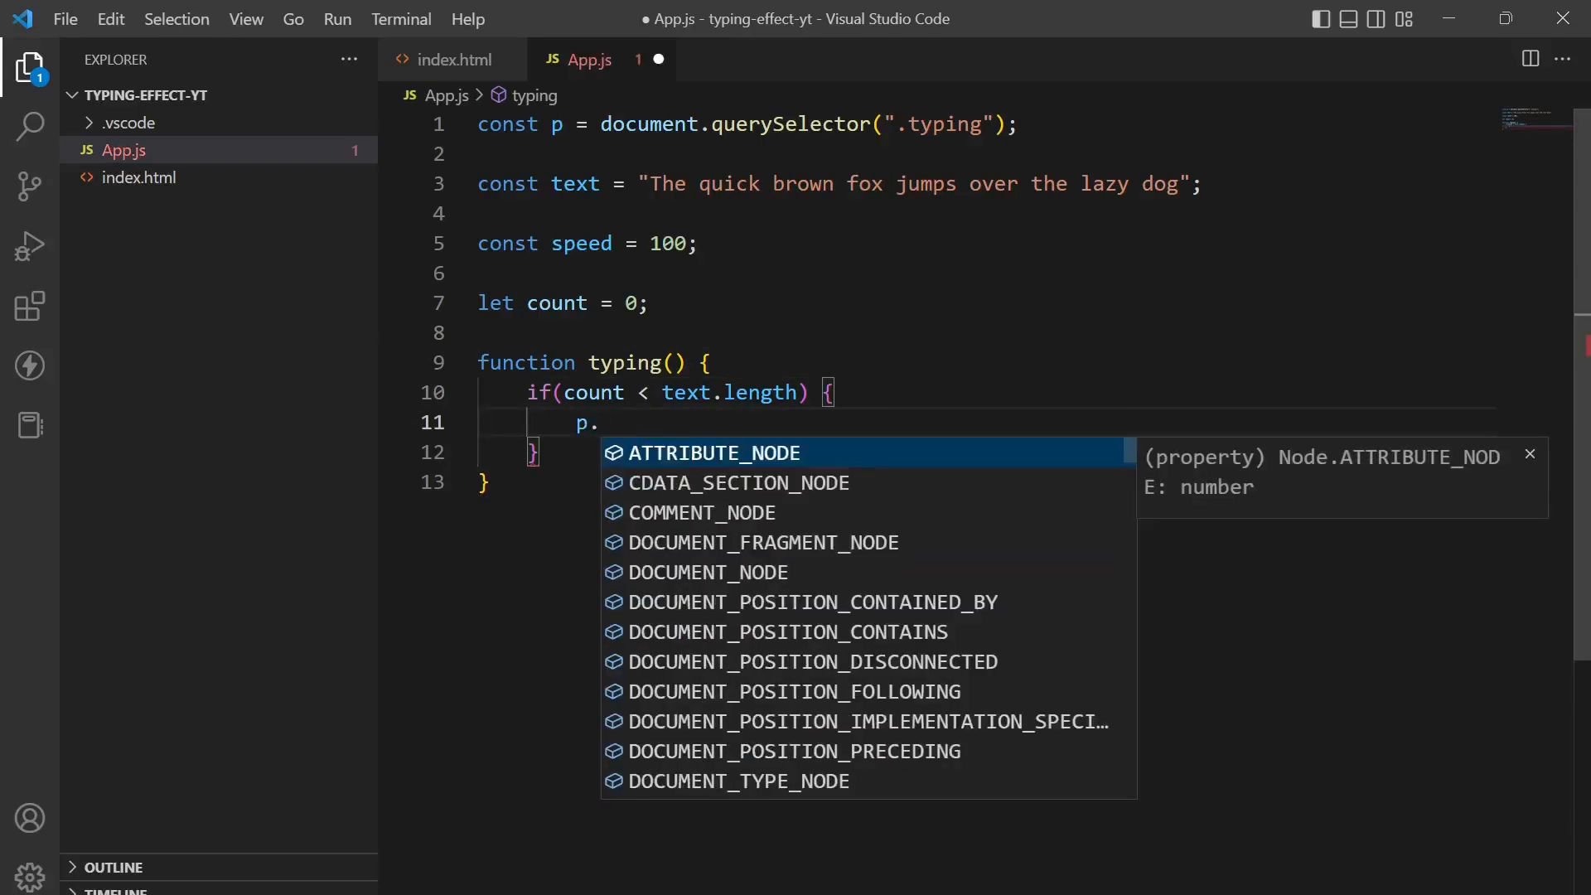
text(textContent = p.)
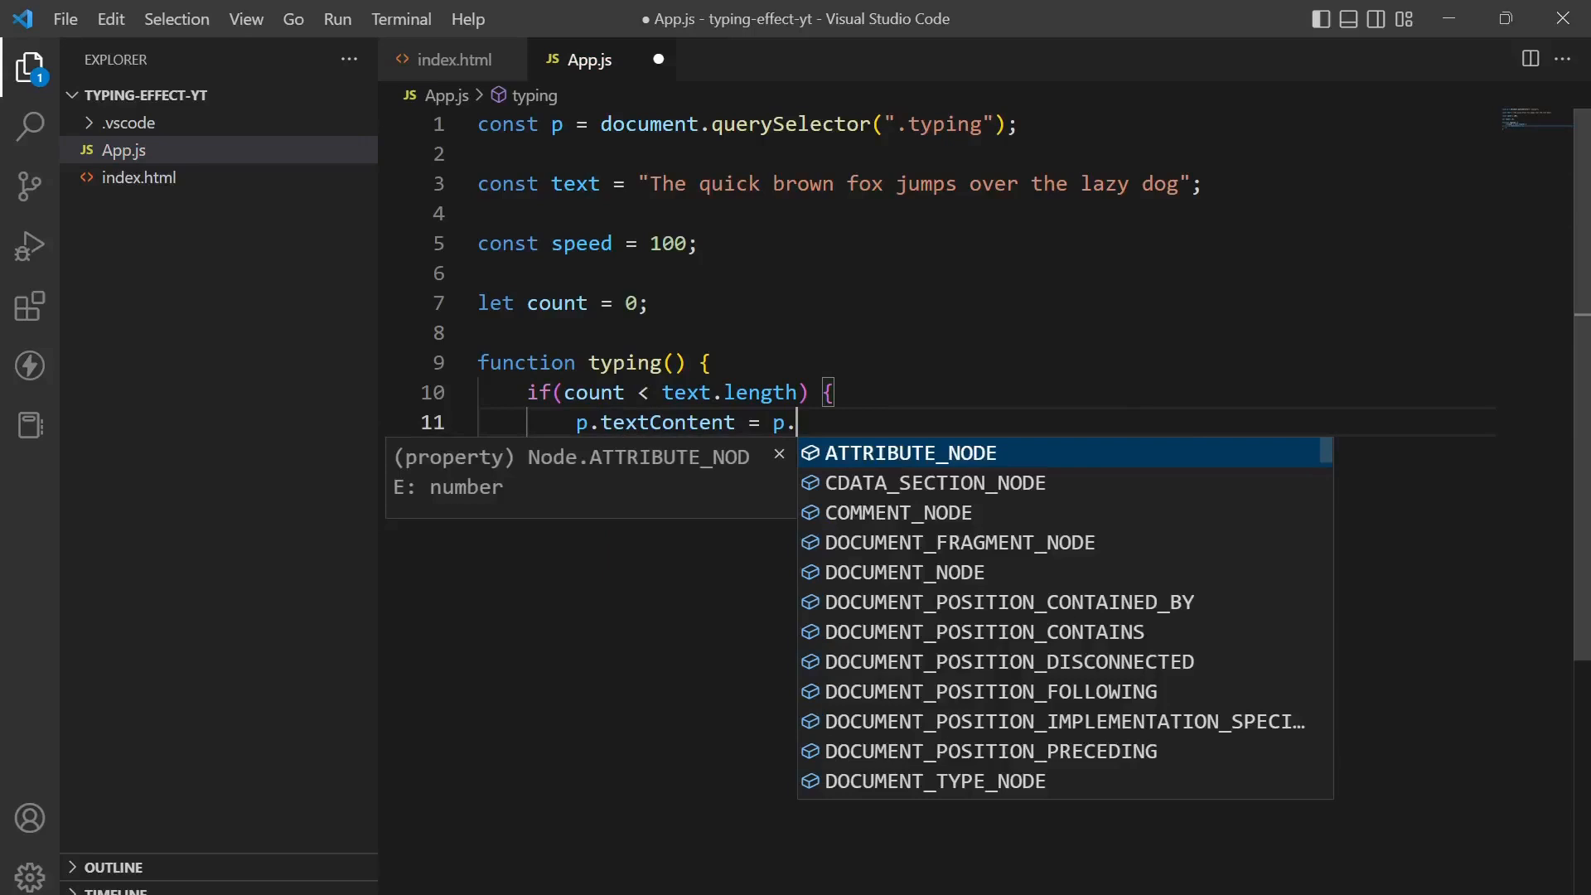
text(textContent +)
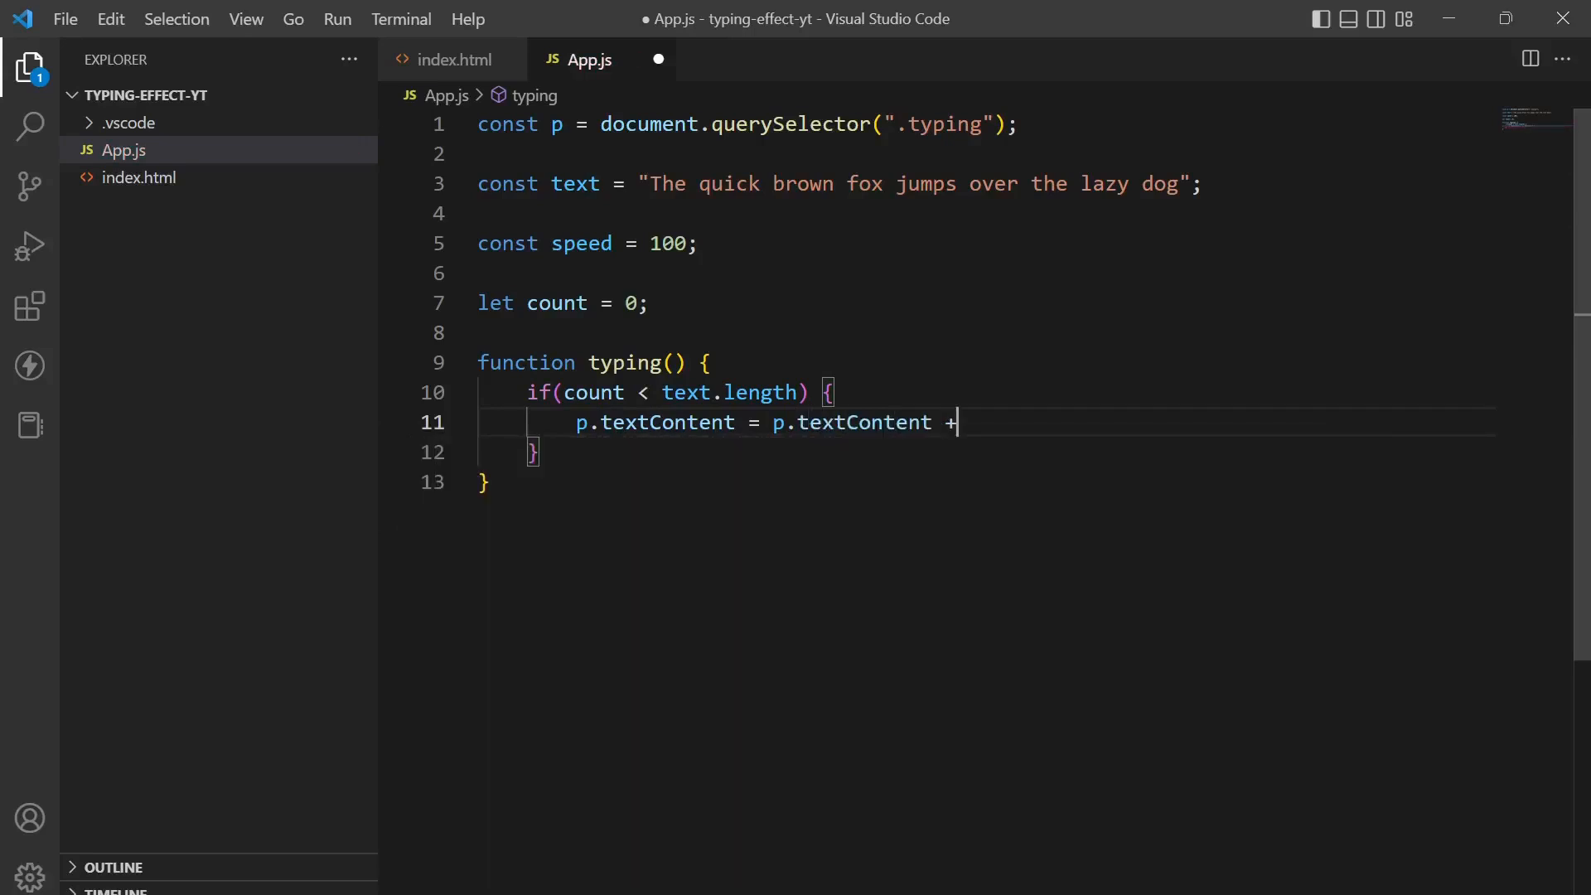
text(text)
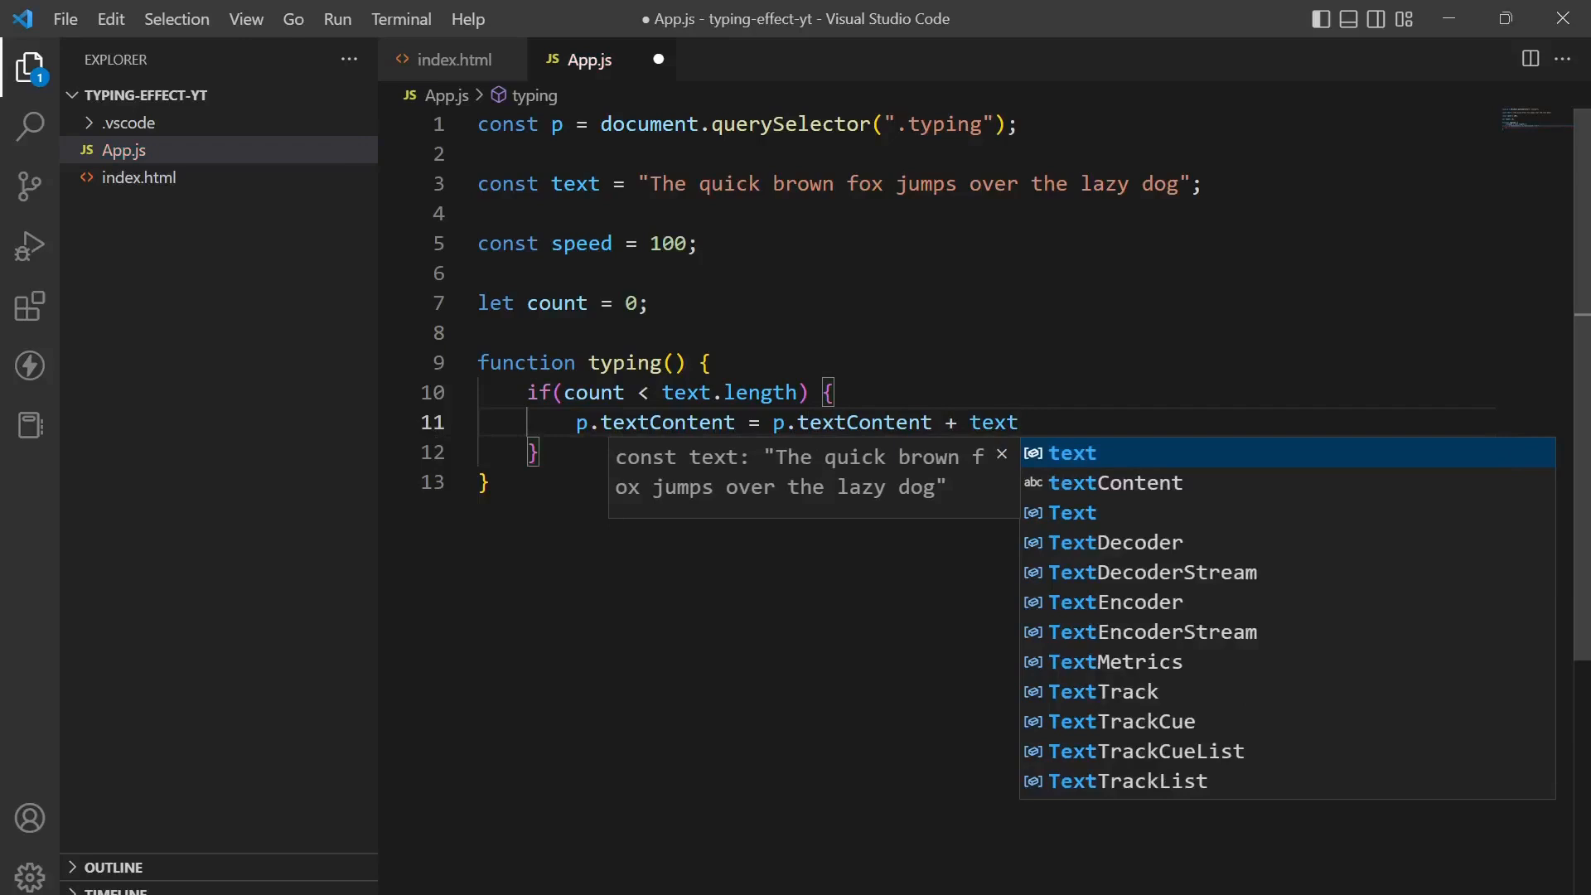
text(.charAt)
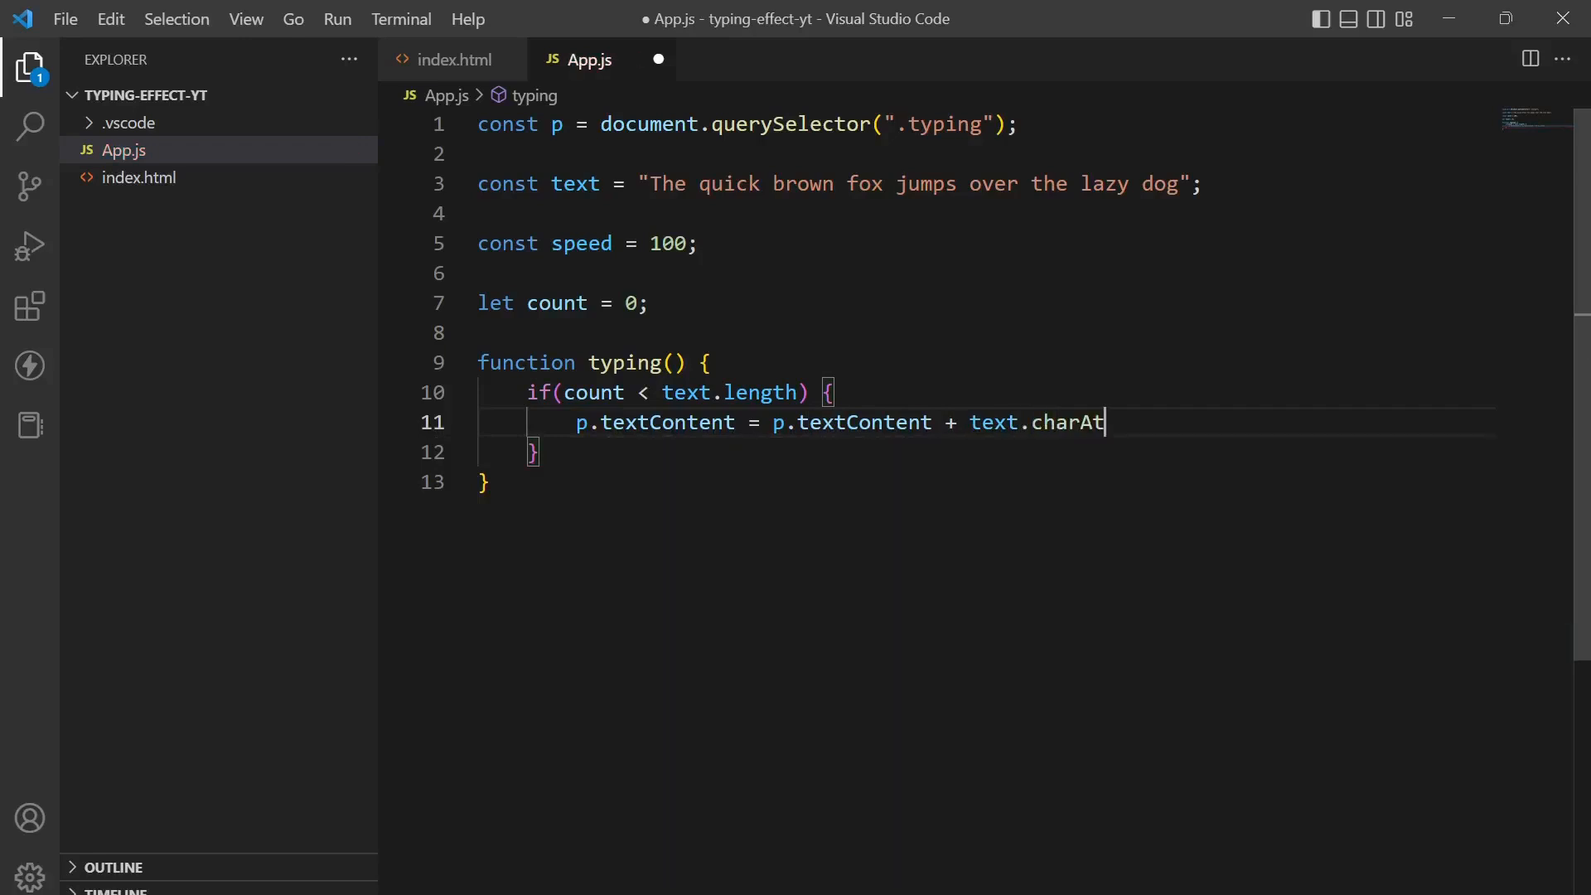
text((co)
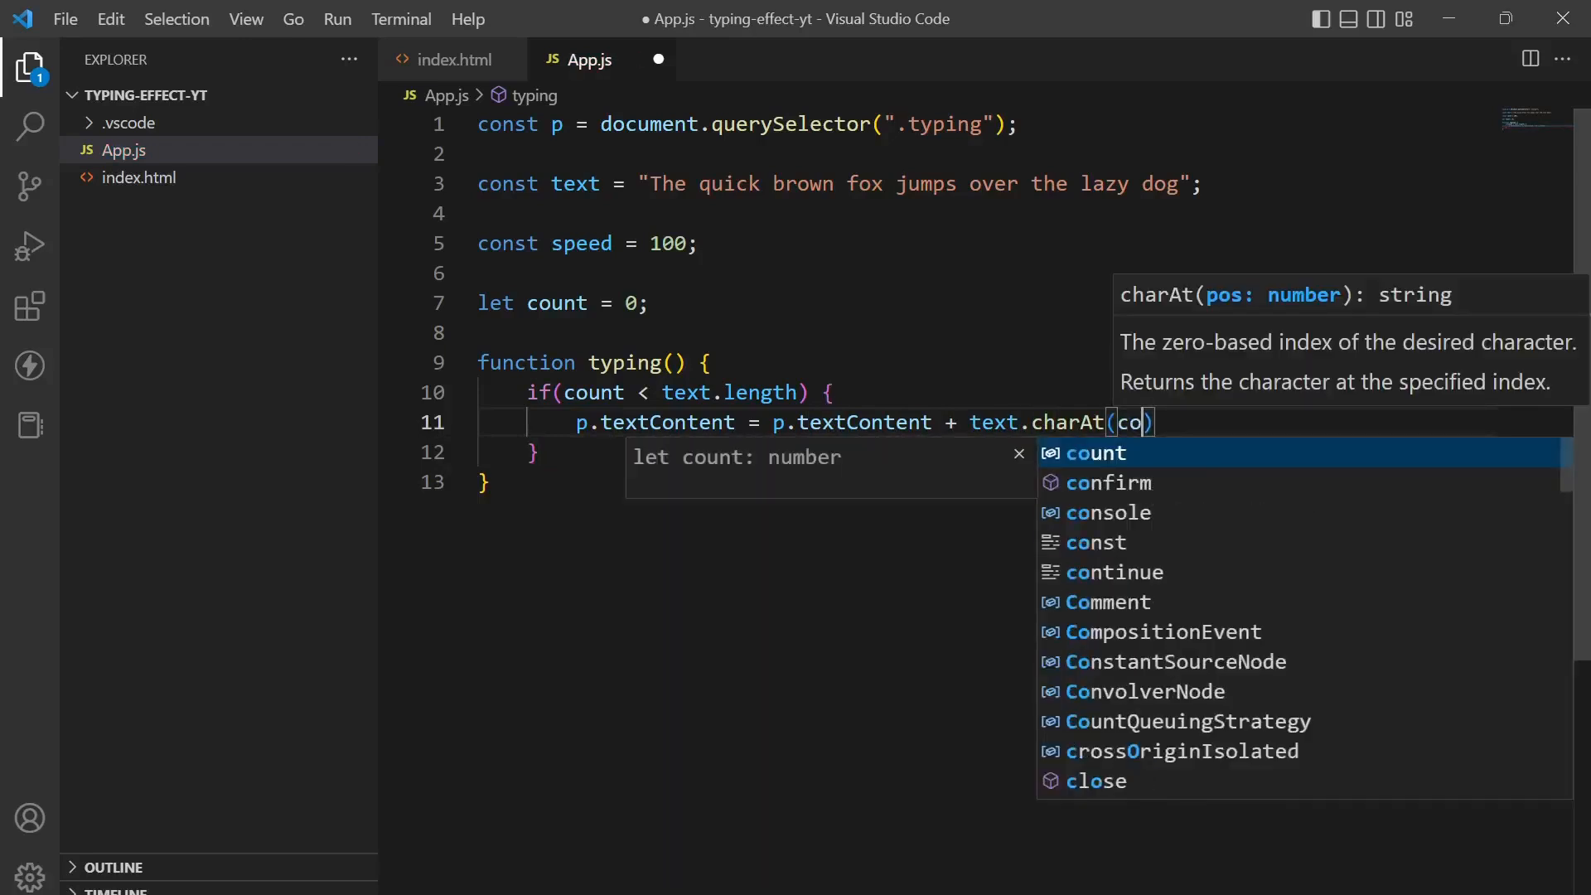
key(Tab)
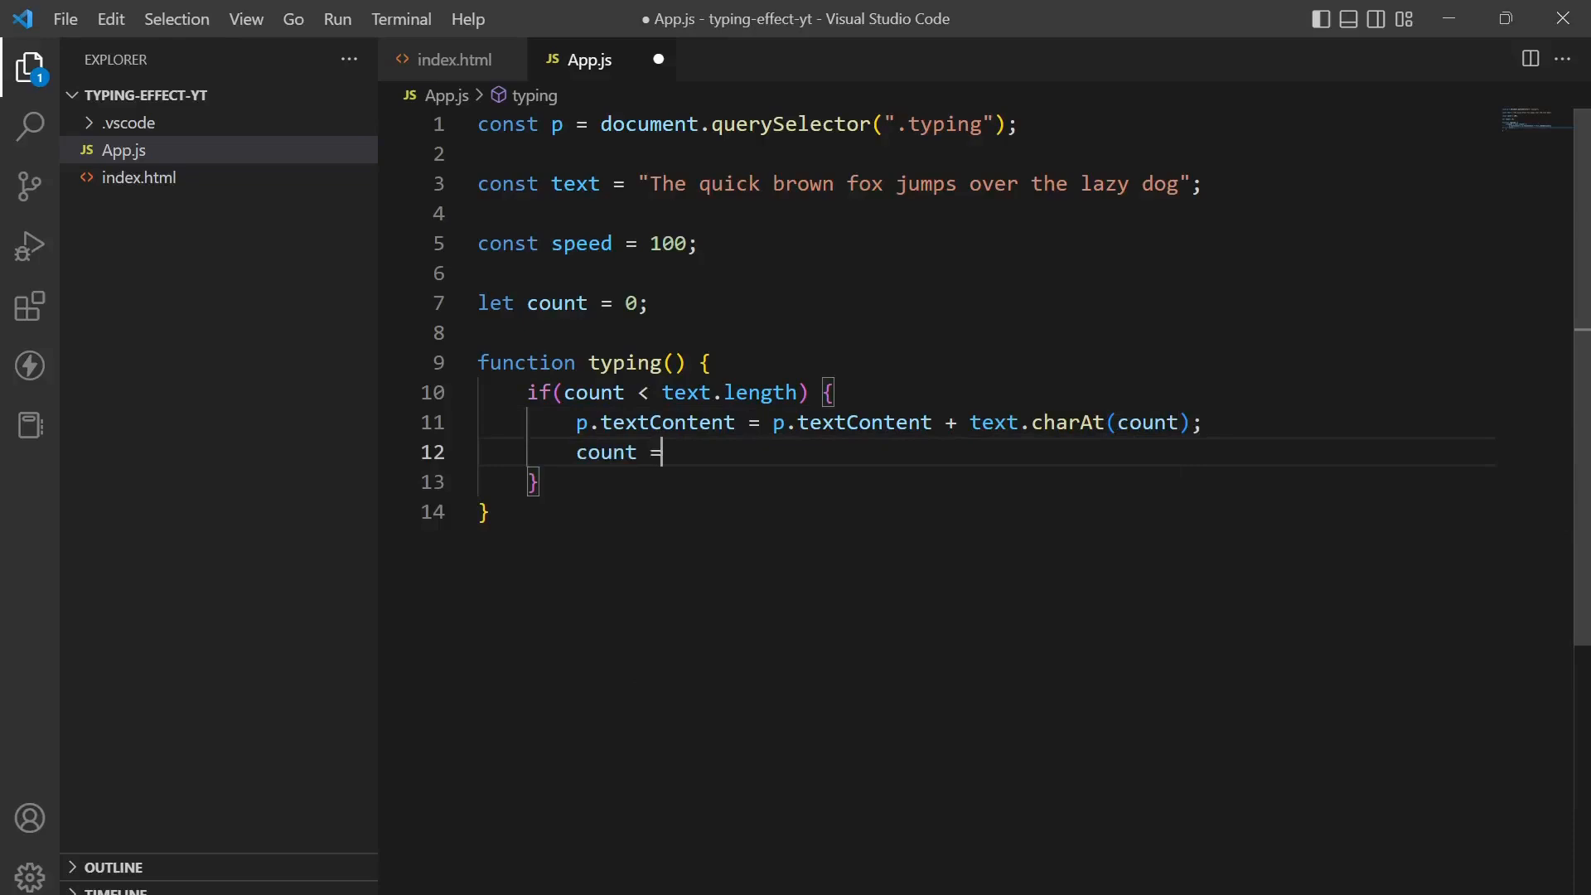
text(+=)
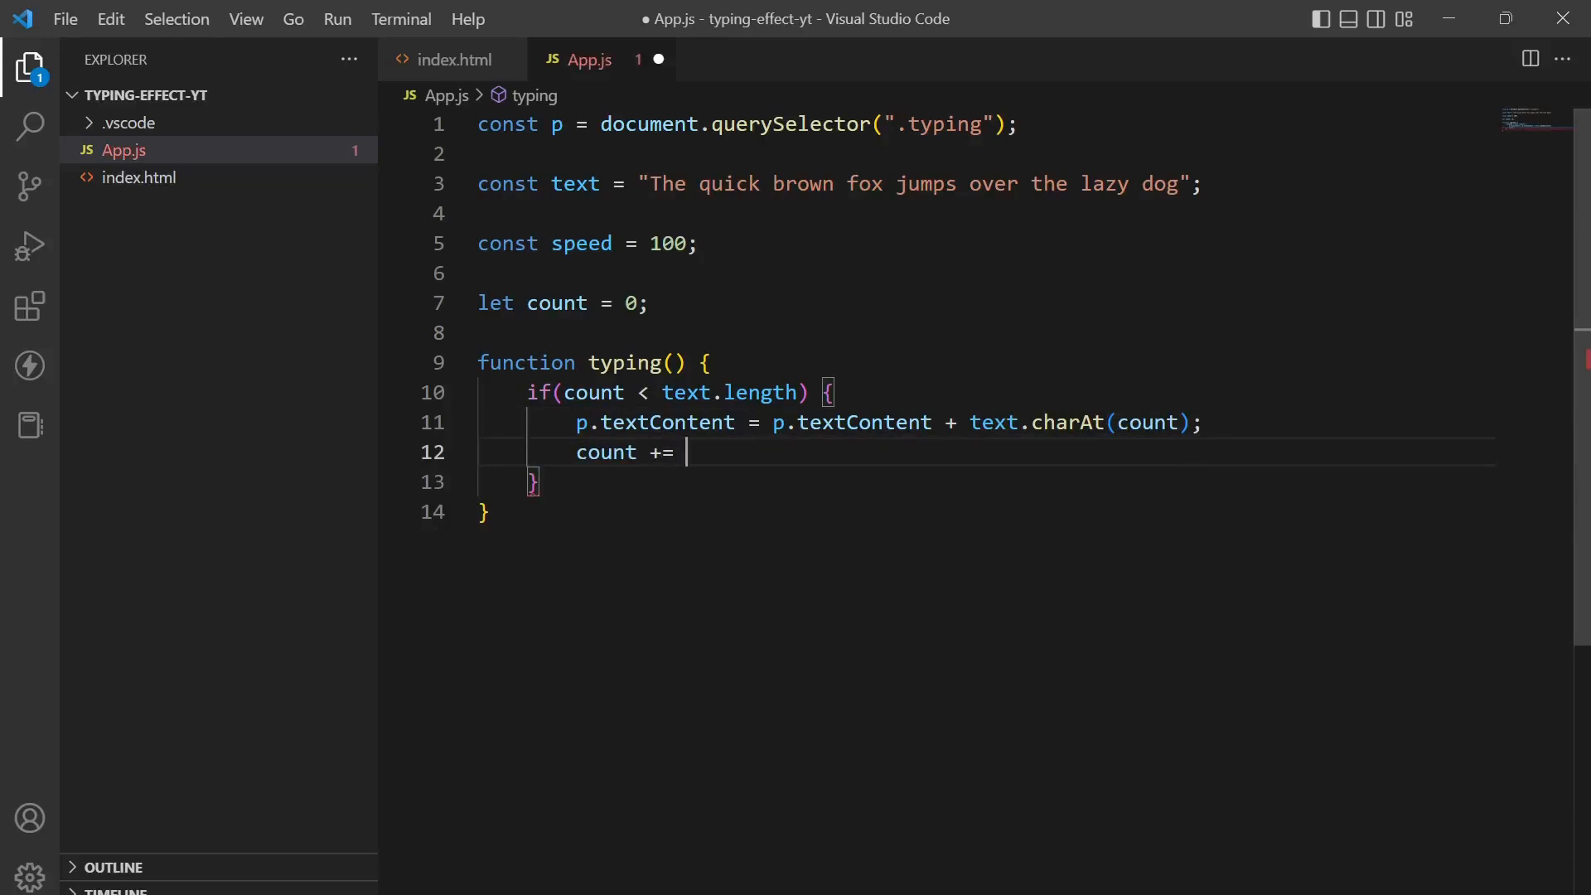
text(1;)
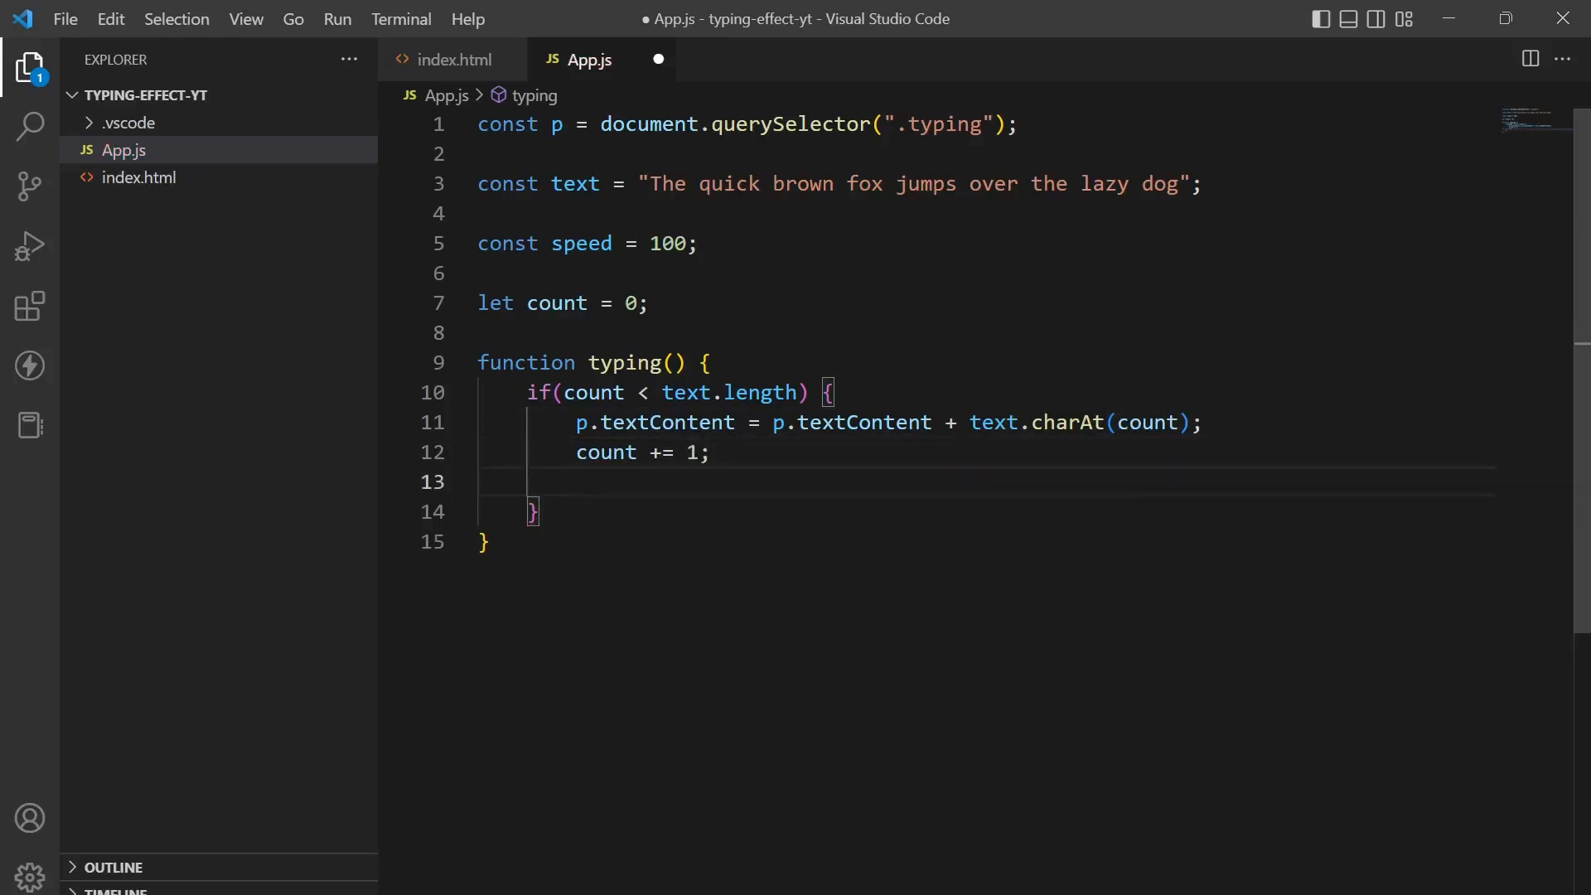
Step: Schedule setTimeout(typing, speed) and call typing() once below the function
text(setTimeout)
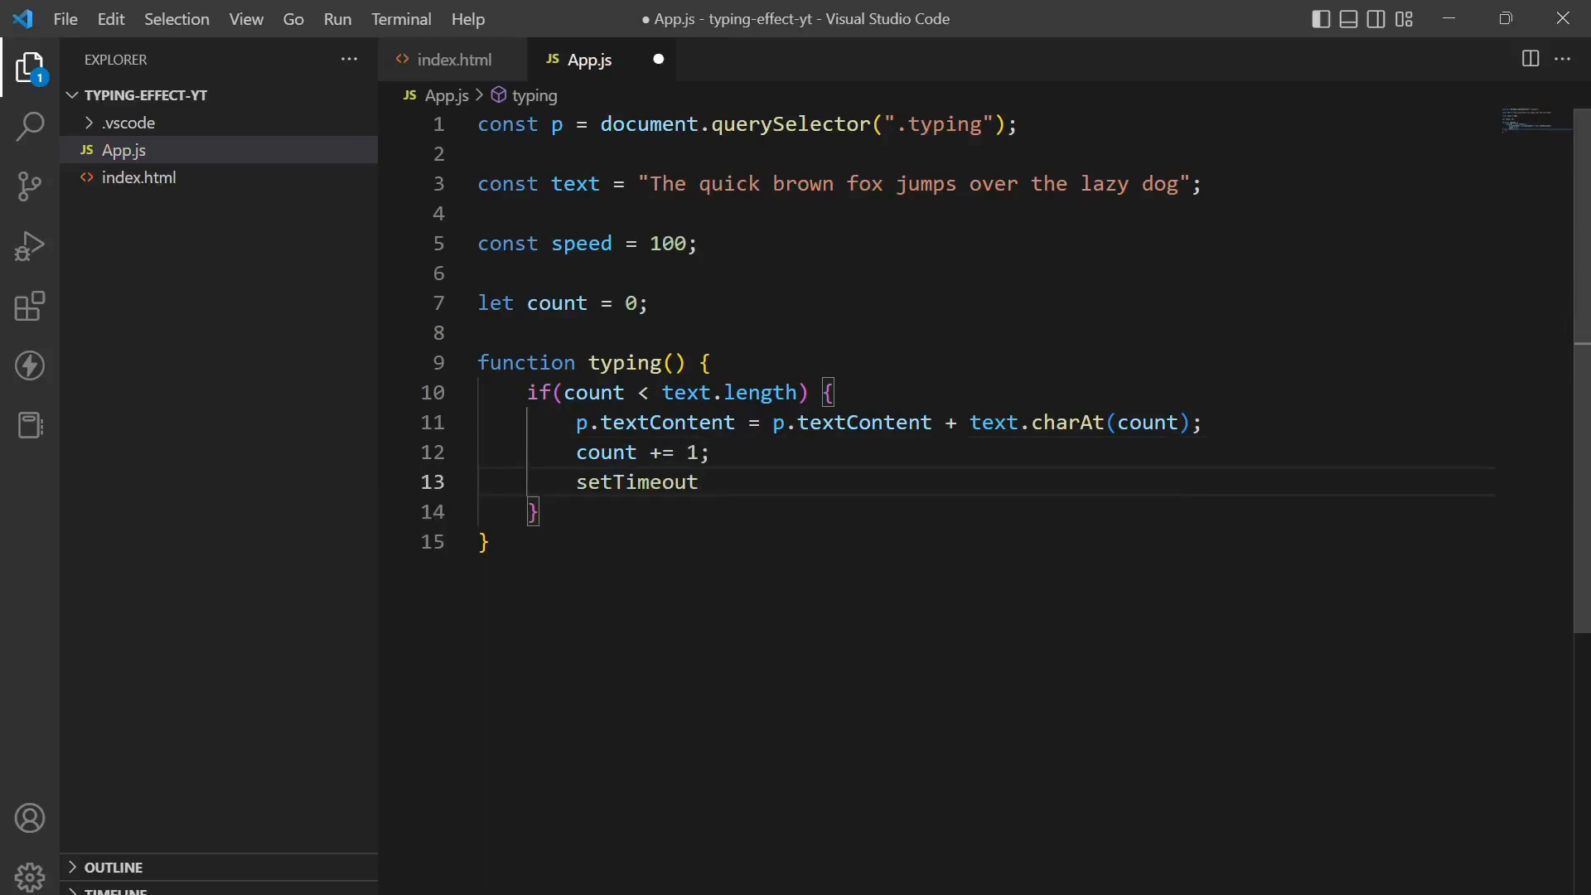
click(700, 482)
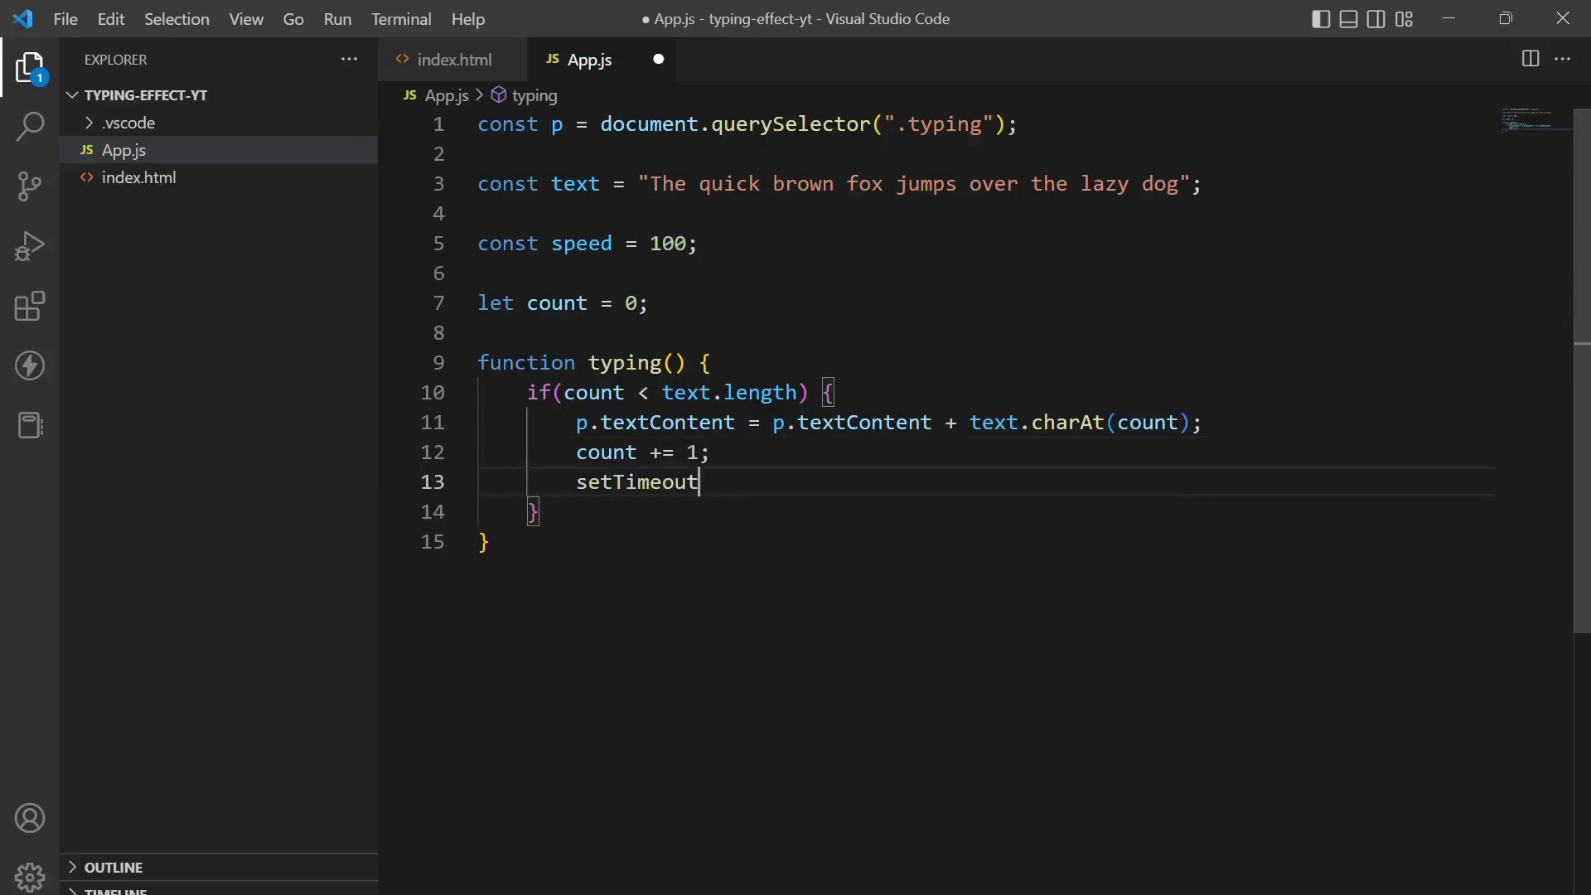
text((typing,)
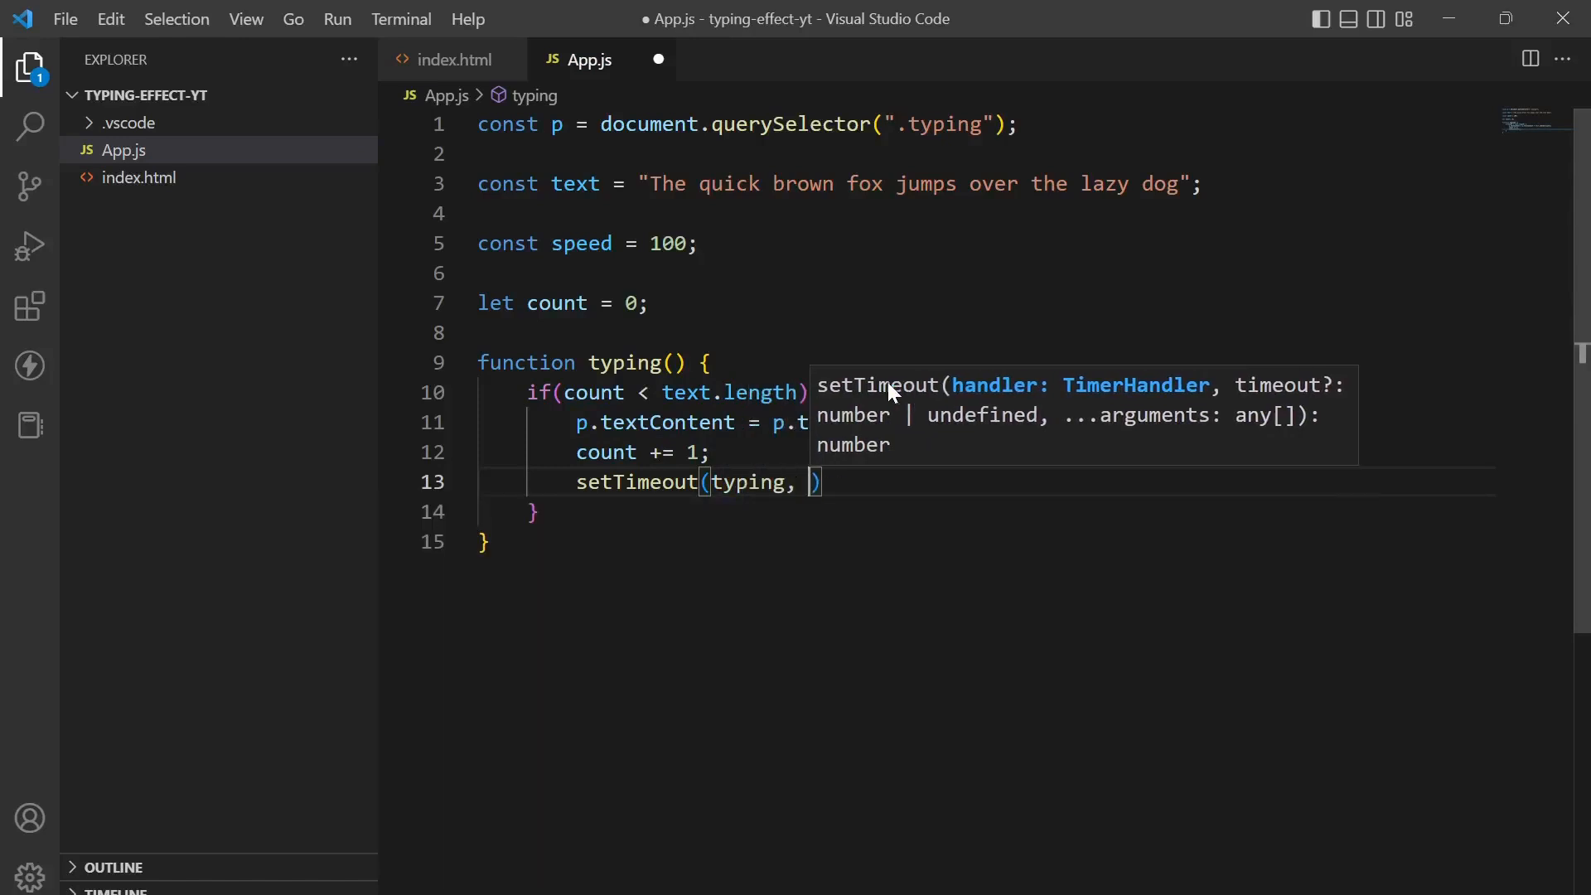
text(speed)
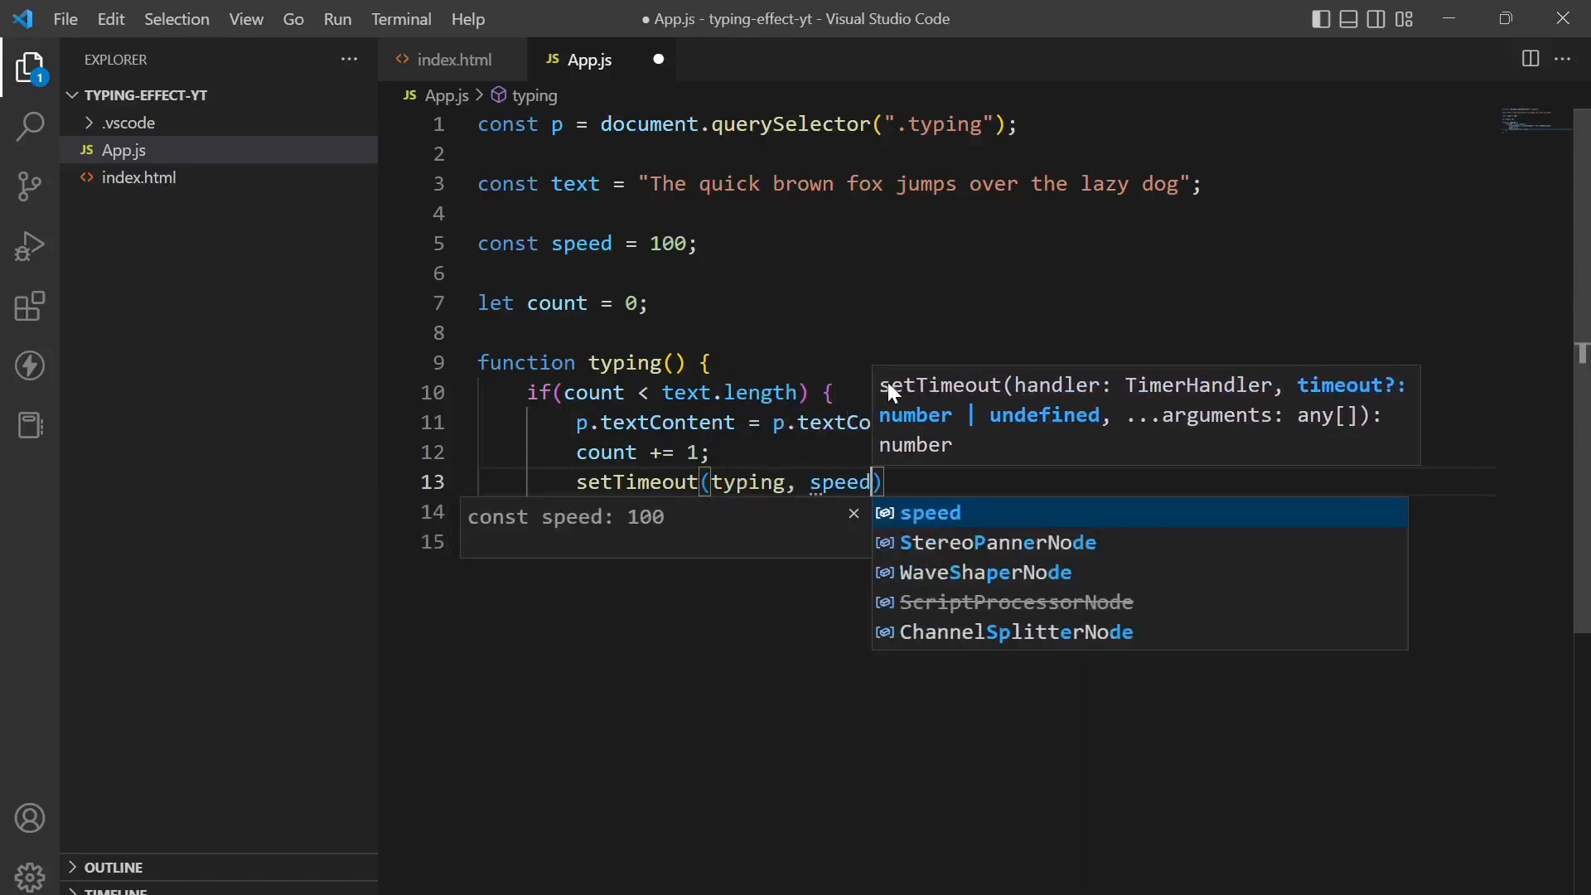
key(Escape)
text(;)
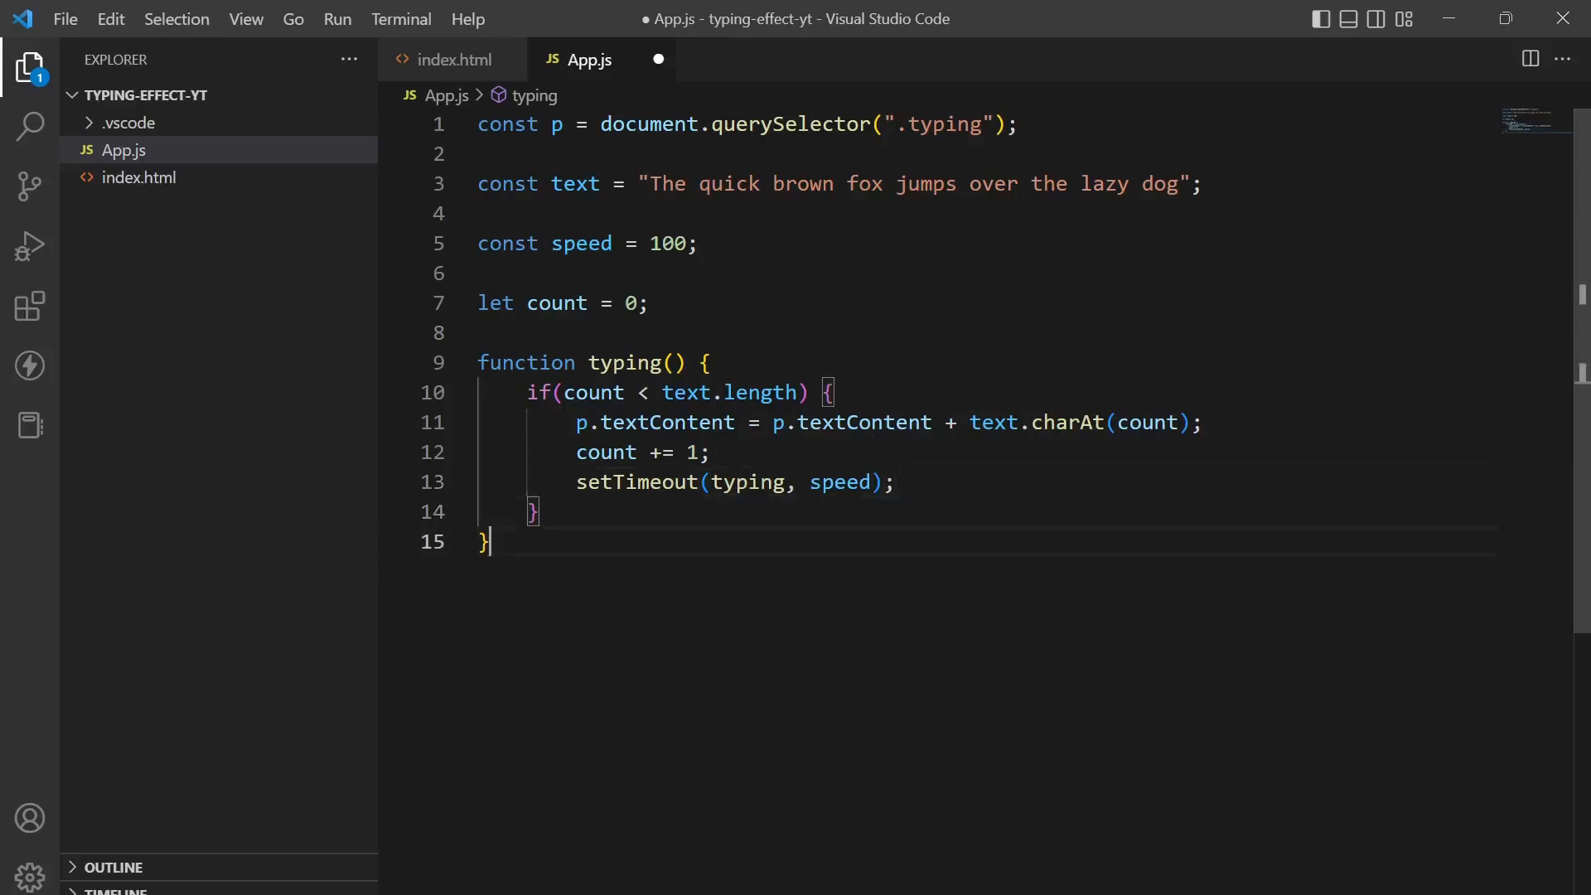
text(typing)
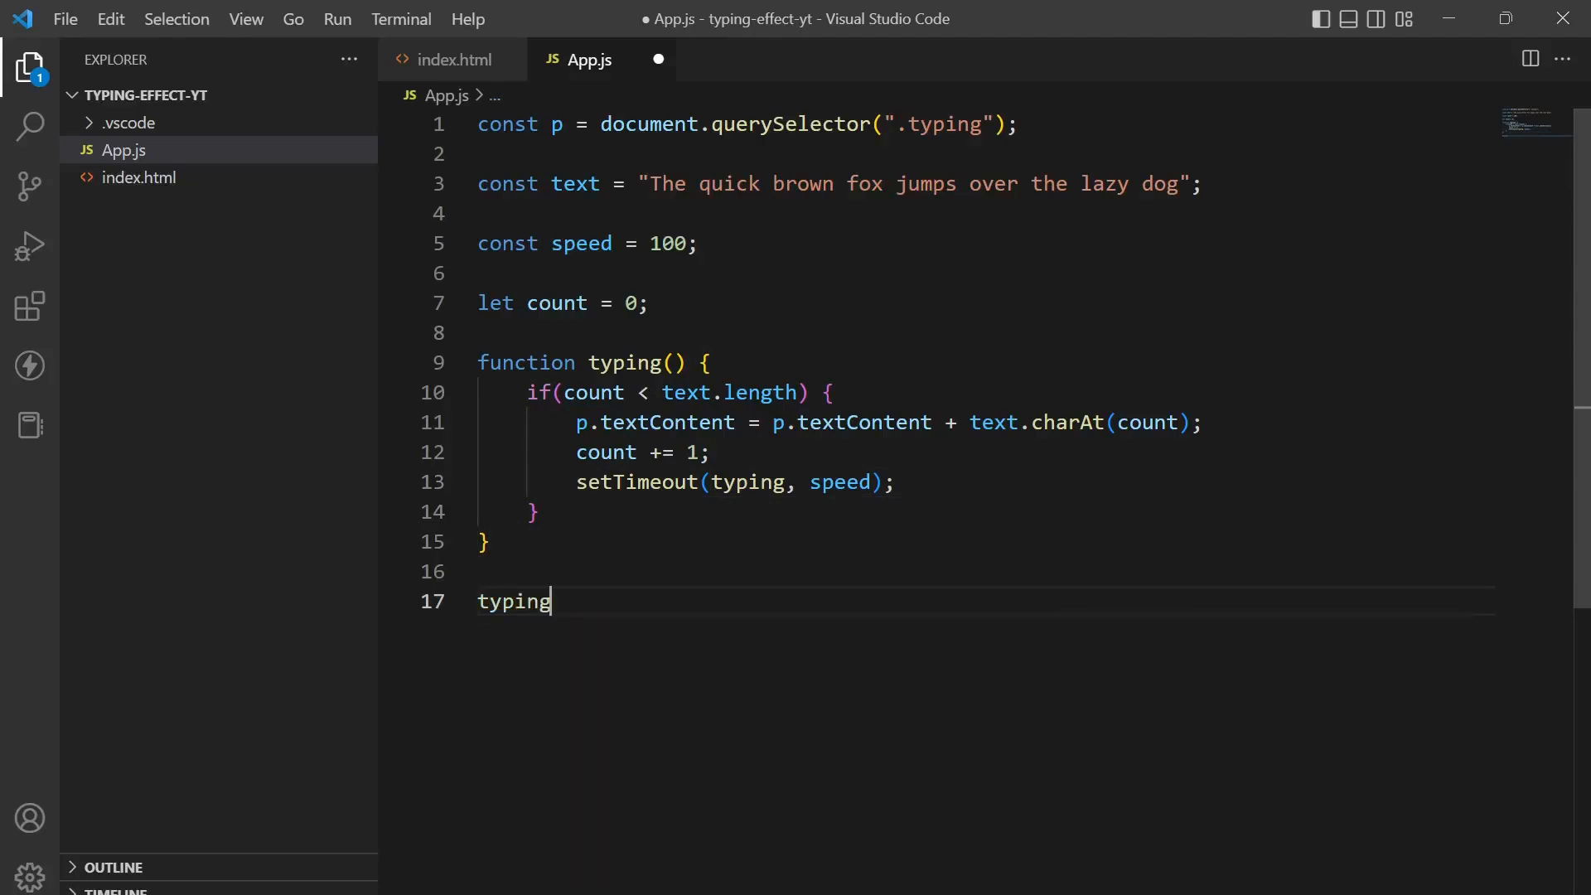
text(();)
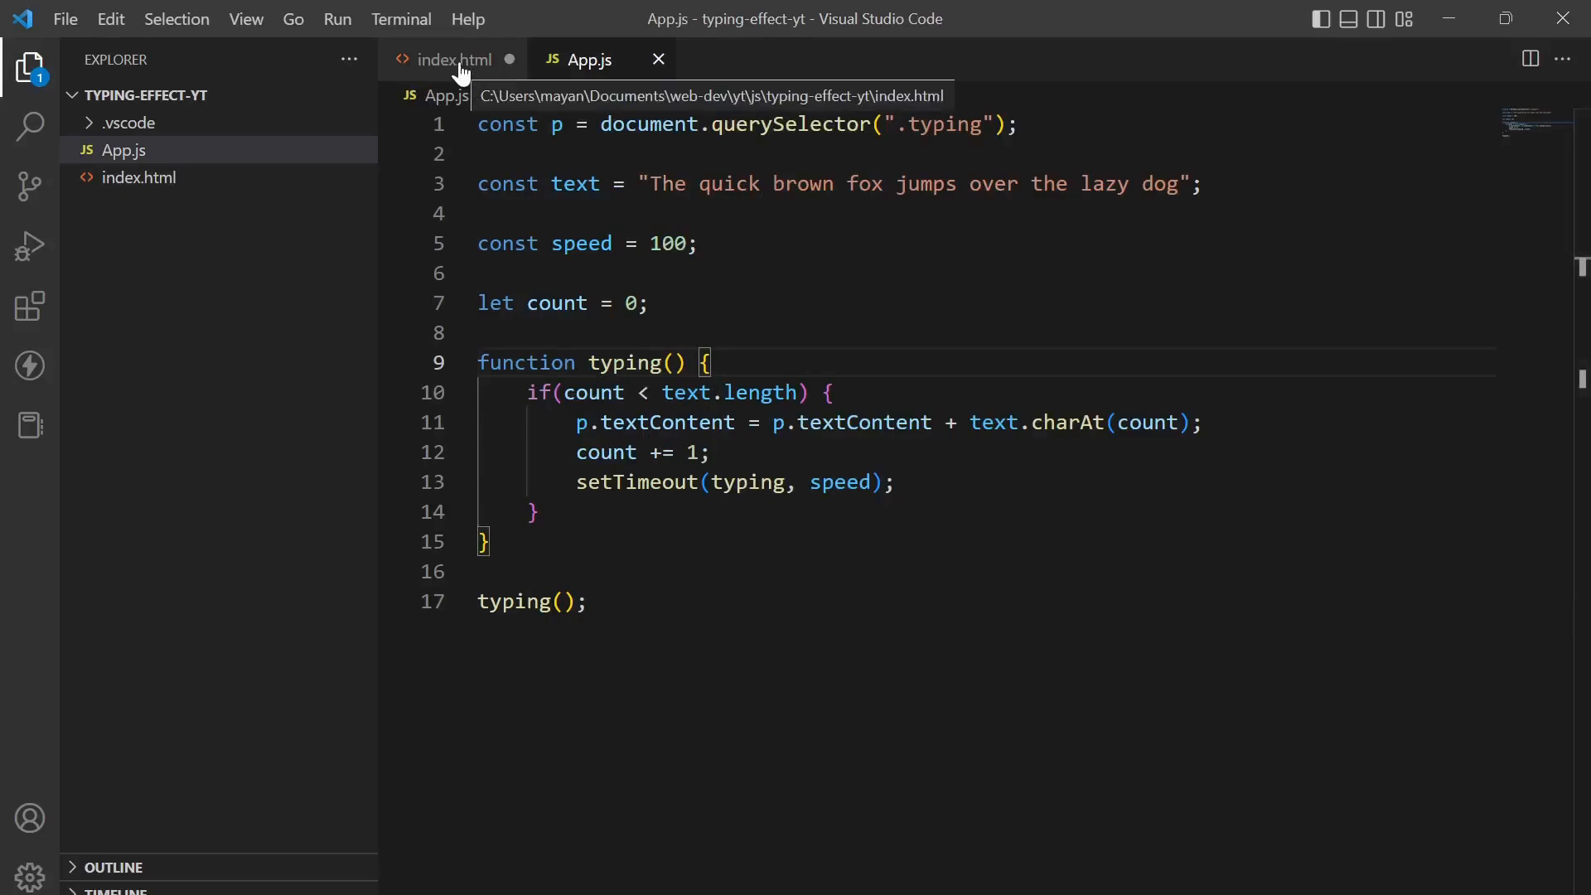
Step: Add <script src="App.js"></script> to index.html, check the typing in the browser, return to App.js
click(451, 60)
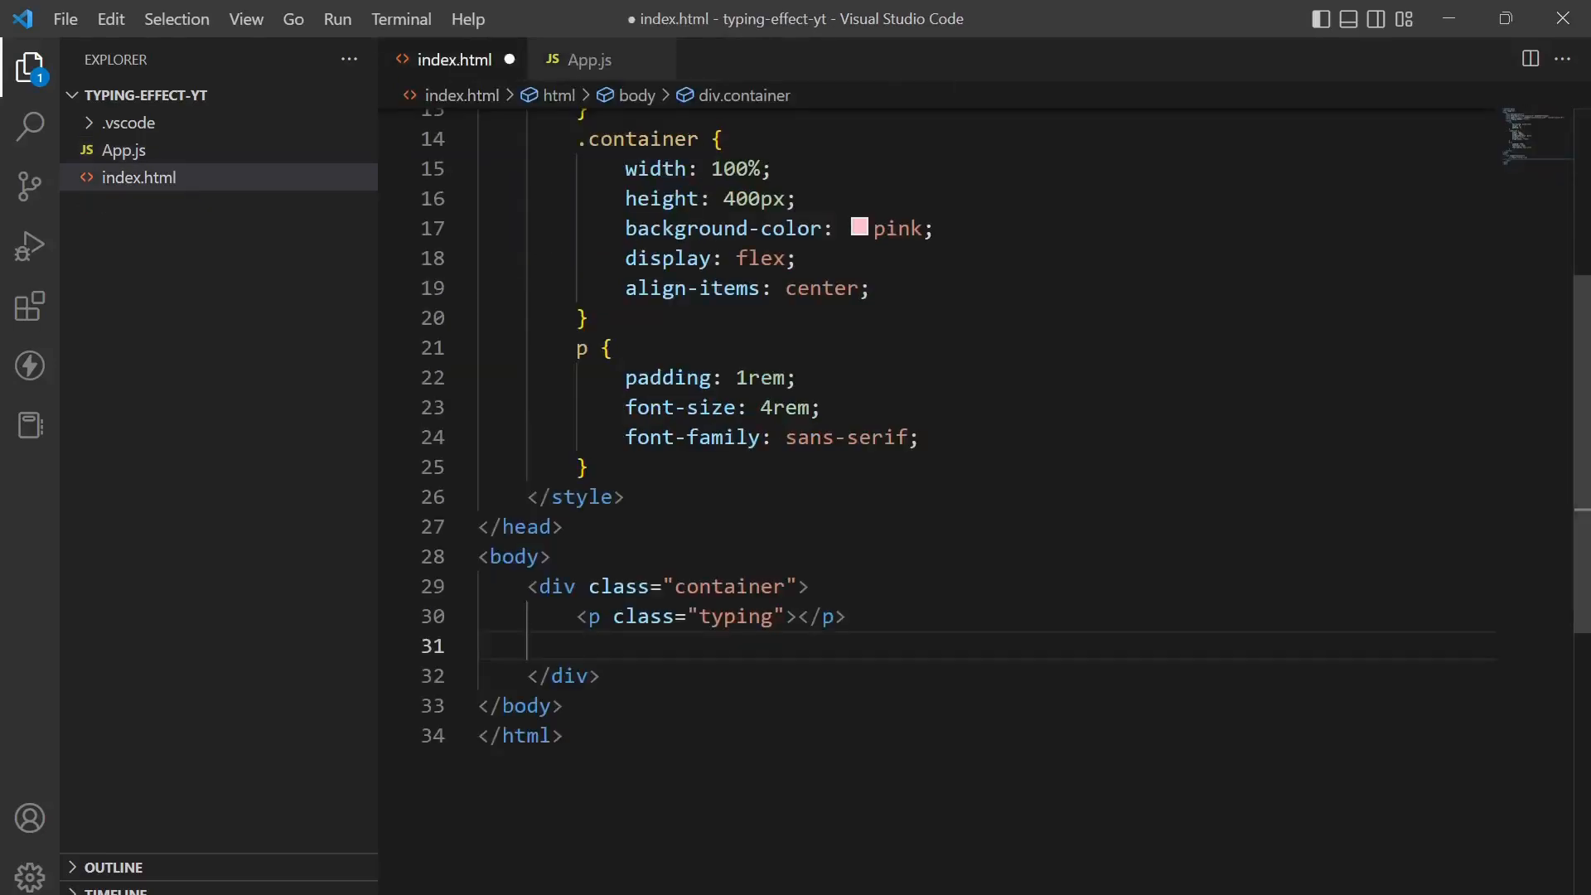
text(script src=""></script>)
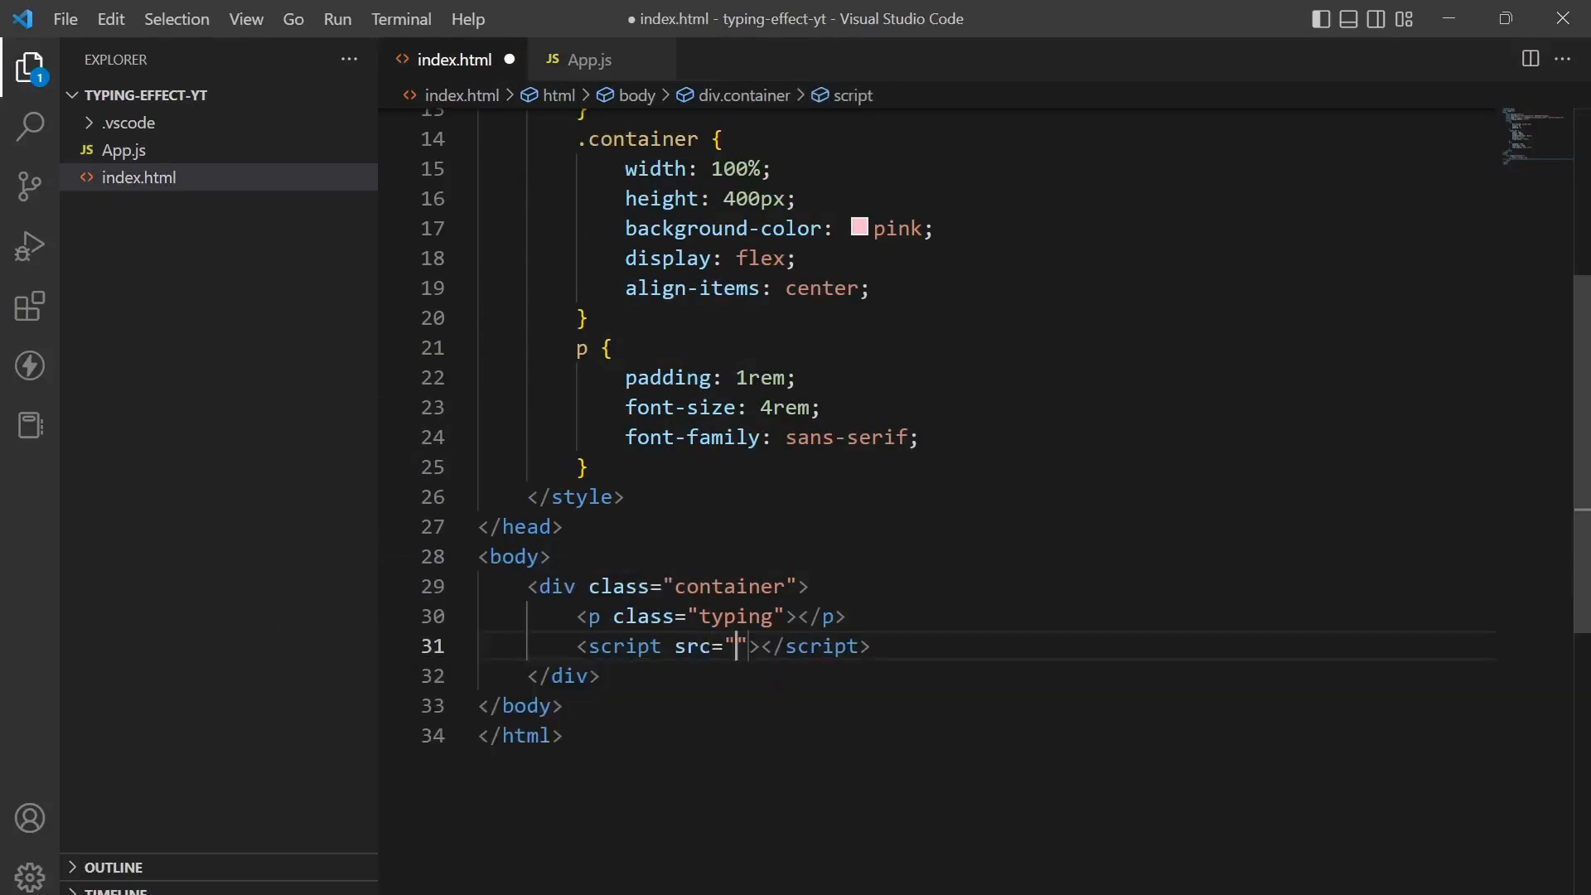
text(App.js)
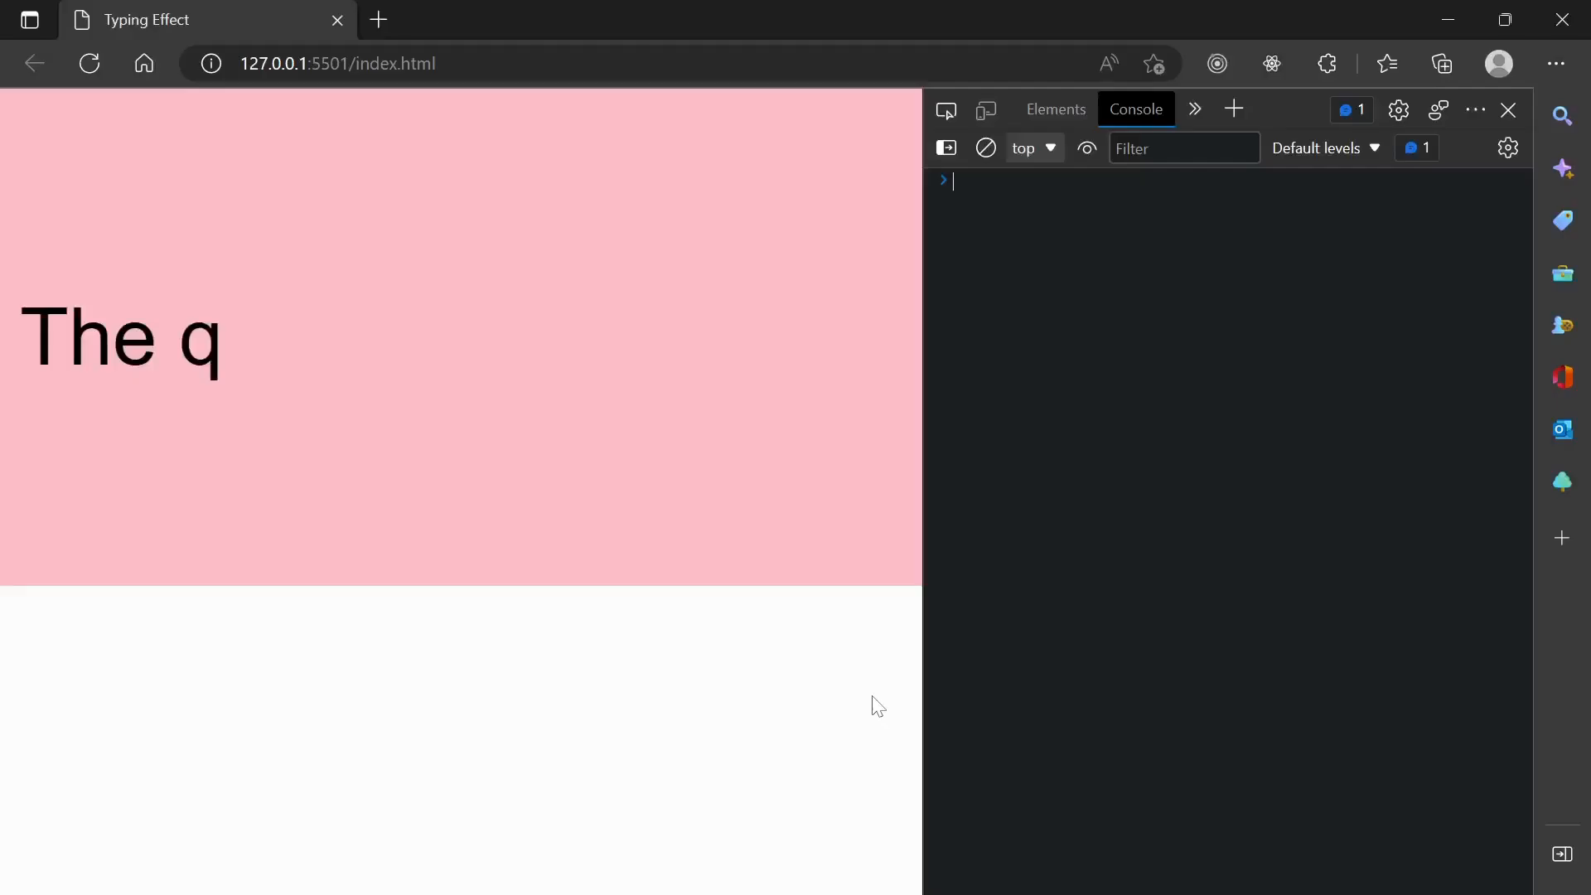
click(1509, 109)
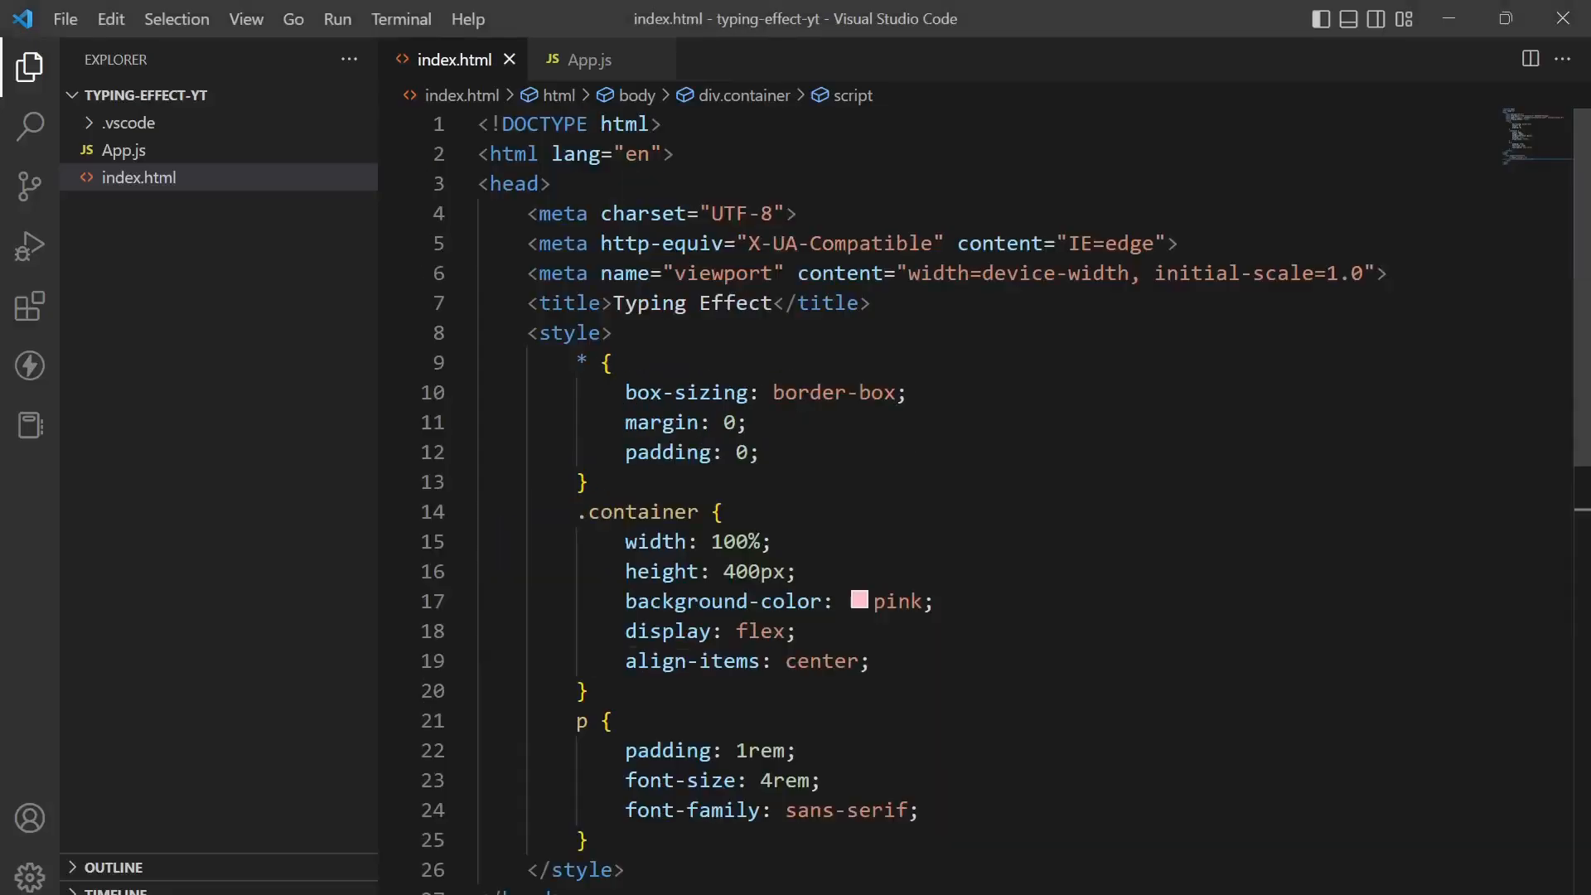
click(590, 60)
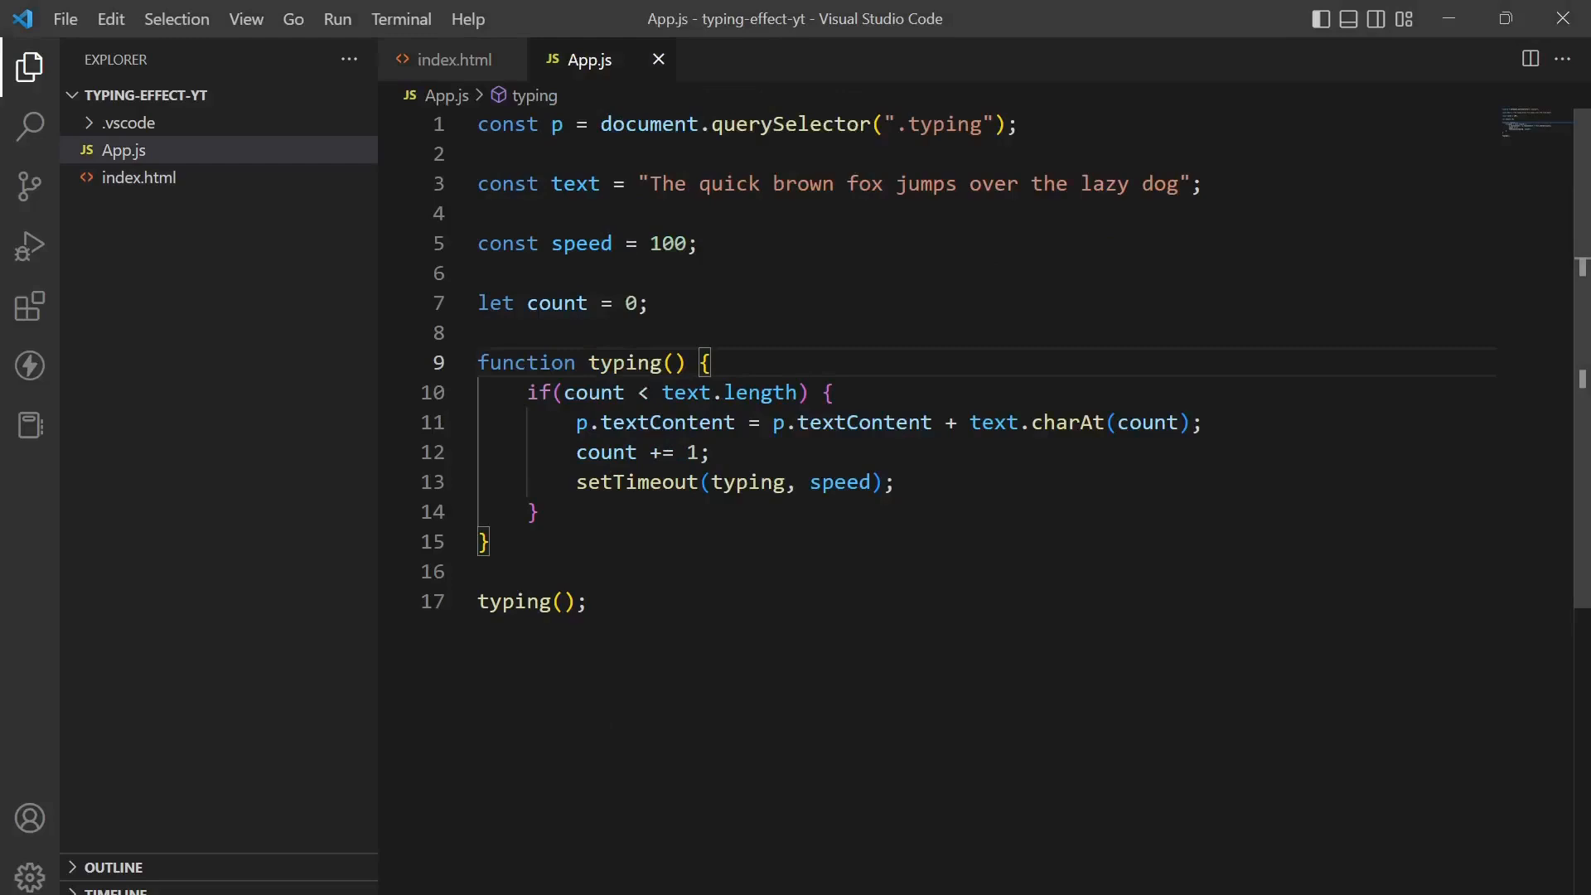